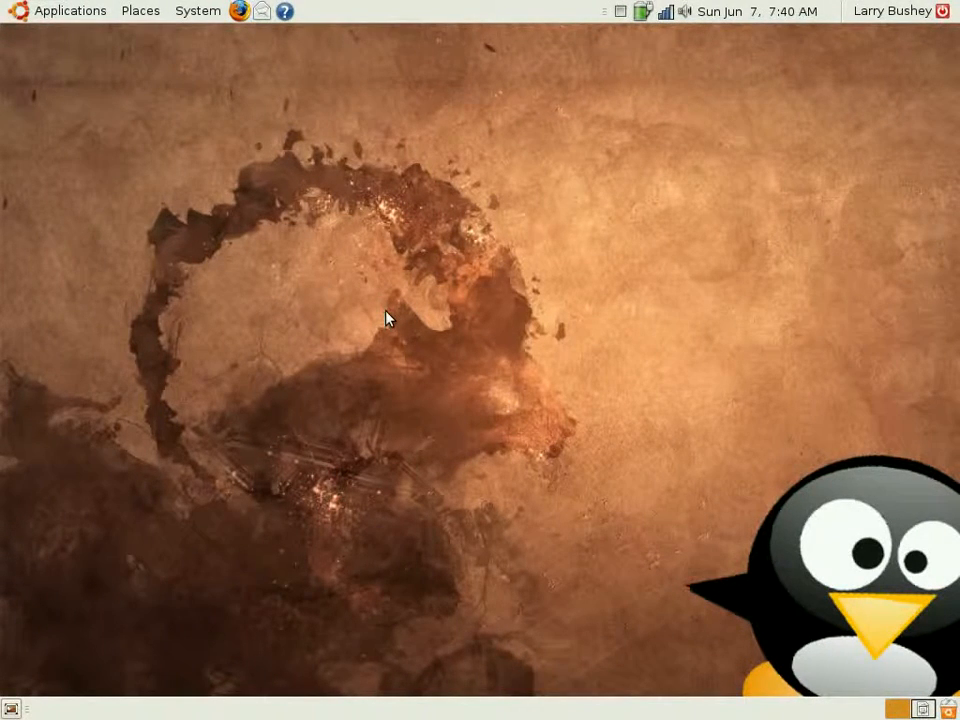
mouse_move(696, 34)
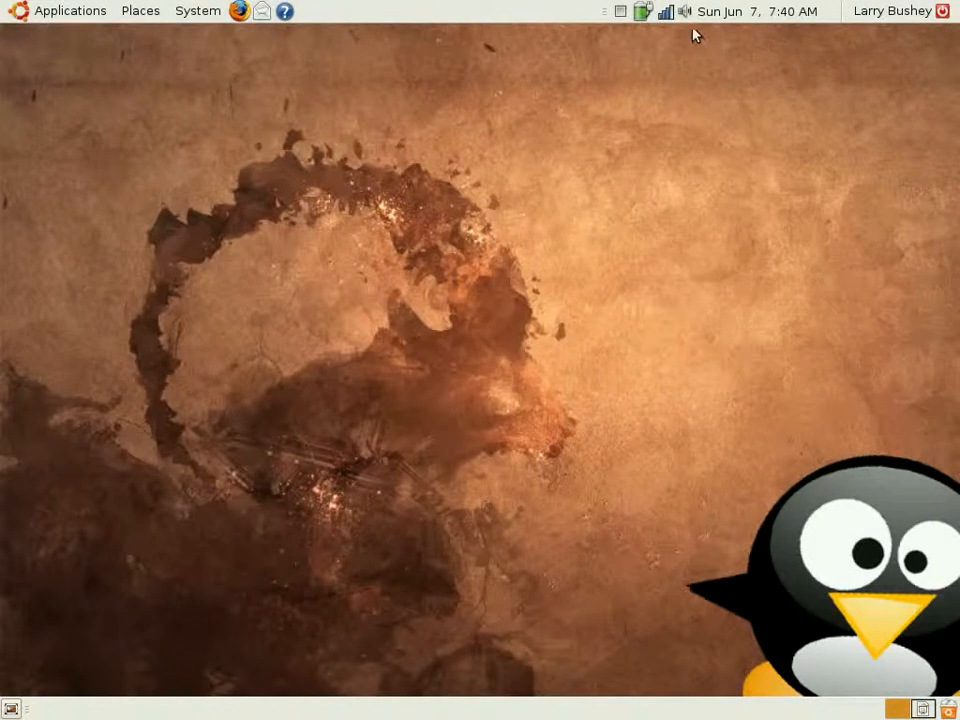
mouse_move(687, 11)
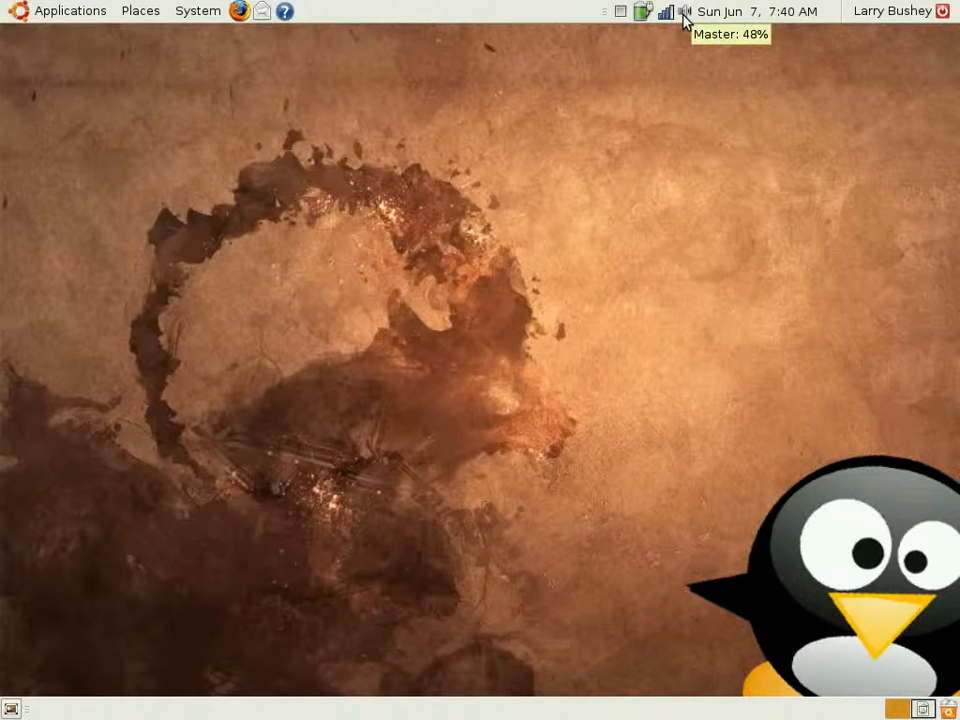
Open GNOME Volume Control for the Intel 82801DB-ICH4 ALSA mixer from the panel speaker.
left_click(686, 11)
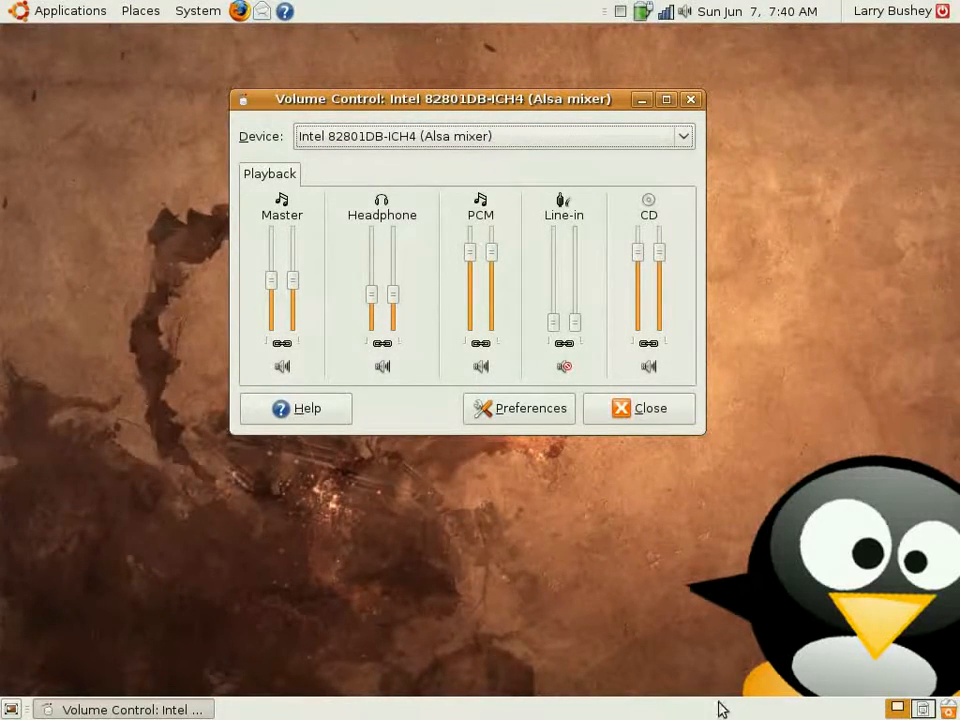
mouse_move(697, 46)
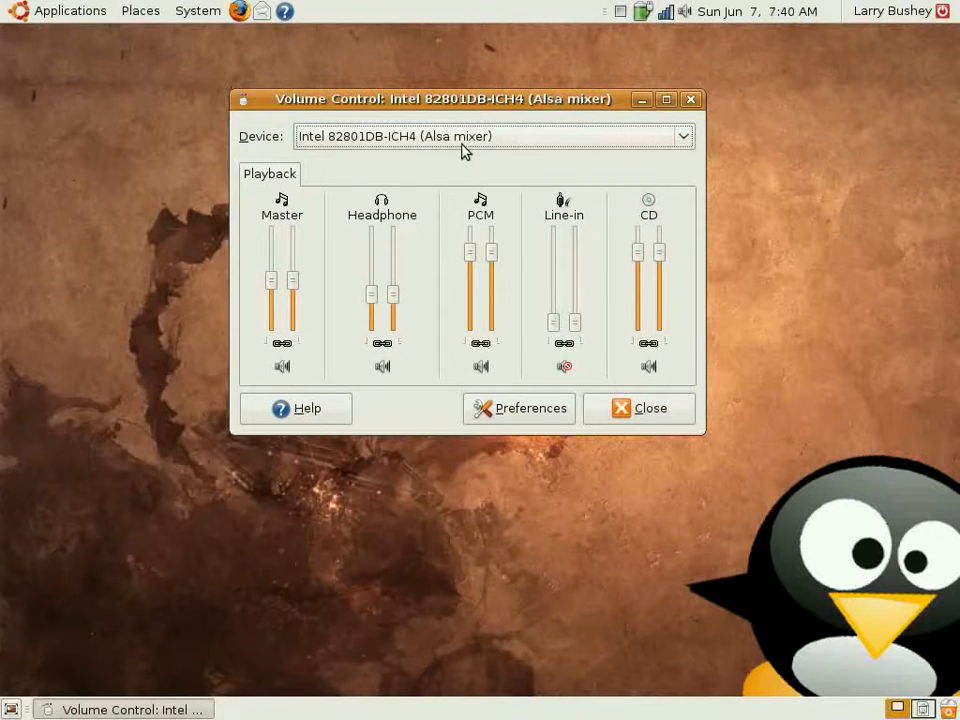
mouse_move(722, 223)
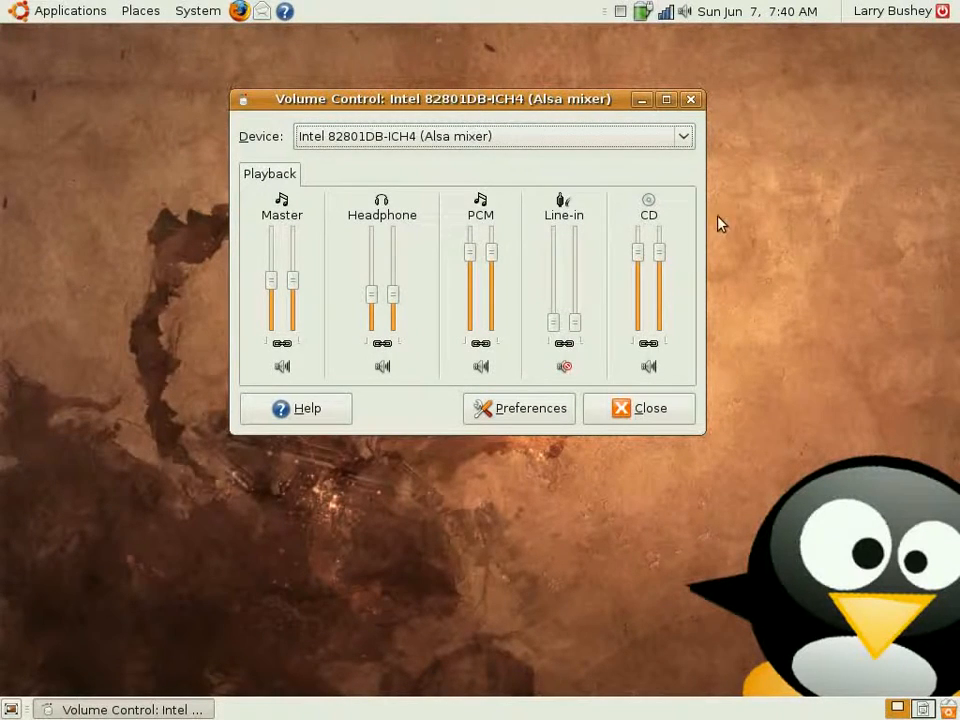
mouse_move(281, 188)
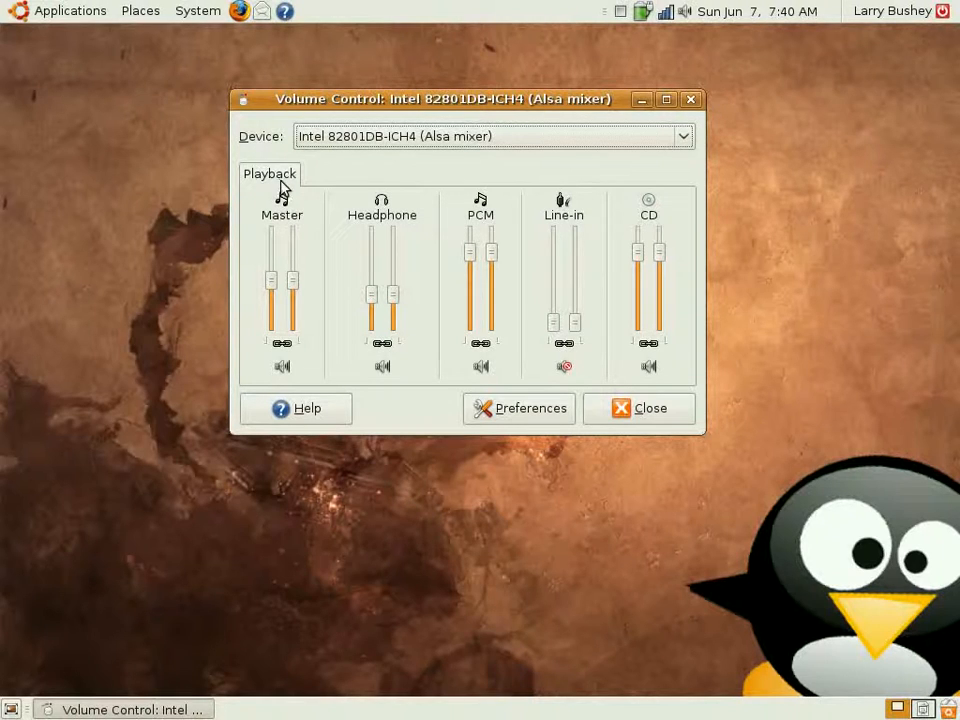
mouse_move(385, 240)
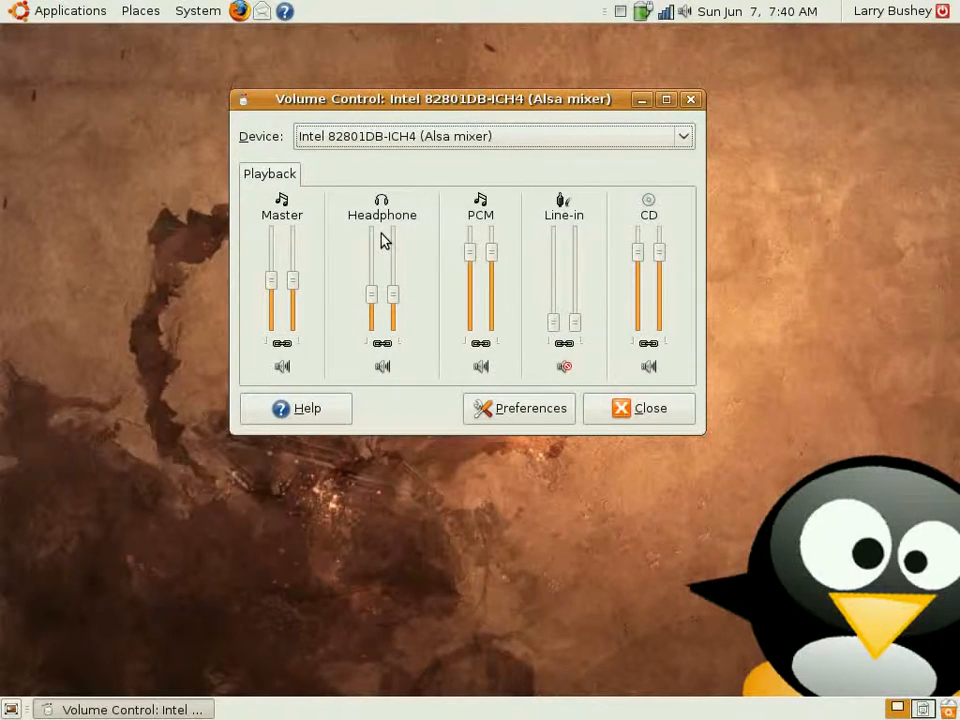
mouse_move(589, 228)
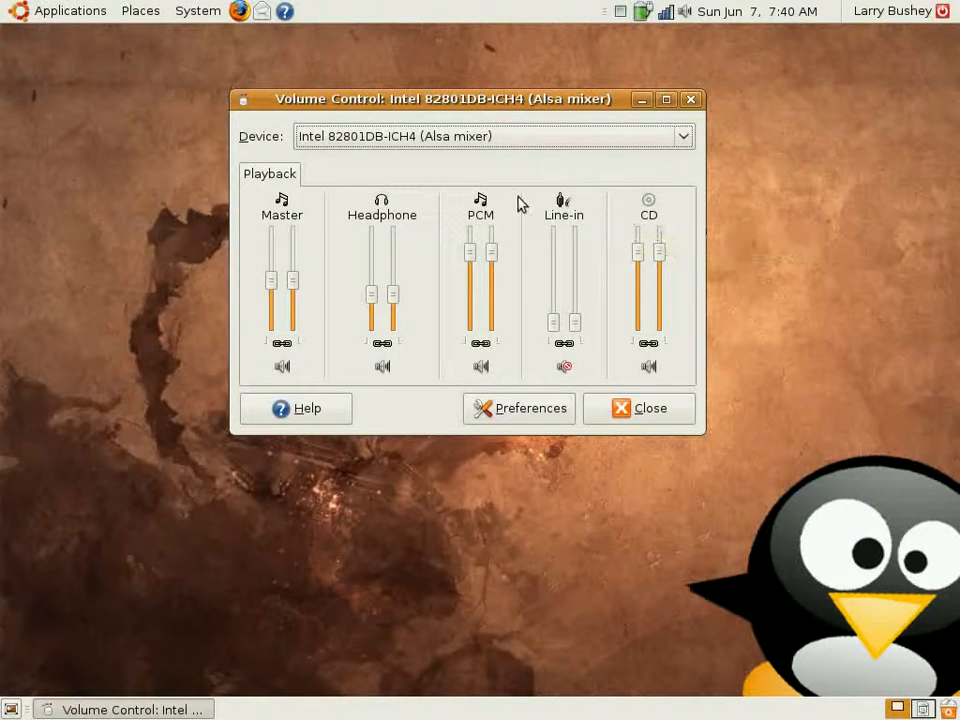
mouse_move(340, 196)
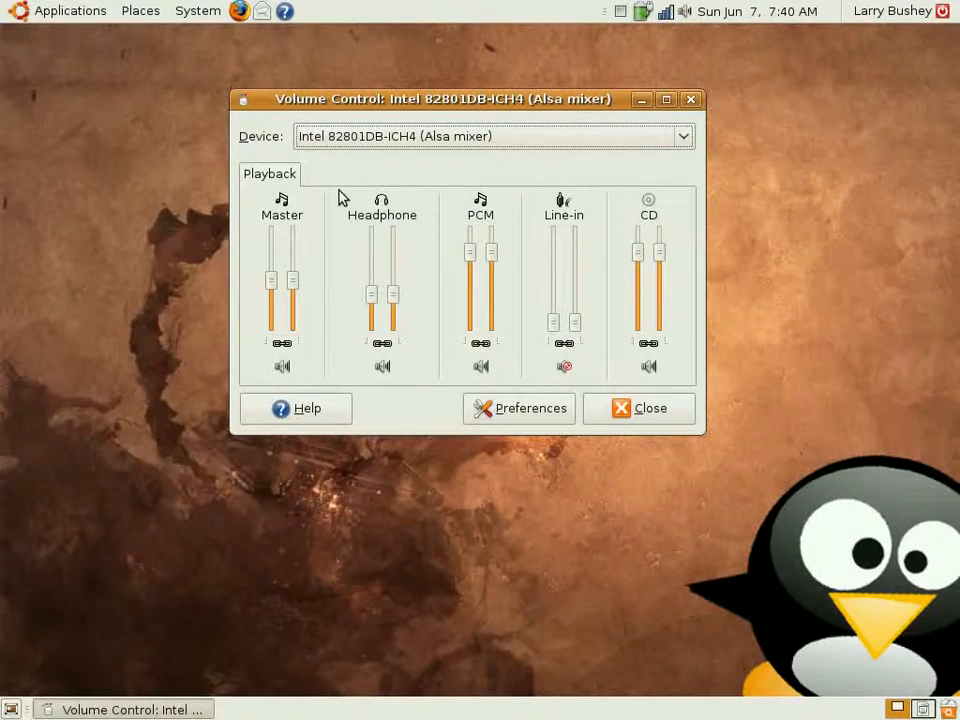
mouse_move(348, 177)
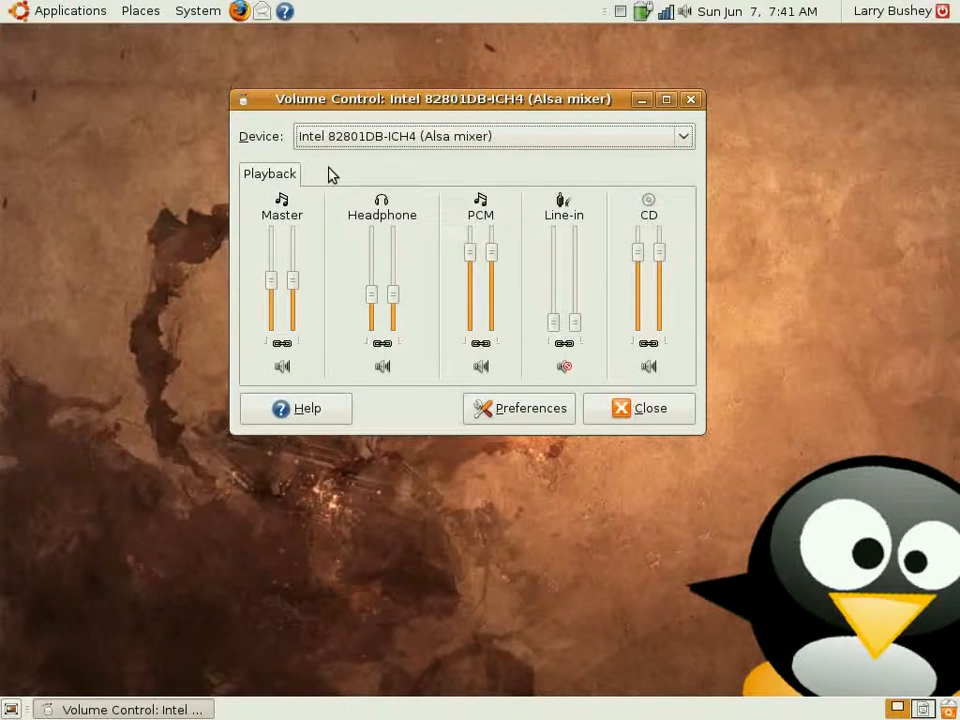
Make the Capture, Microphone Capture and Mic Boost (+20dB) mixer tracks visible in Preferences.
left_click(519, 408)
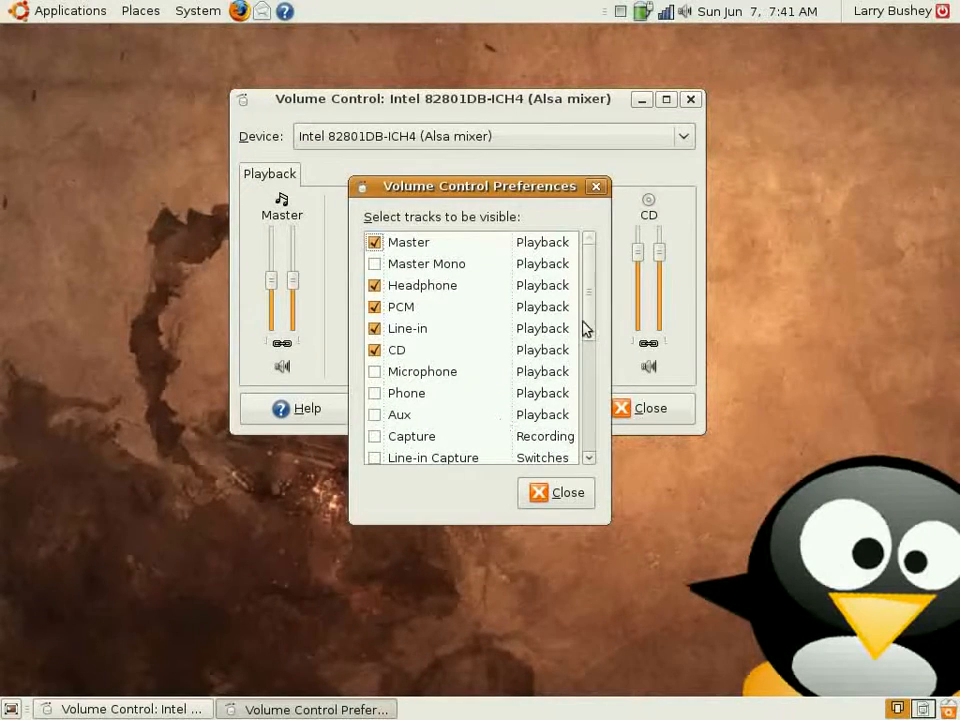
left_click_drag(480, 185, 480, 128)
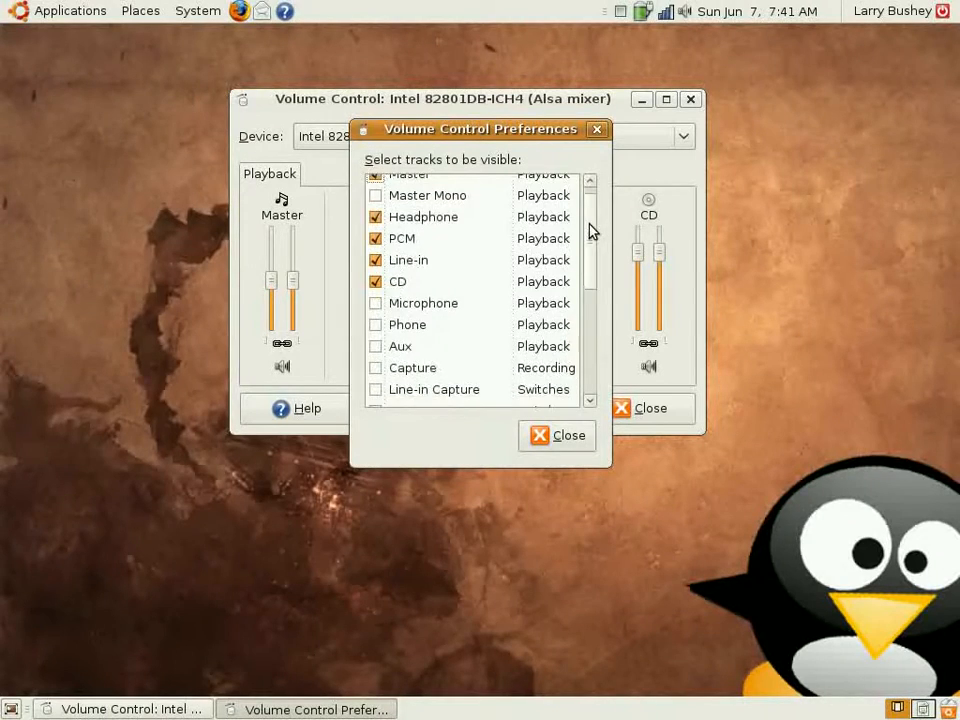
scroll("down", 3)
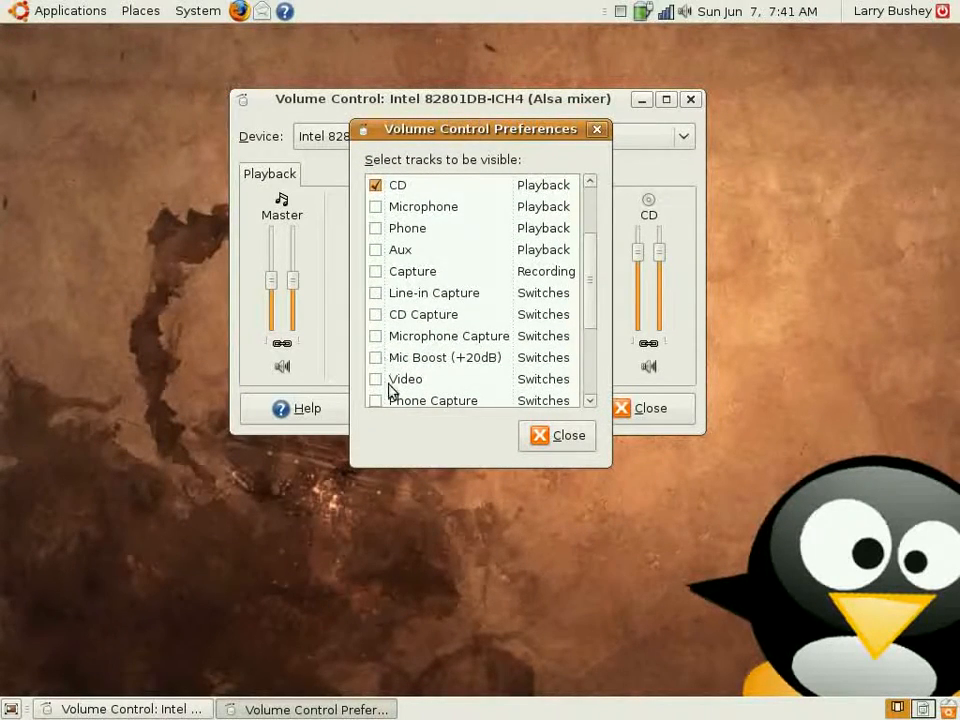
mouse_move(388, 243)
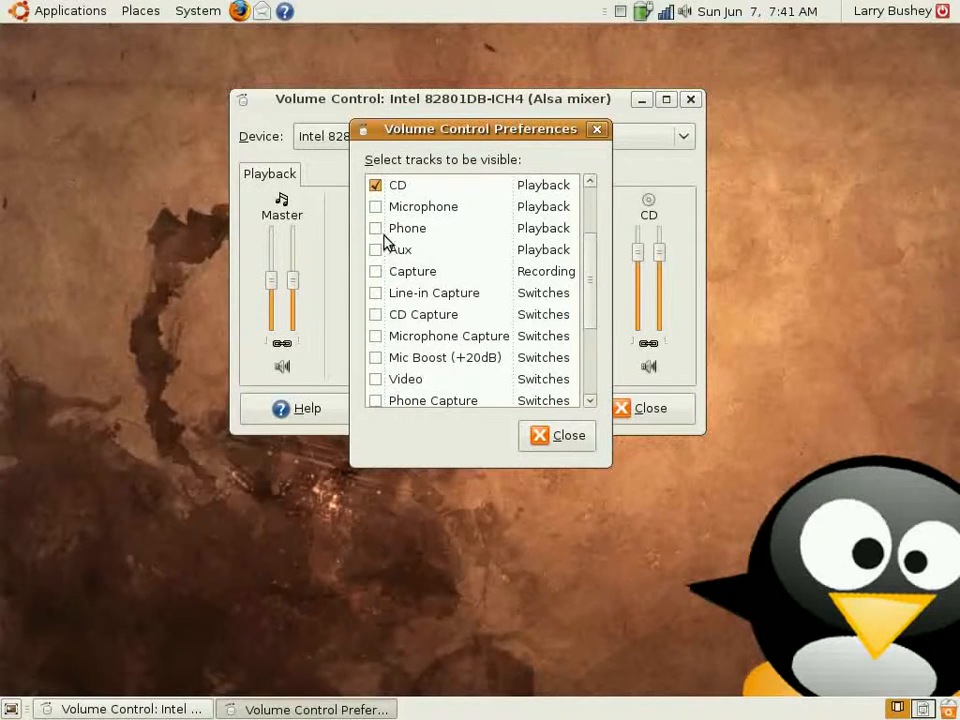
mouse_move(390, 208)
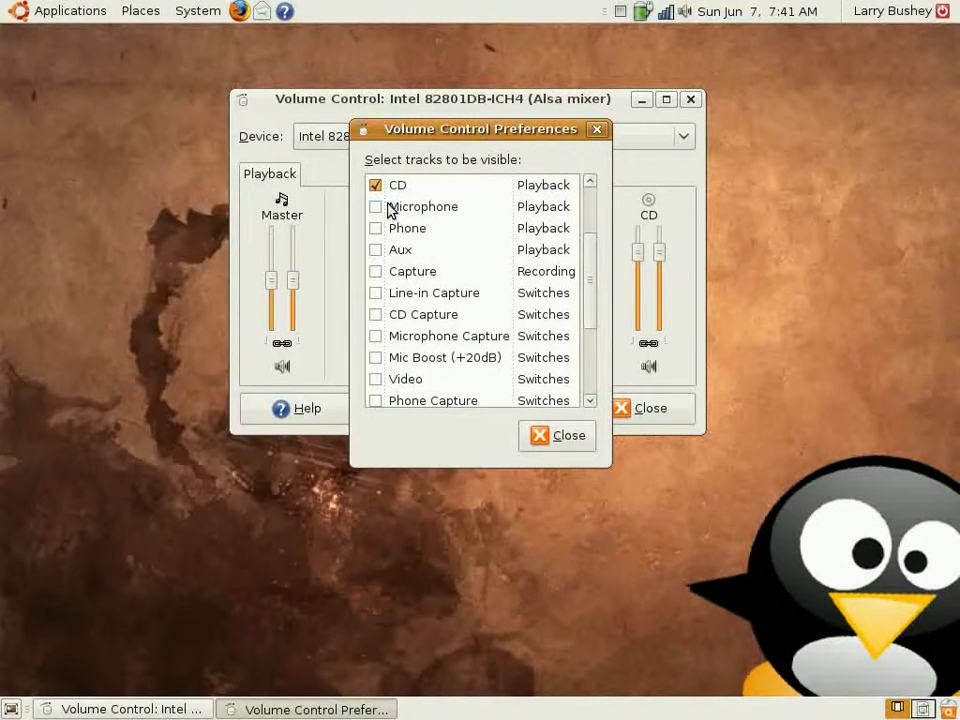
mouse_move(405, 285)
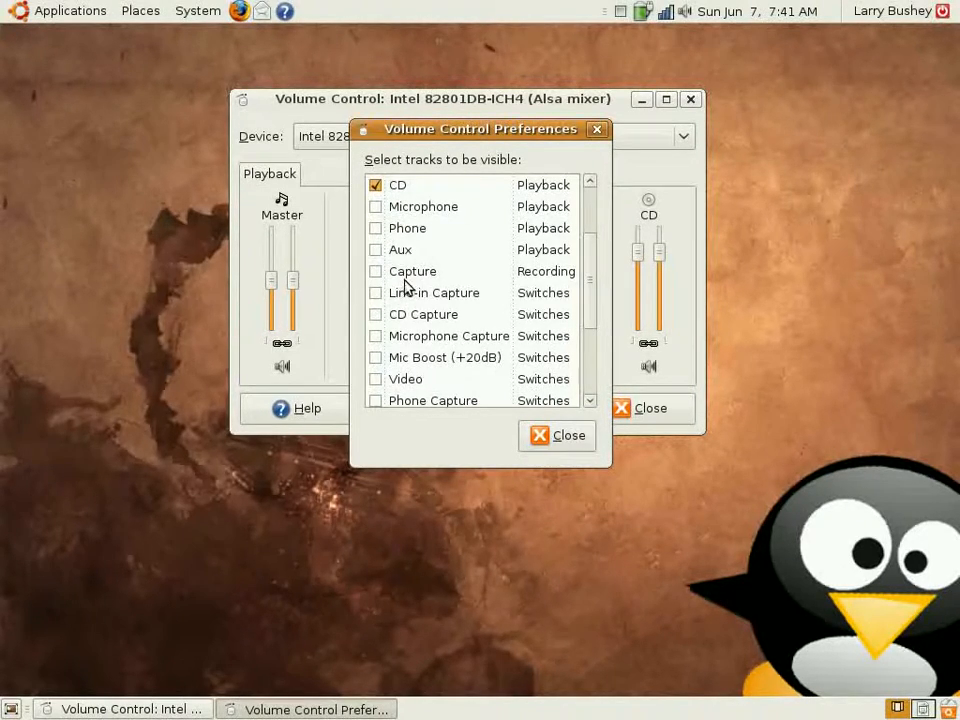
mouse_move(527, 287)
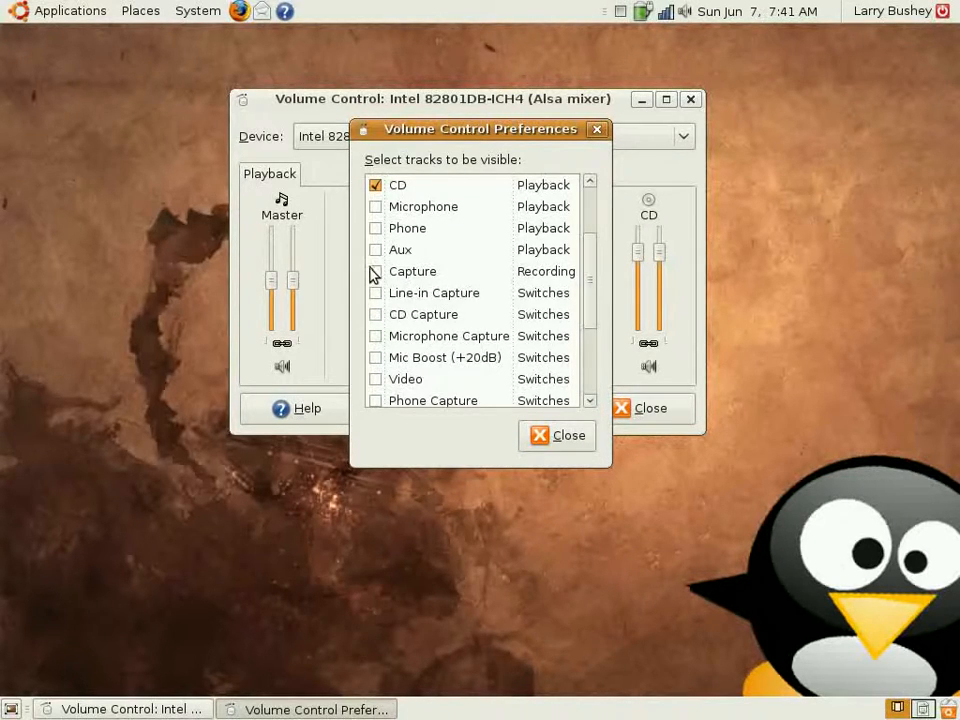
left_click(376, 271)
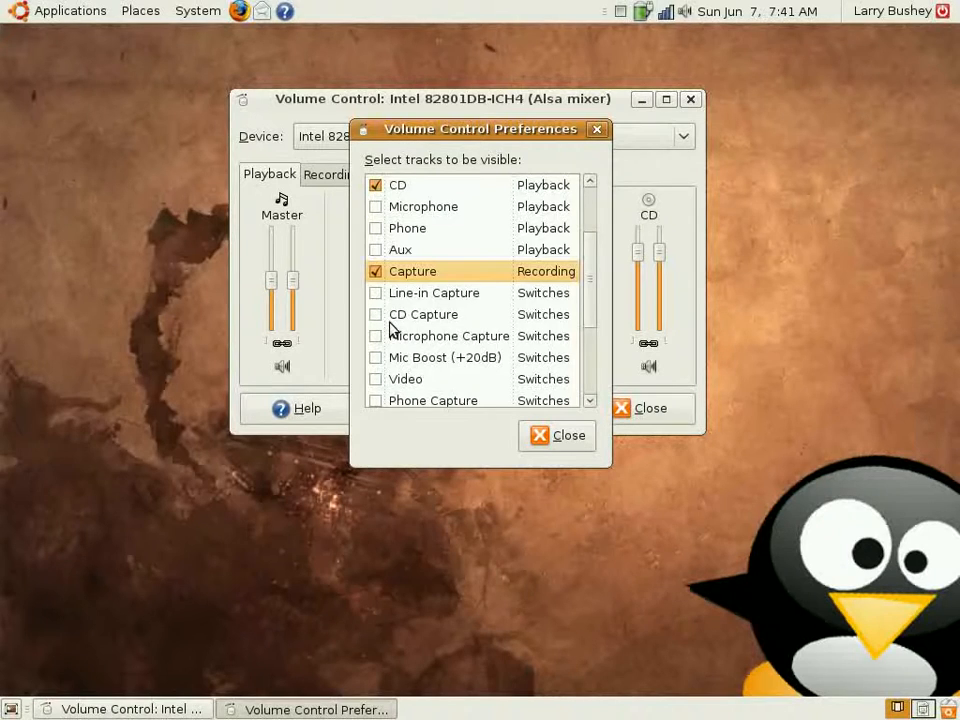
left_click(376, 335)
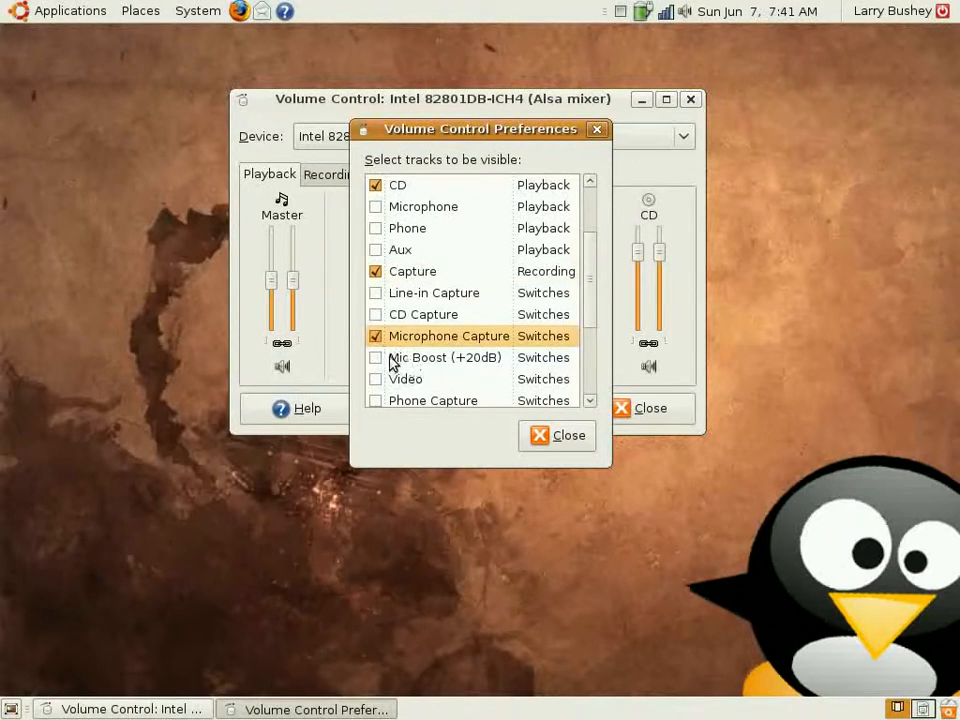
left_click(376, 357)
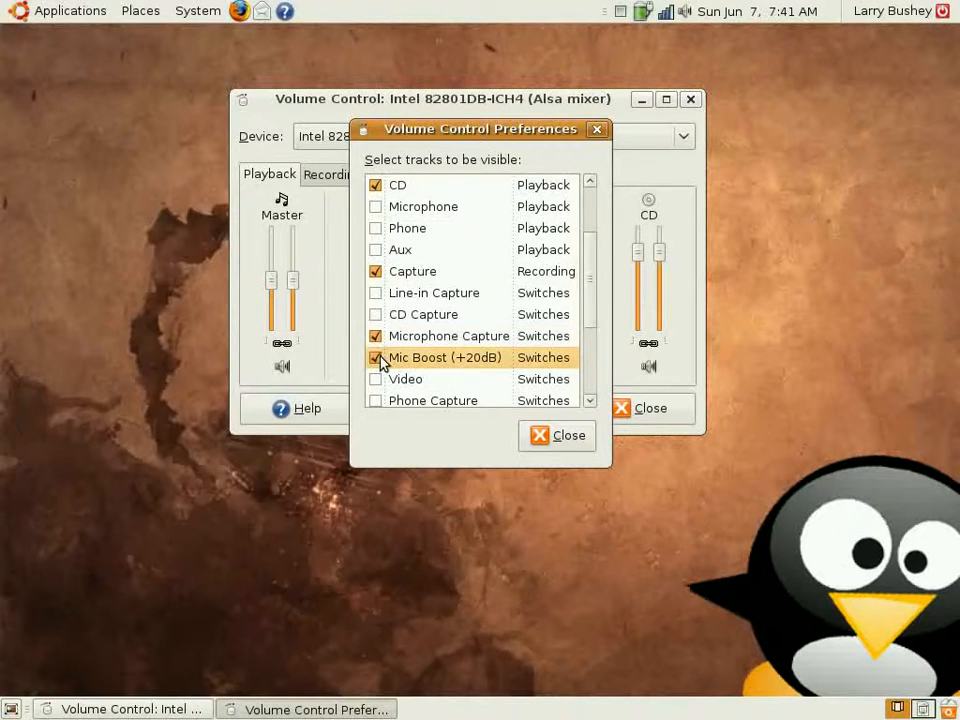
left_click(557, 435)
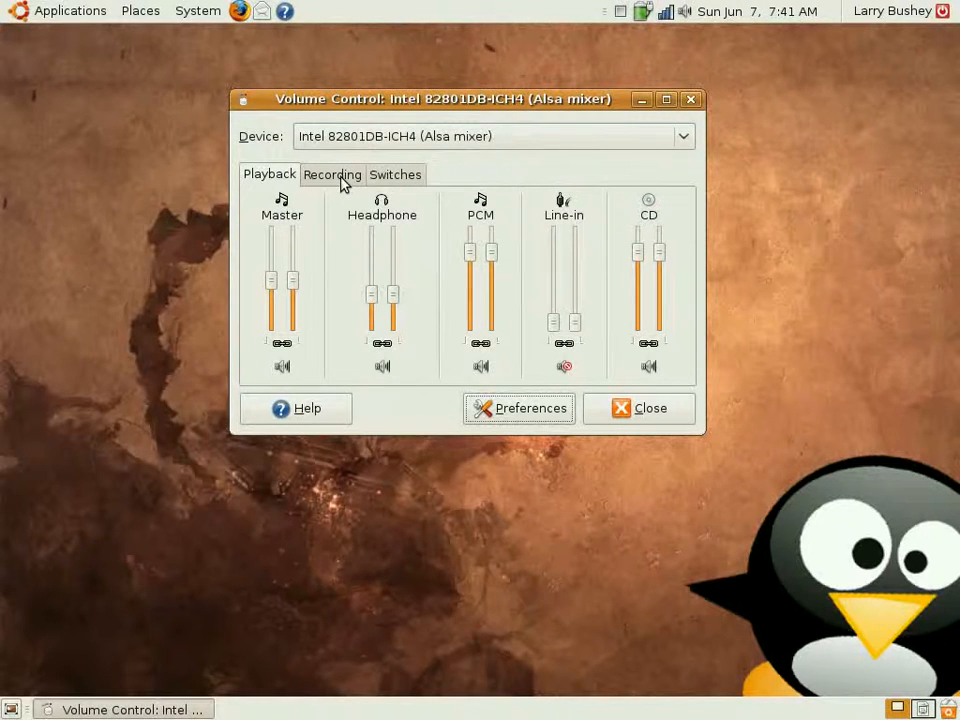
Raise the Capture recording level near maximum, then show the microphone switches.
left_click(332, 174)
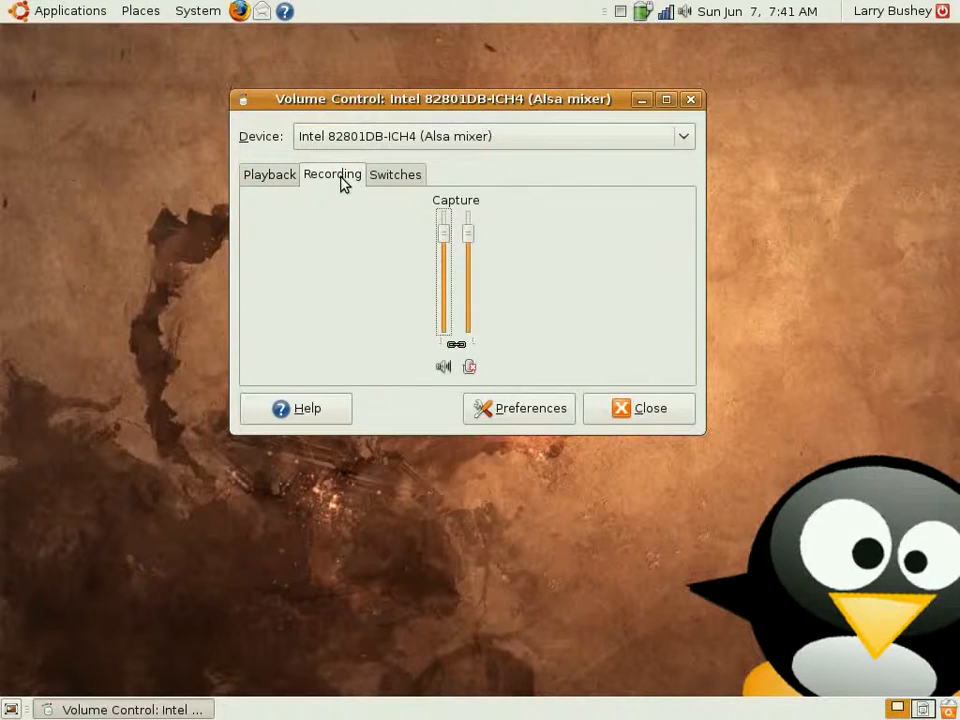
mouse_move(492, 367)
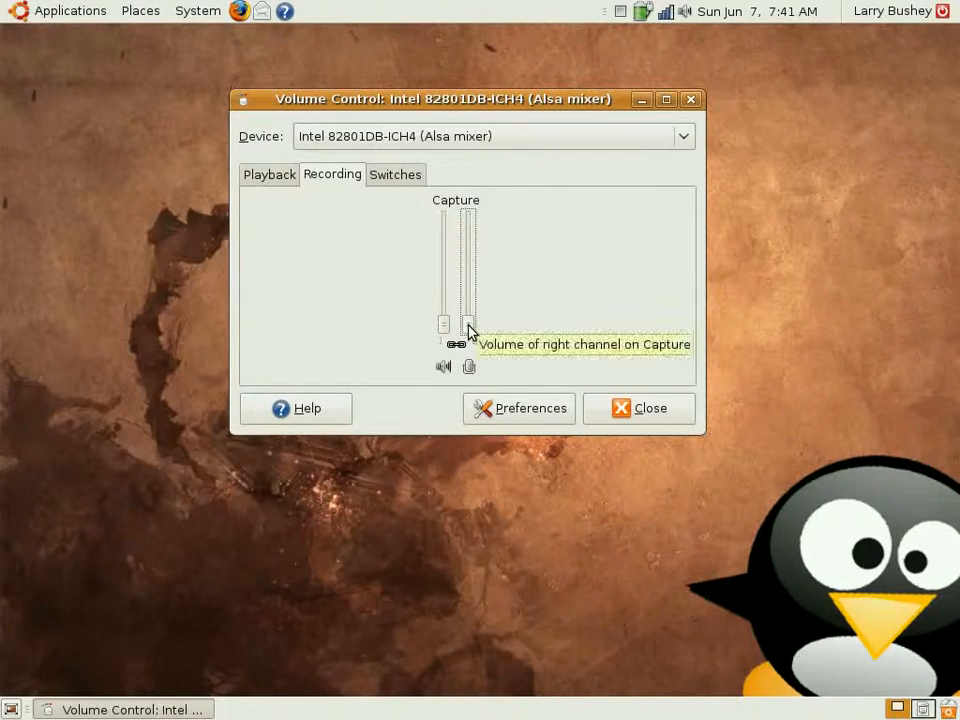
left_click_drag(470, 325, 470, 235)
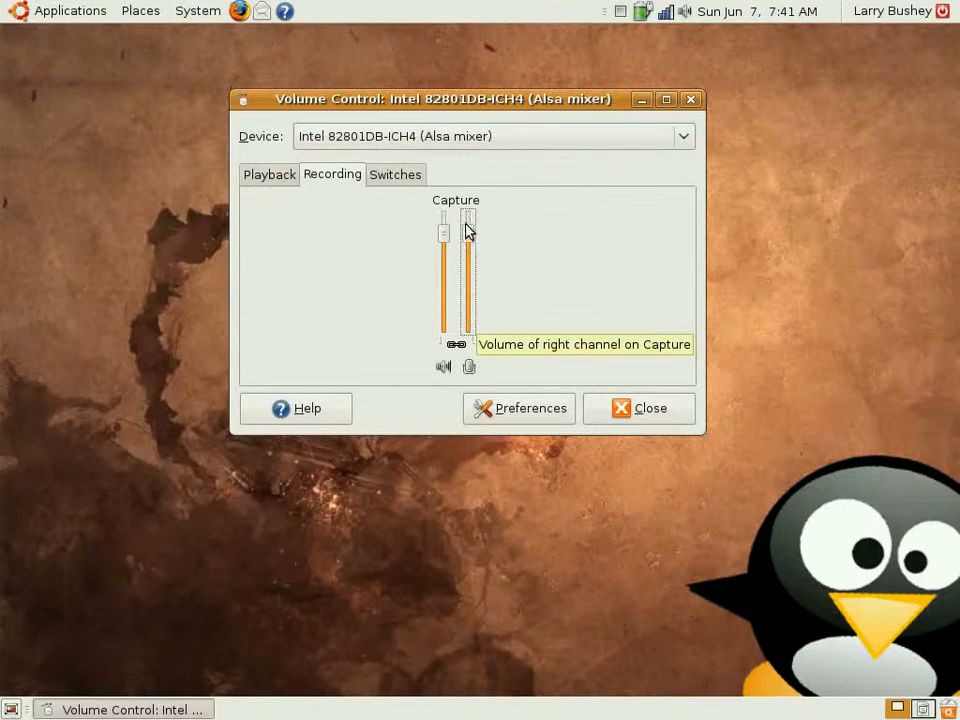
left_click(395, 174)
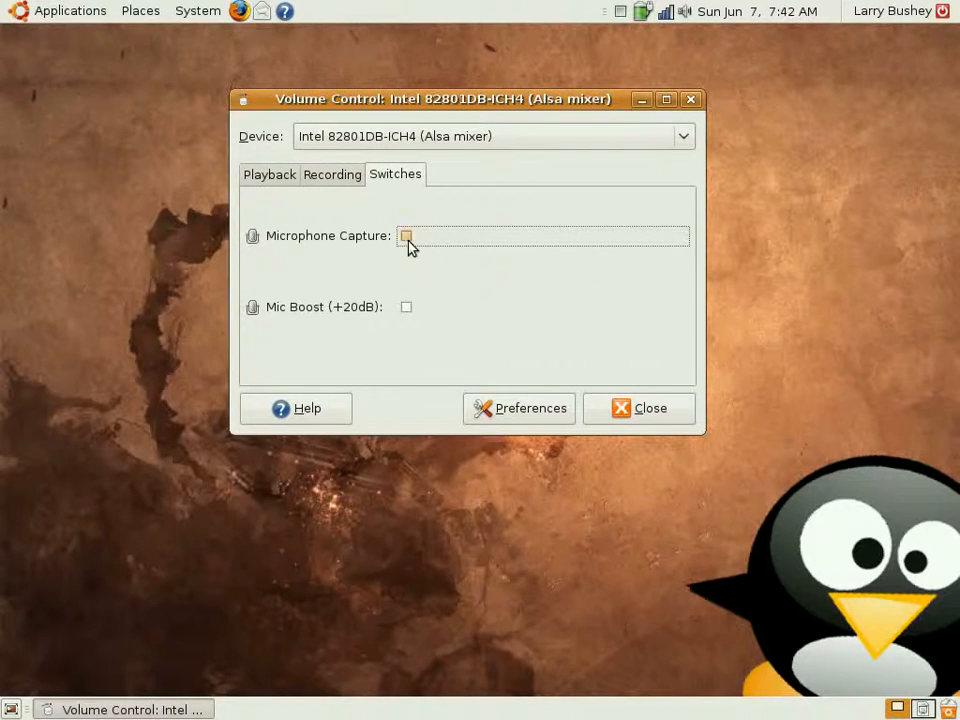
Switch on Microphone Capture and leave Mic Boost (+20dB) off after briefly enabling it.
left_click(406, 236)
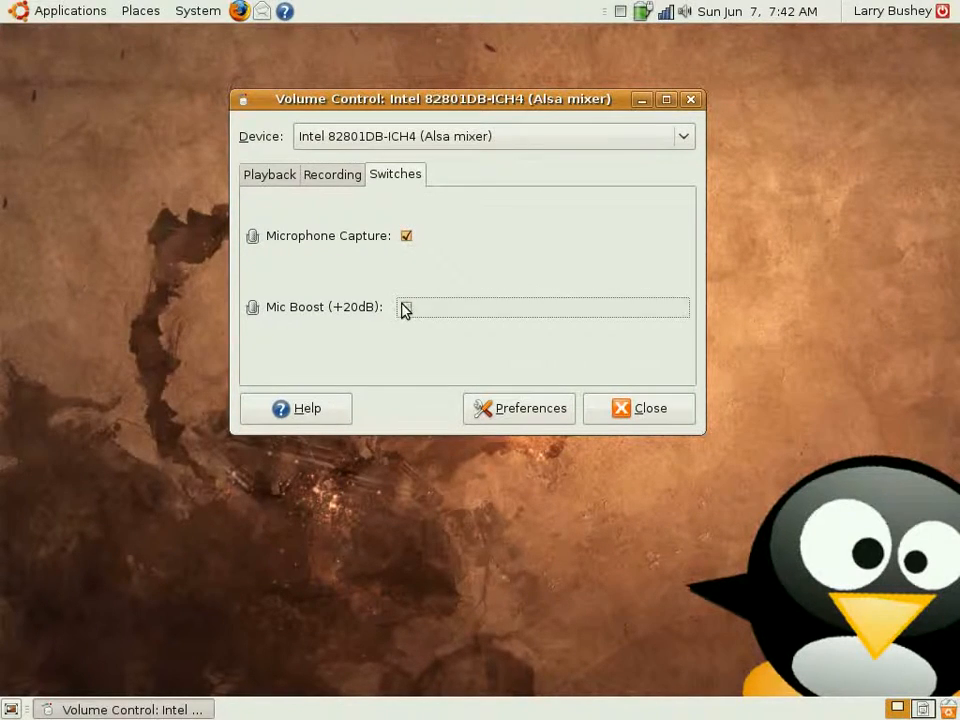
left_click(405, 307)
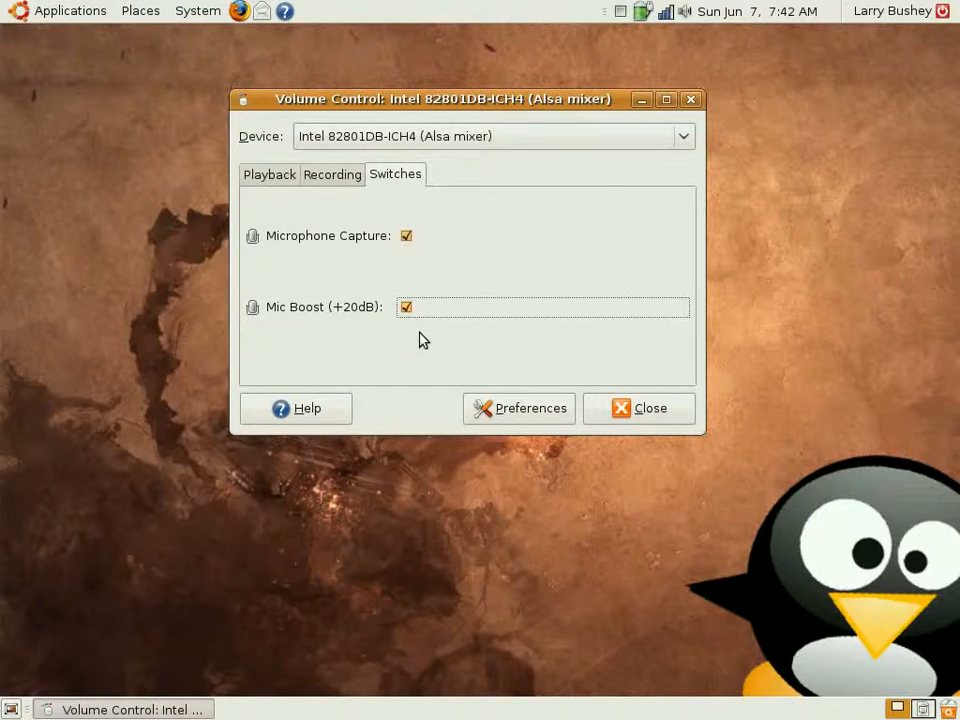
left_click(406, 307)
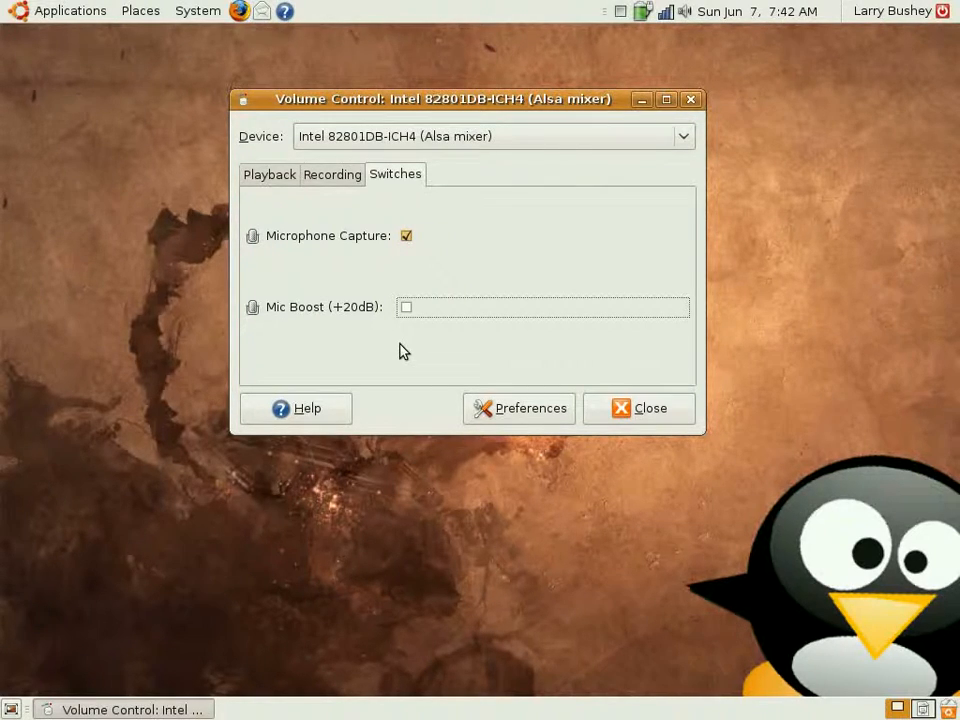
mouse_move(355, 320)
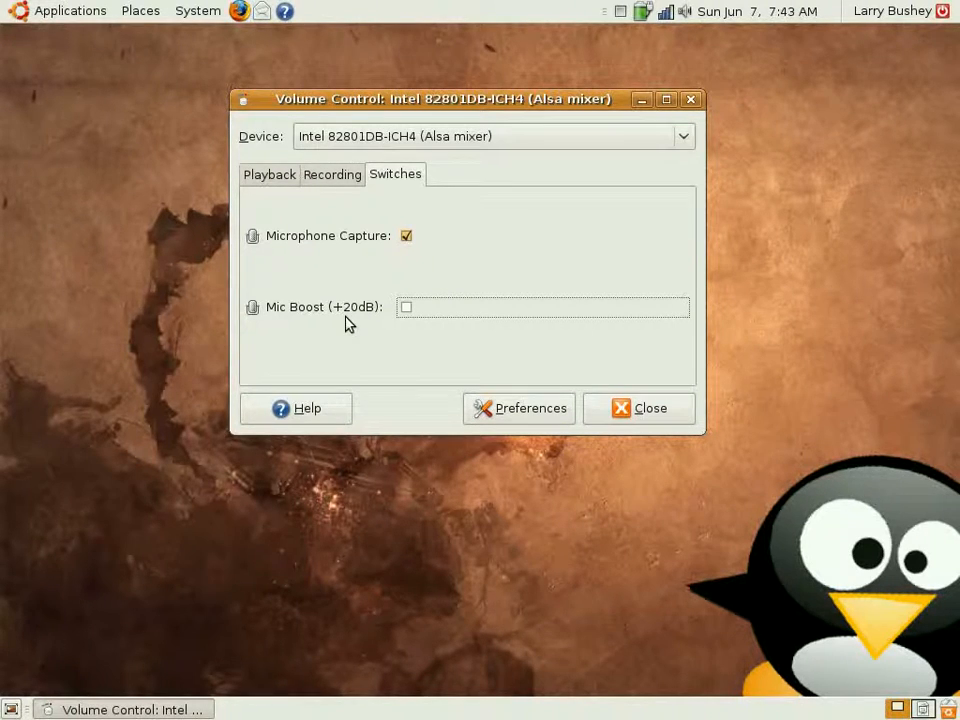
mouse_move(302, 326)
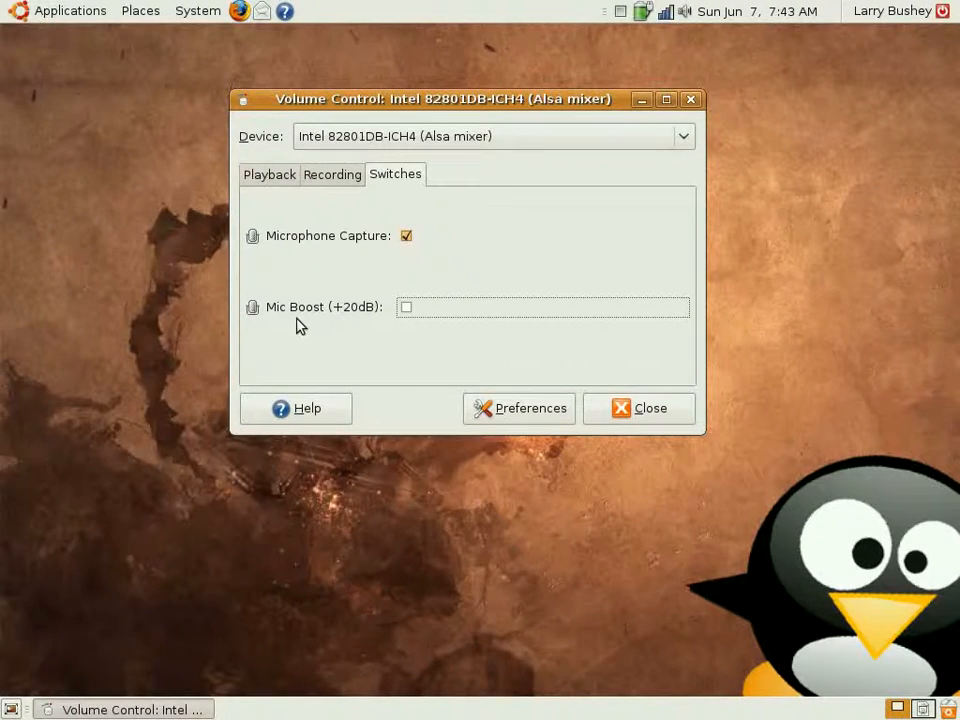
Max the Analog Devices AD1981B OSS Microphone recording level, then return to Intel switches.
left_click(332, 174)
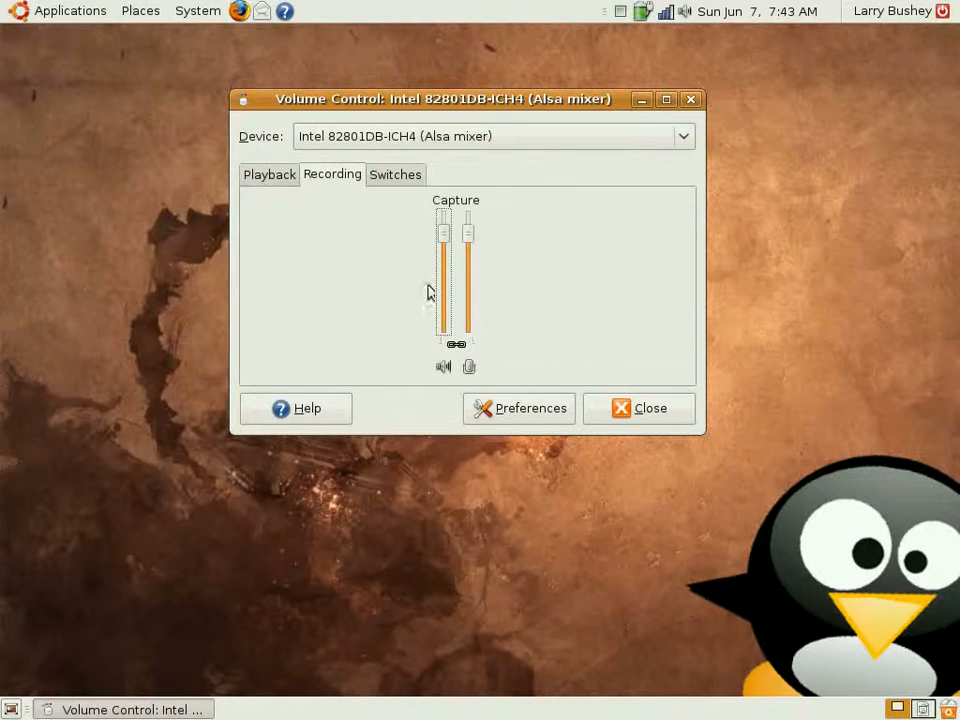
mouse_move(469, 240)
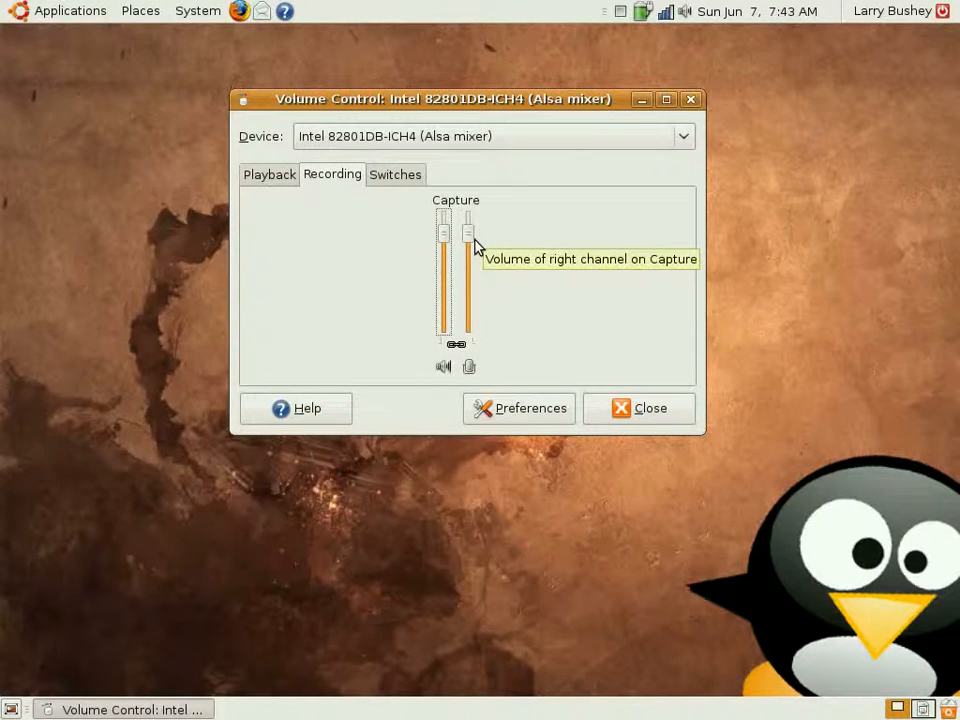
mouse_move(568, 248)
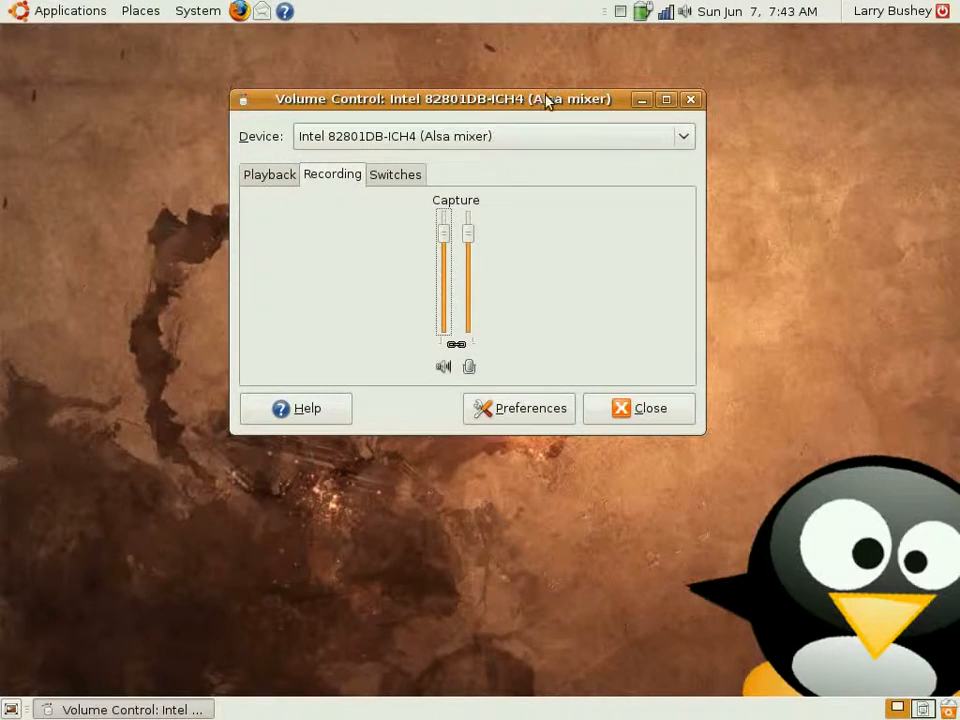
mouse_move(318, 145)
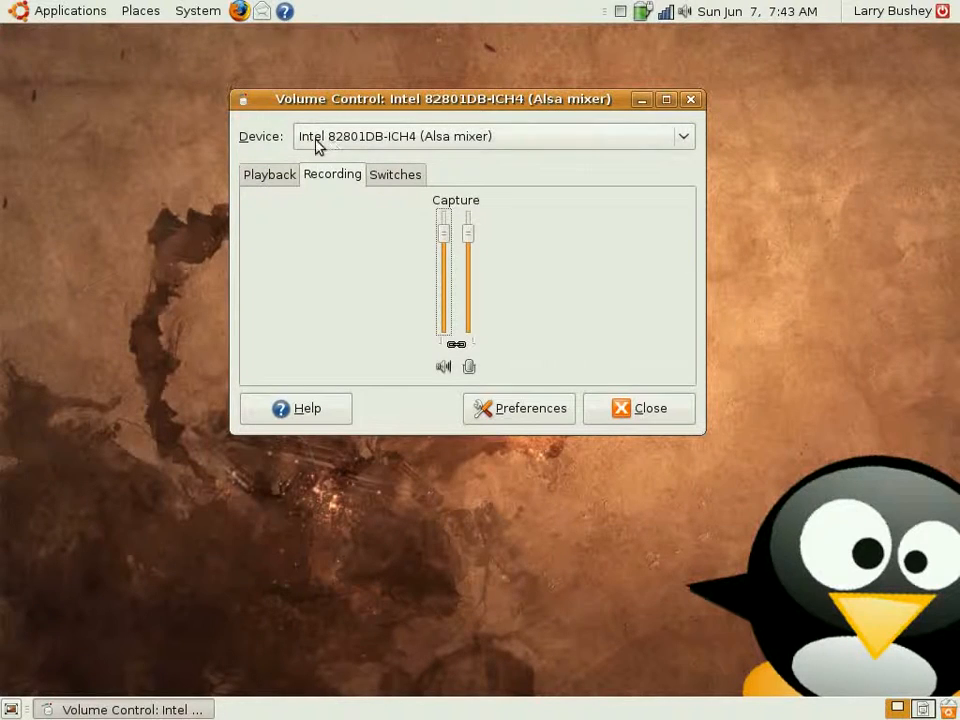
mouse_move(667, 147)
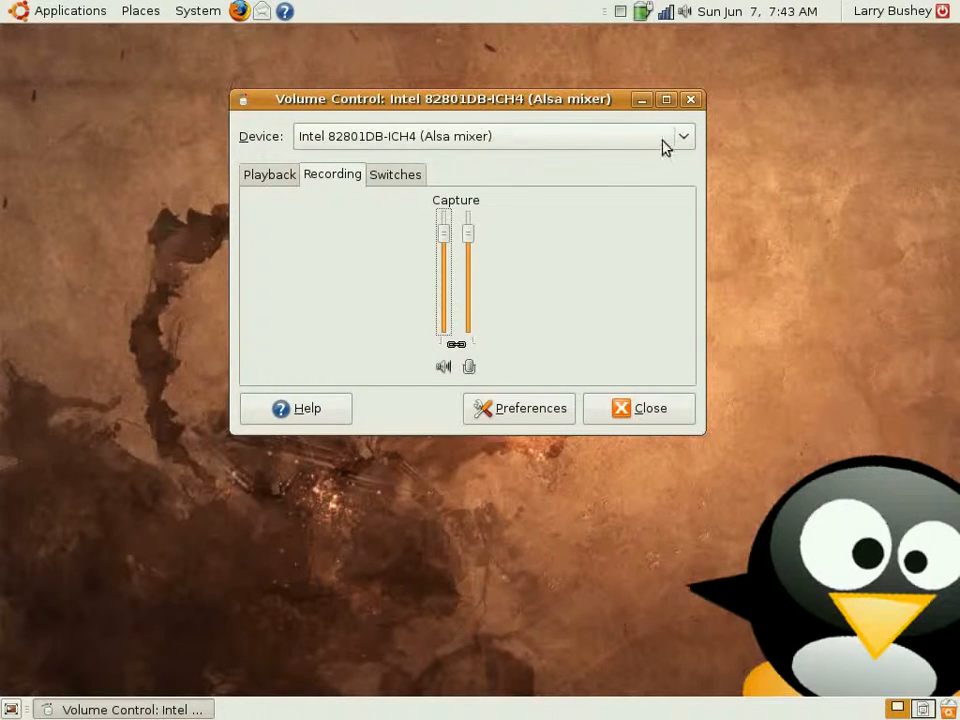
left_click(683, 136)
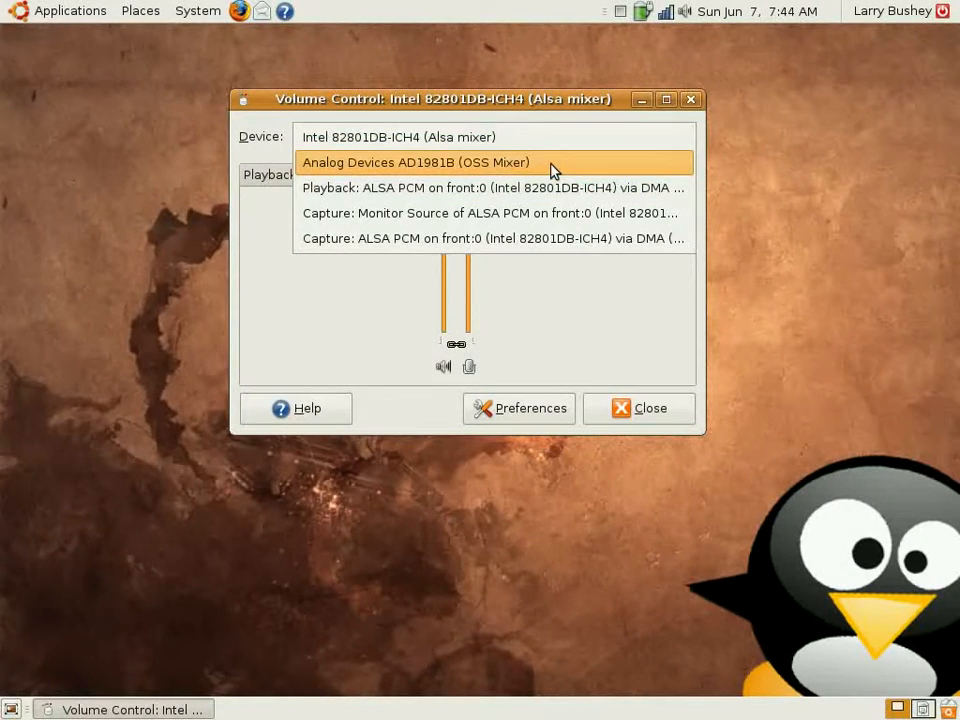
left_click(416, 162)
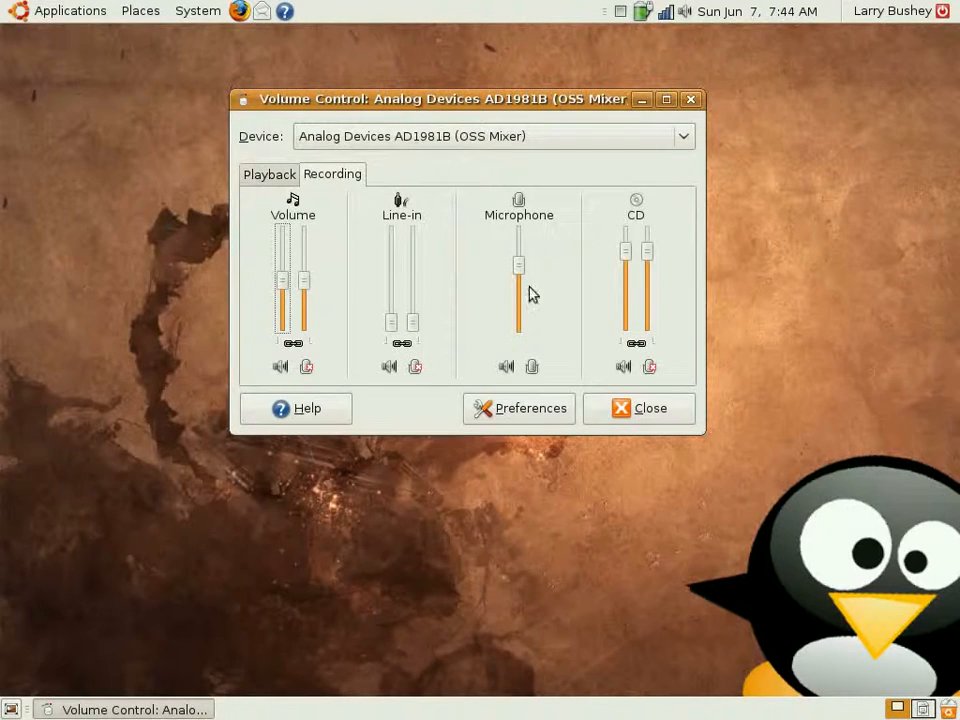
left_click_drag(518, 290, 518, 235)
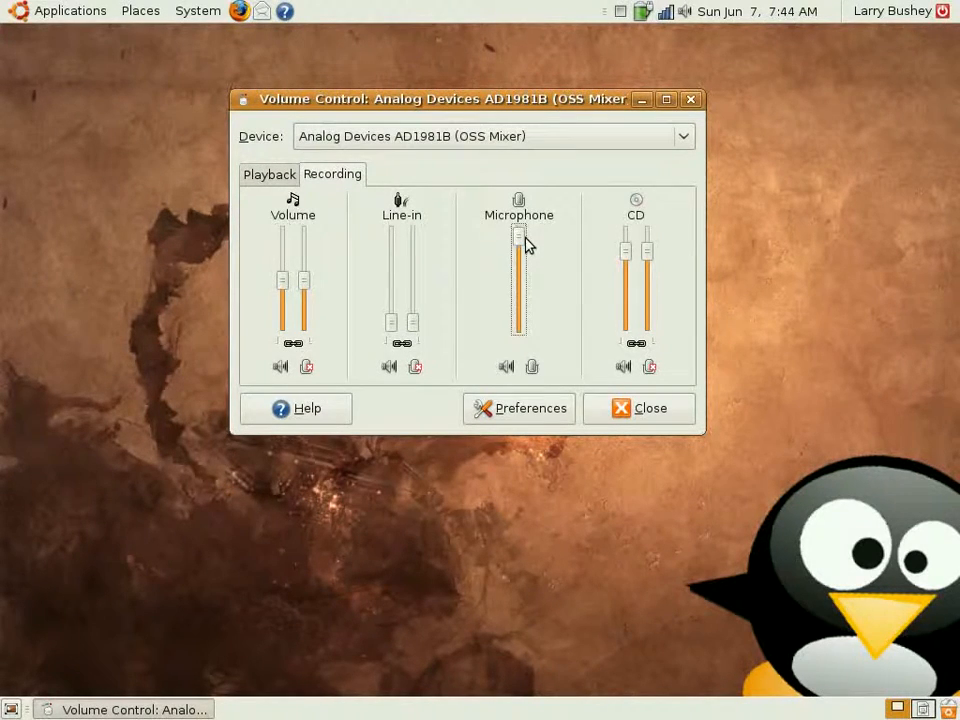
mouse_move(519, 255)
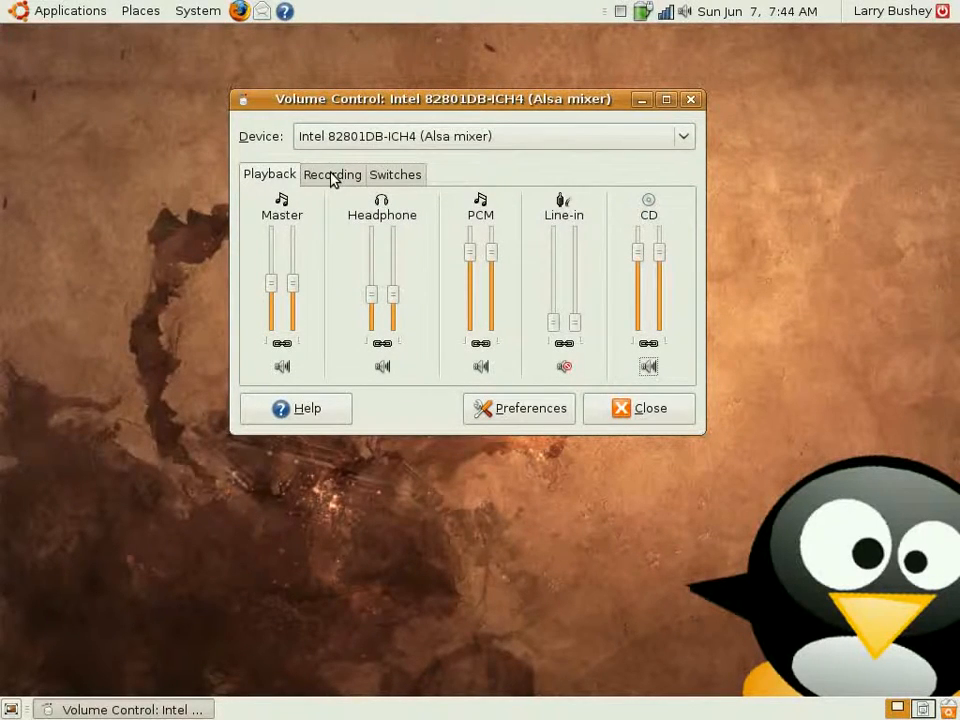
left_click(332, 174)
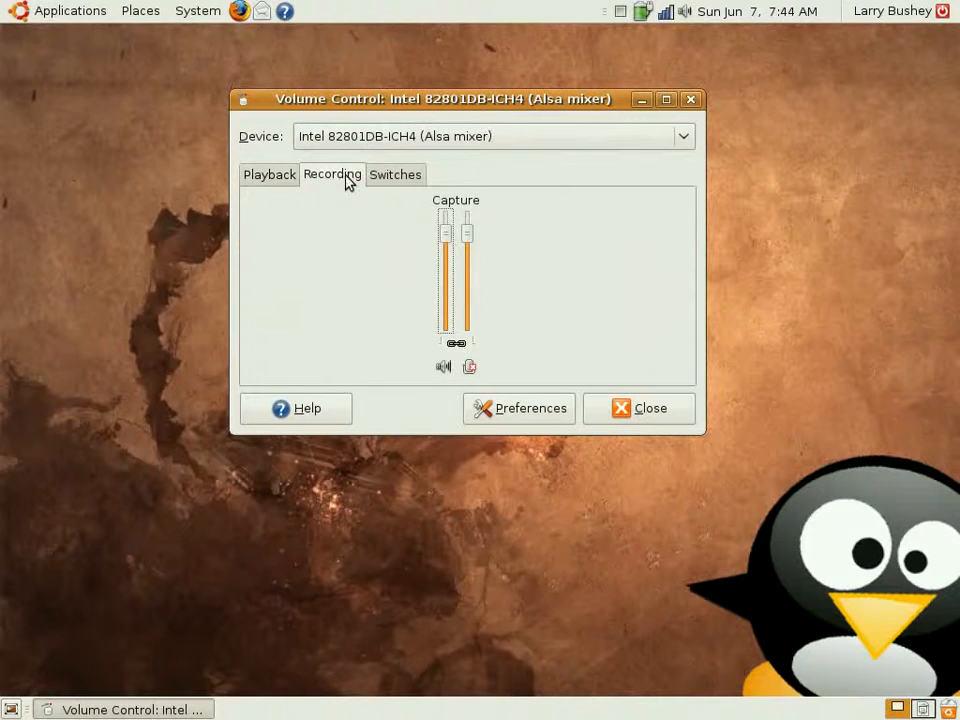
left_click(395, 174)
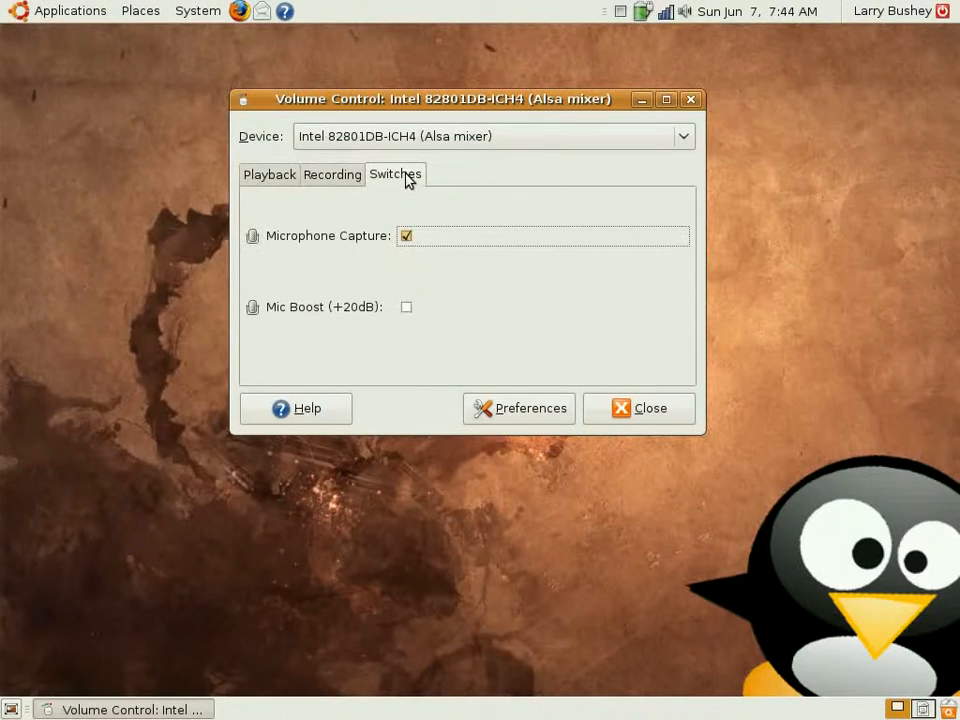
mouse_move(430, 231)
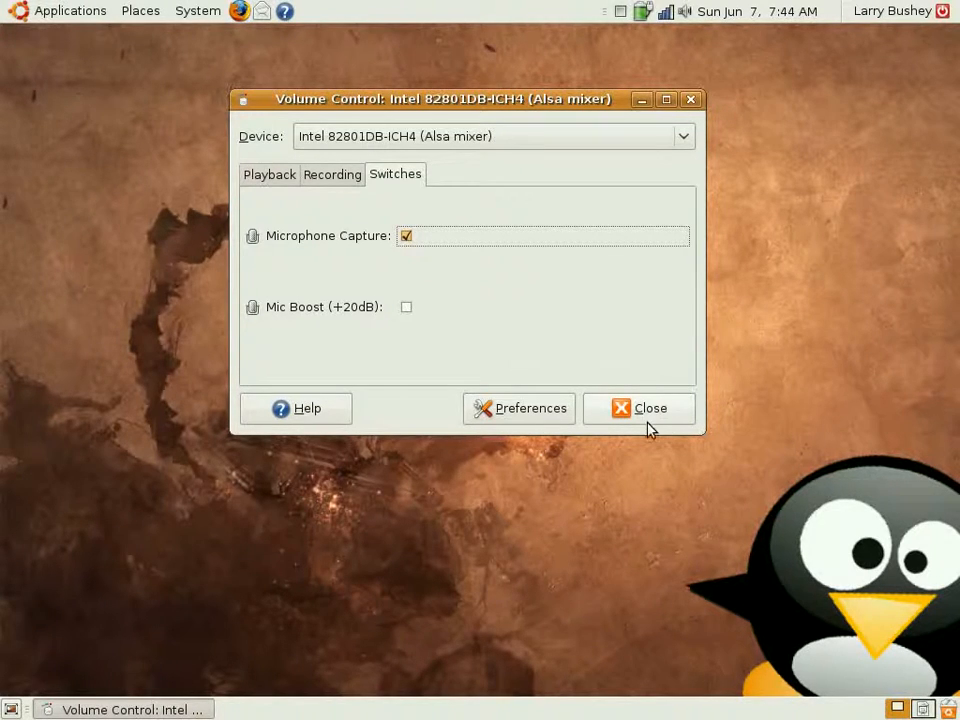
Close Volume Control and bring up the desktop Applications menu.
left_click(639, 408)
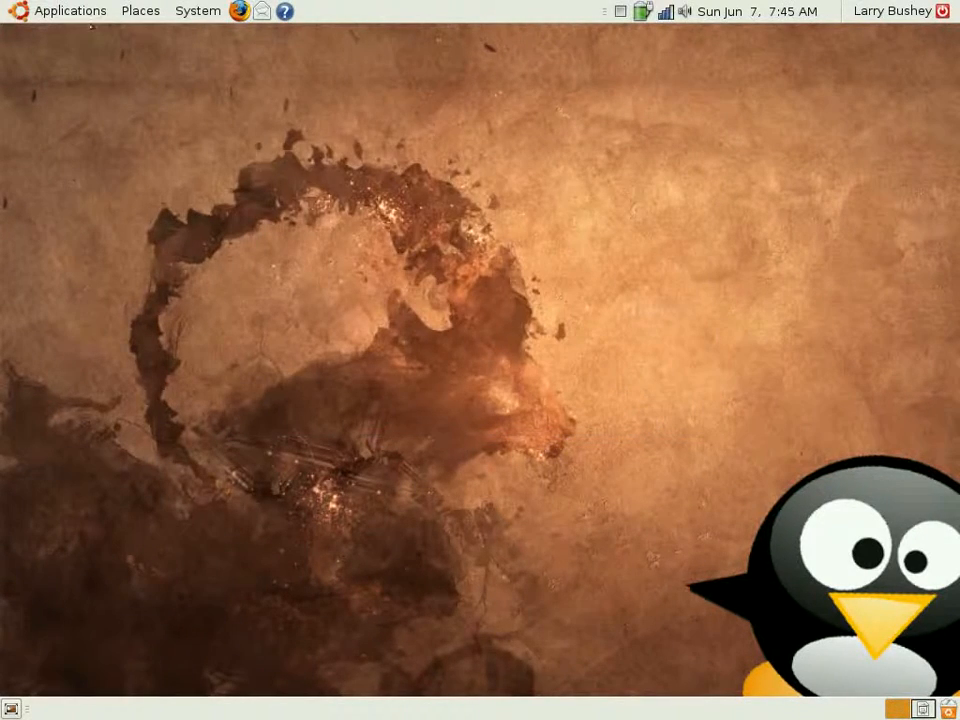
left_click(58, 11)
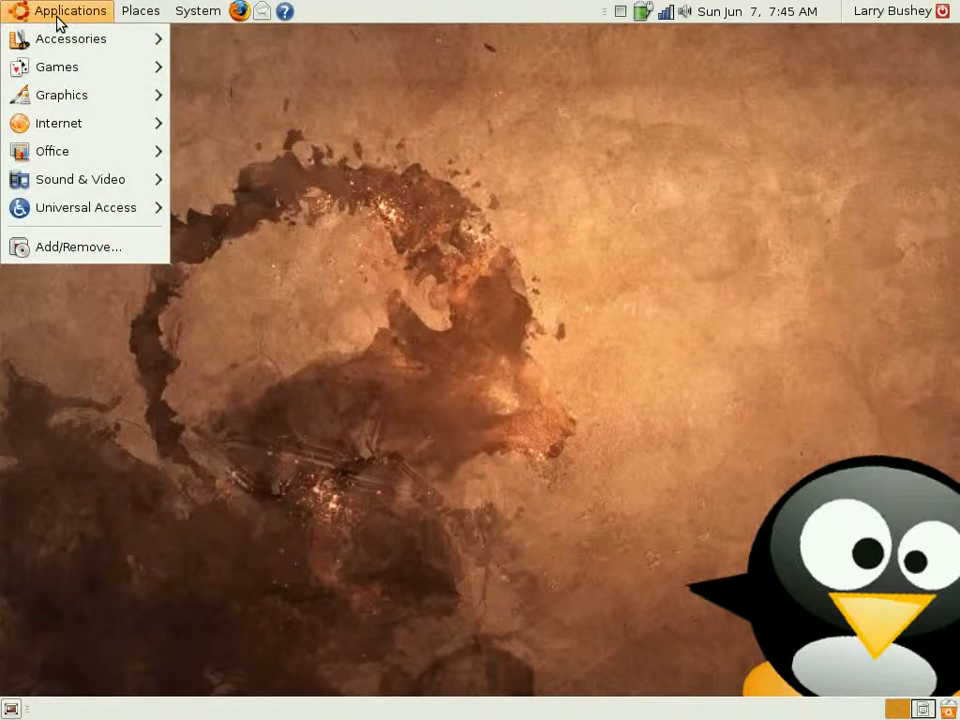
mouse_move(79, 179)
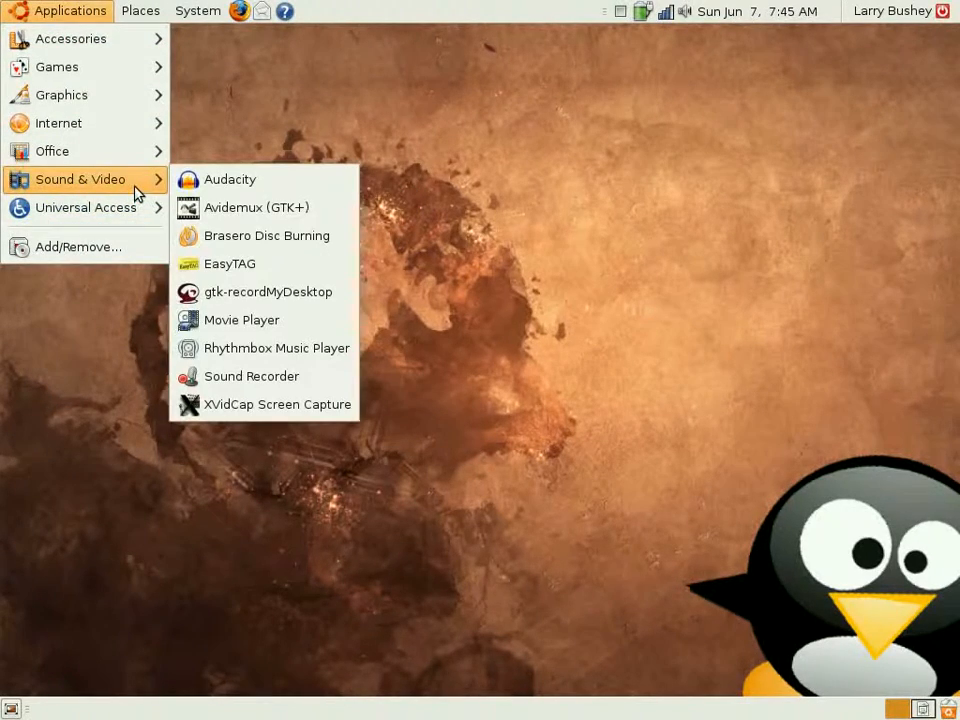
mouse_move(230, 179)
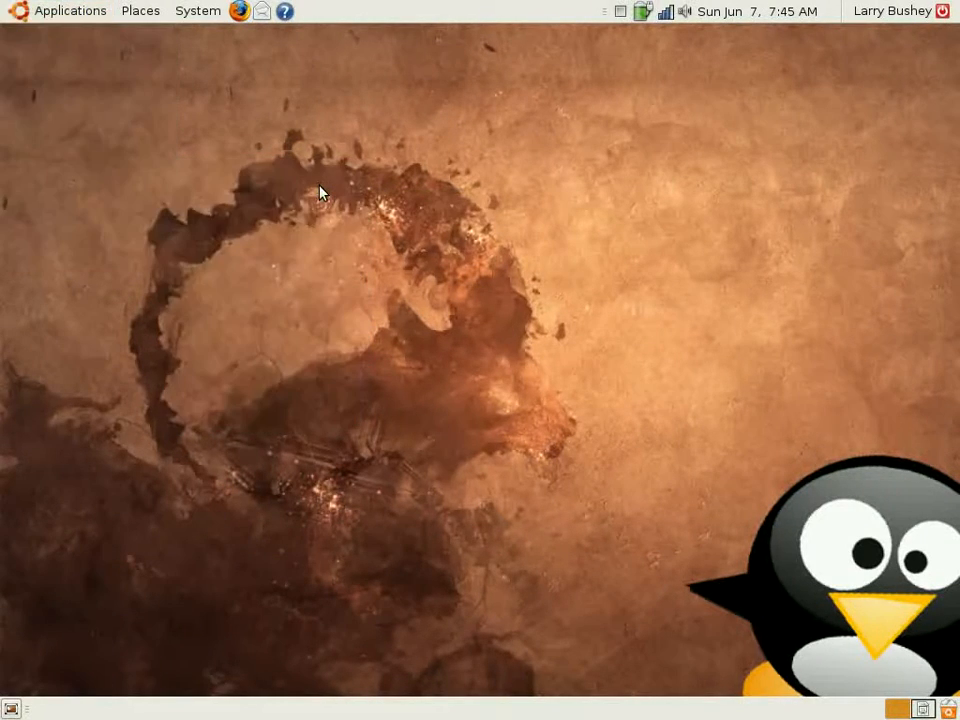
left_click(238, 11)
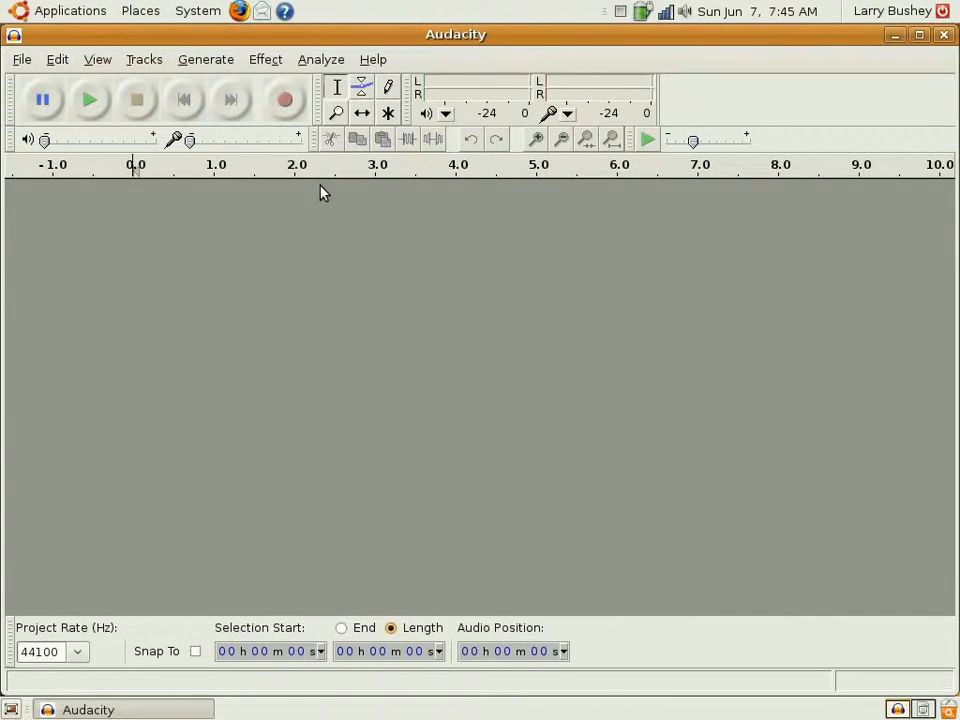
mouse_move(169, 198)
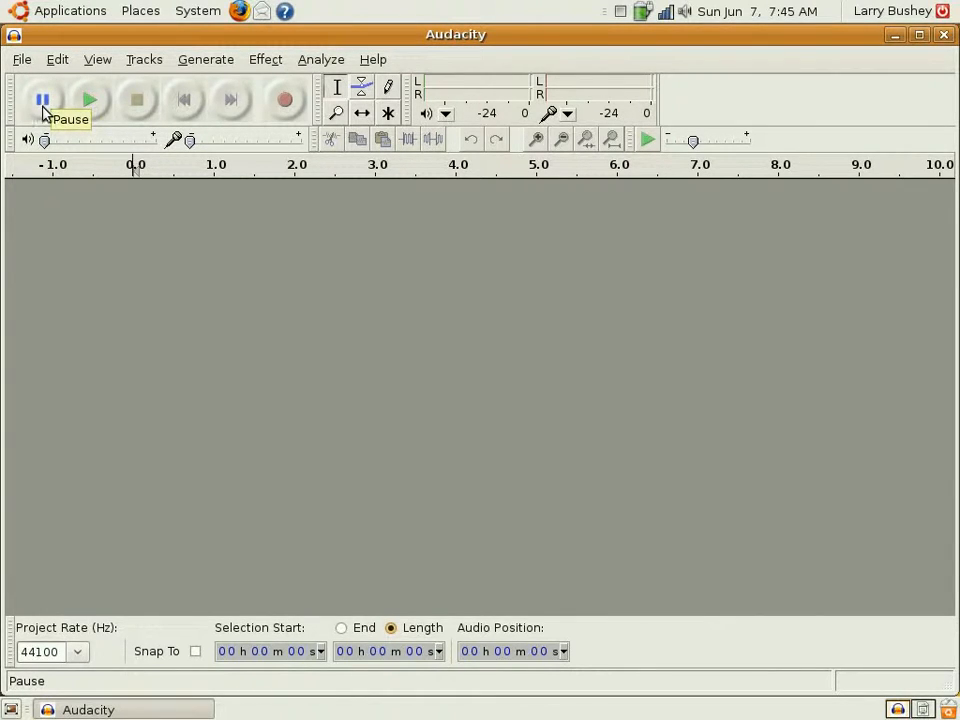
mouse_move(15, 113)
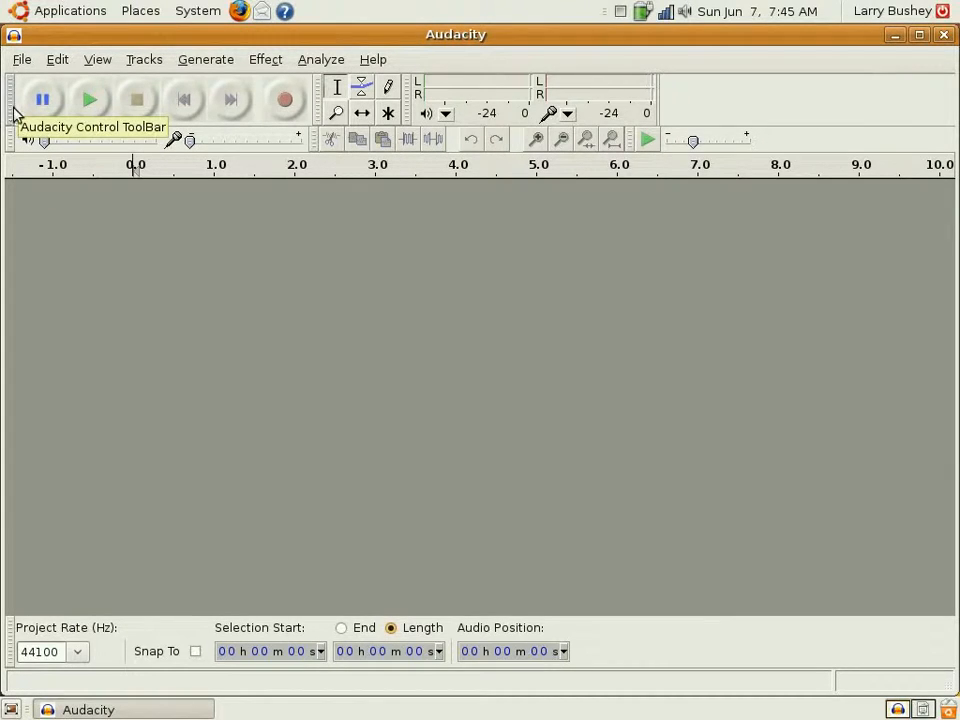
mouse_move(137, 99)
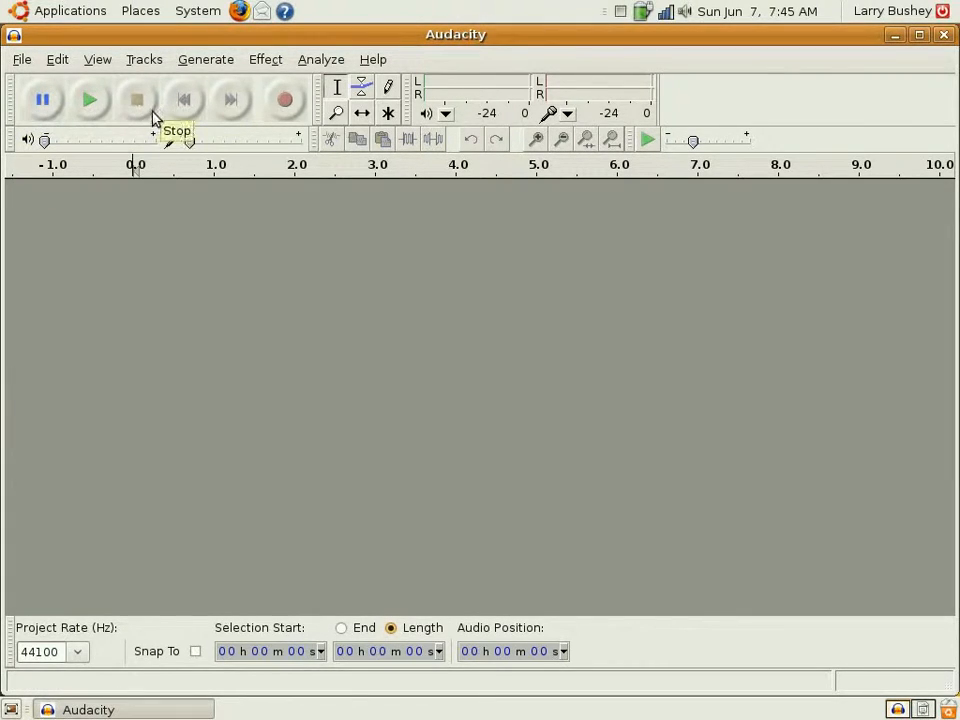
mouse_move(150, 113)
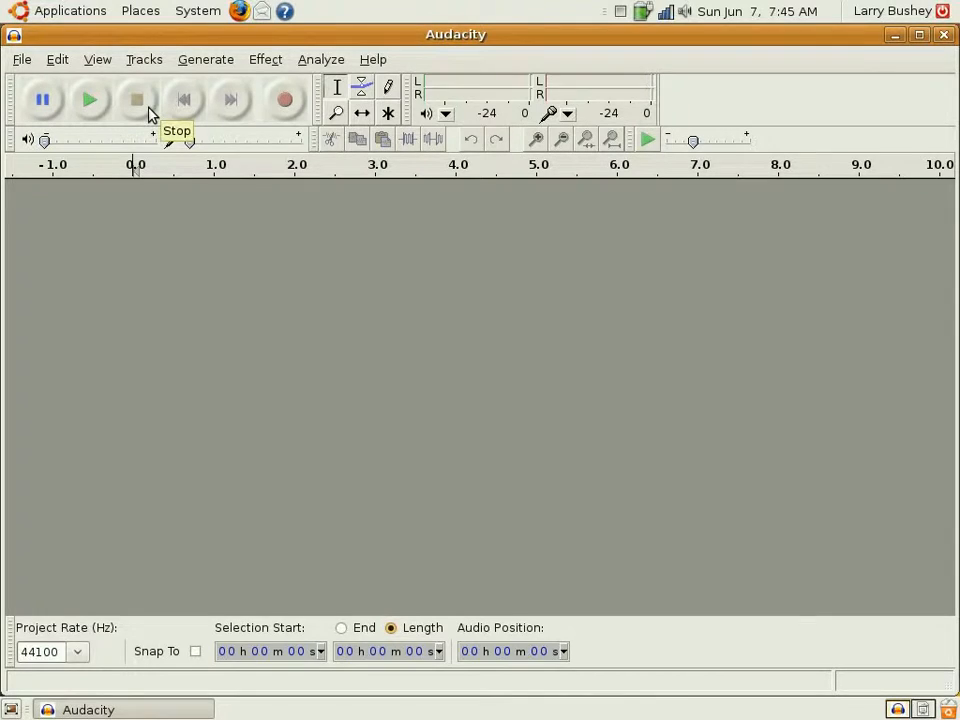
mouse_move(184, 99)
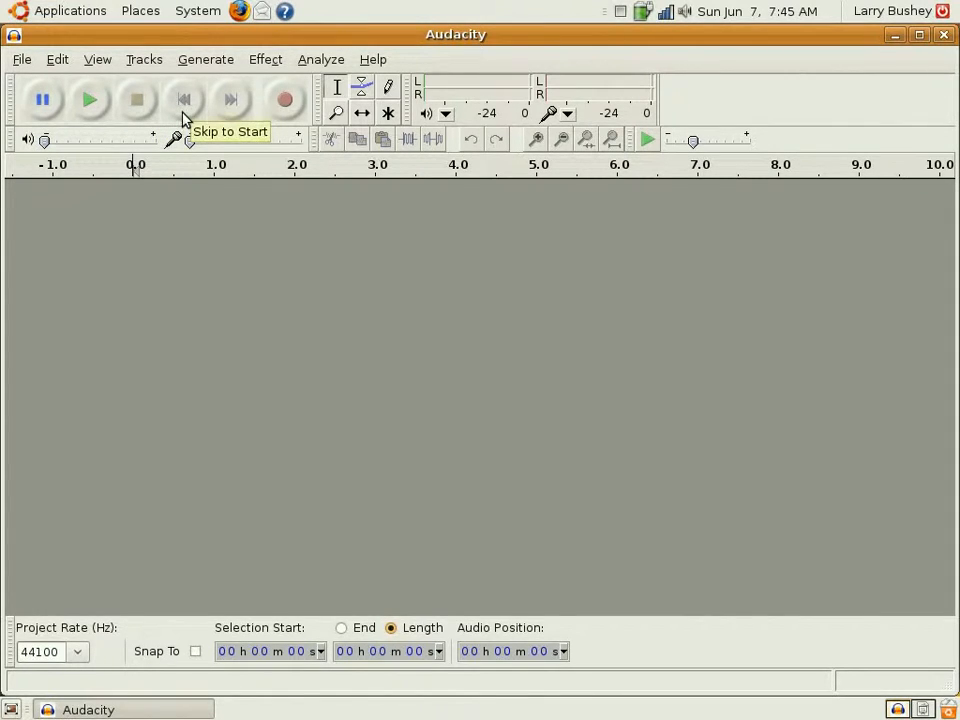
mouse_move(231, 99)
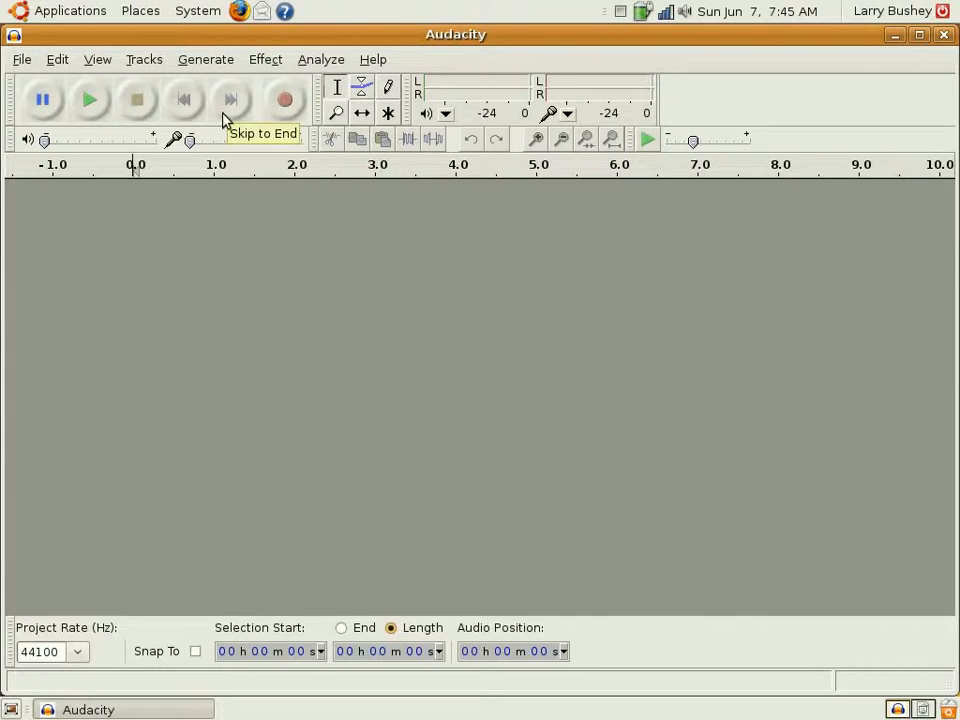
mouse_move(184, 99)
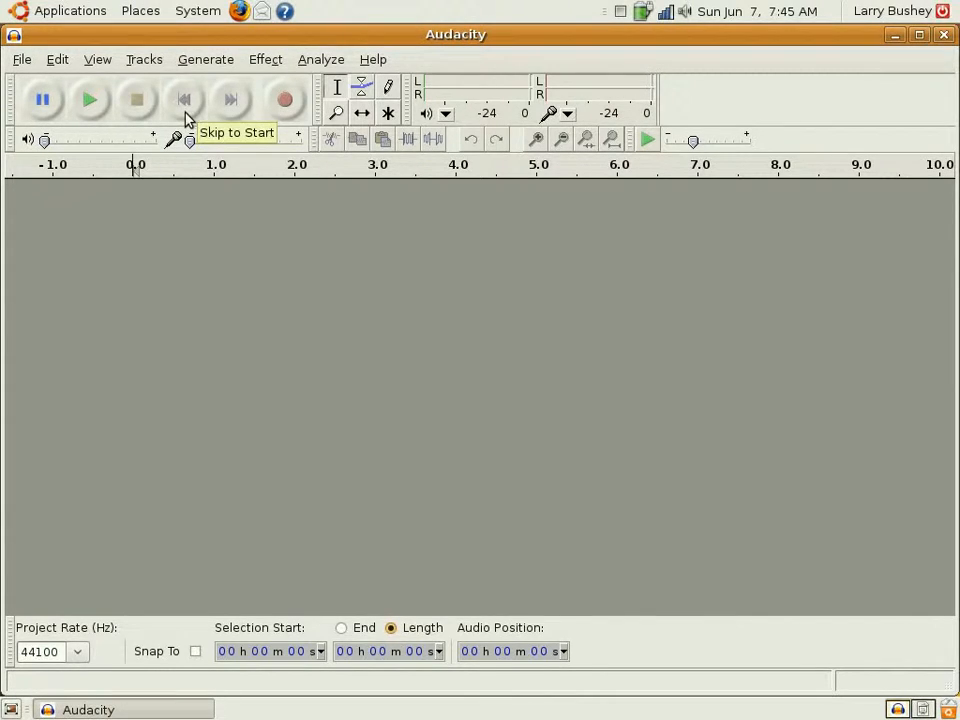
mouse_move(284, 99)
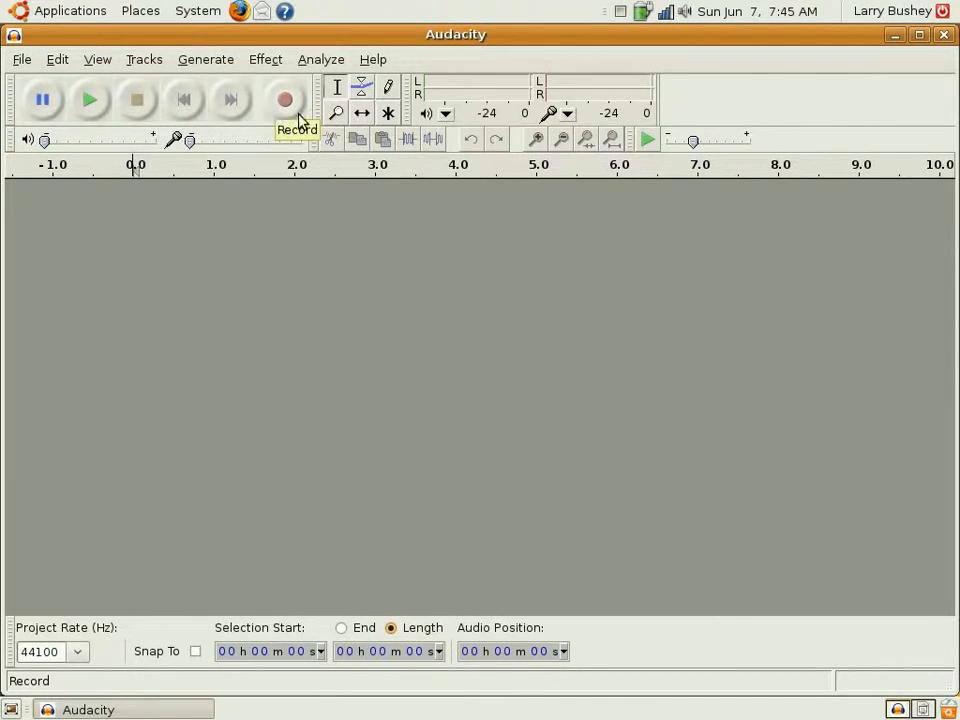
mouse_move(320, 125)
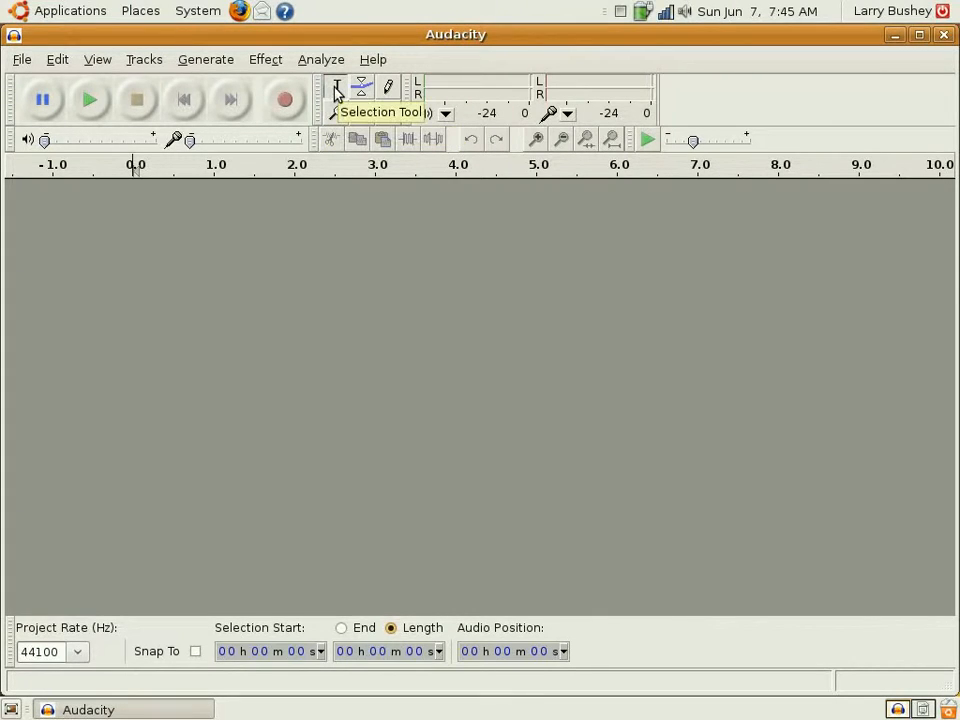
left_click(362, 86)
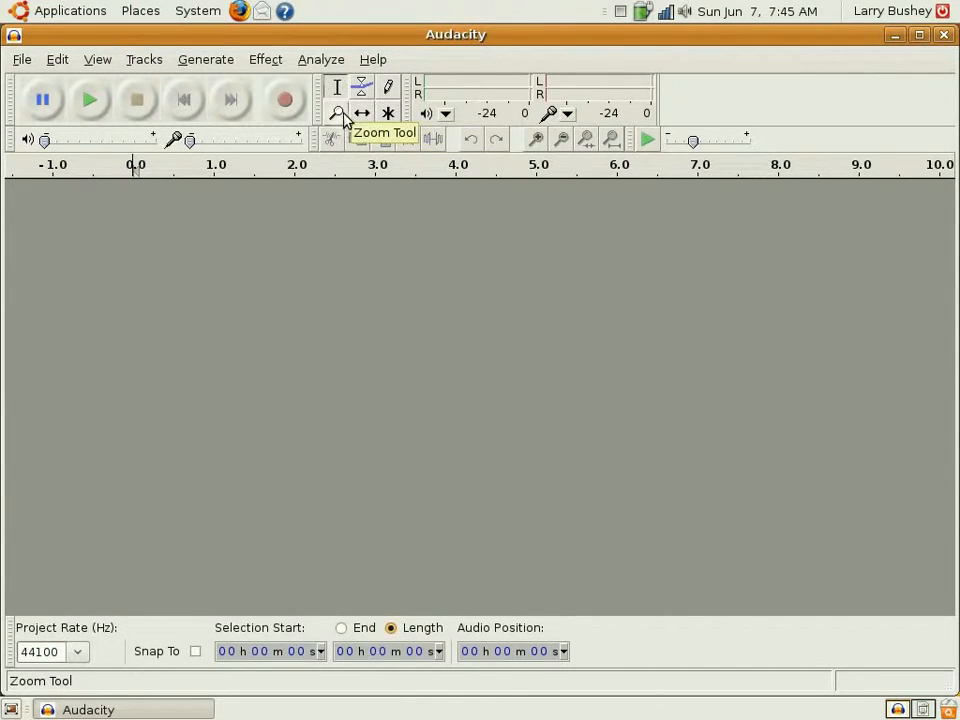
mouse_move(405, 120)
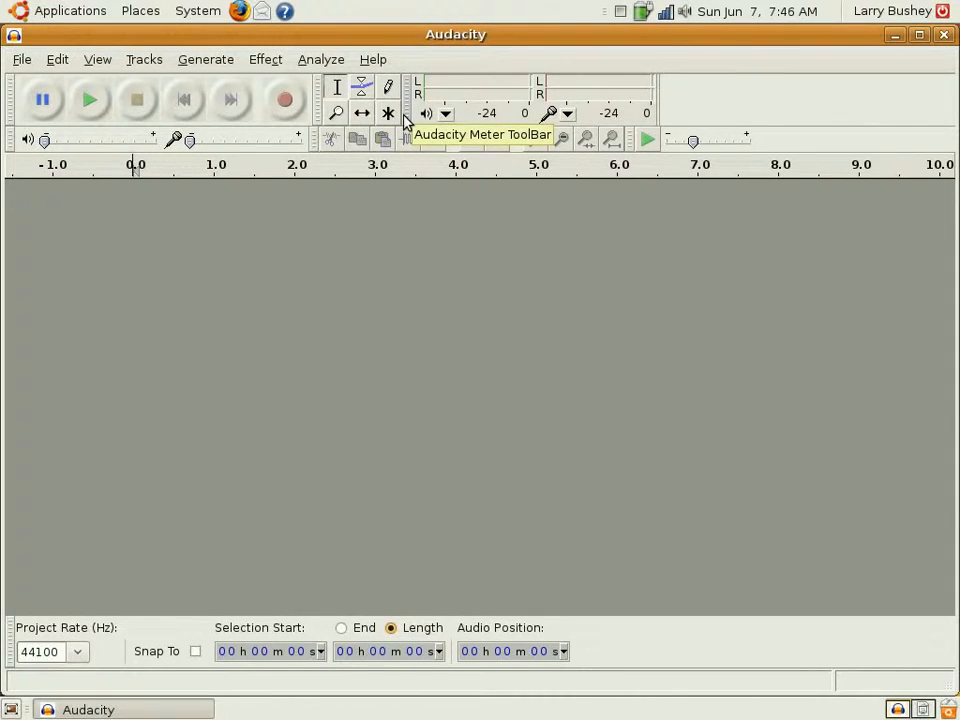
mouse_move(565, 130)
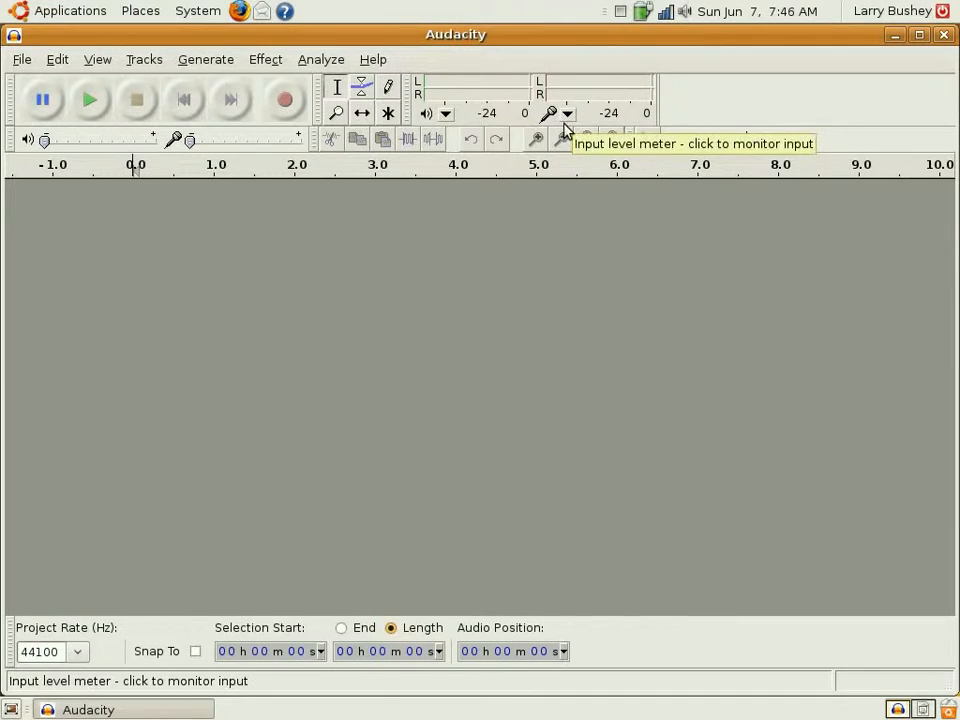
Start live microphone input monitoring and push transcription playback speed to its maximum.
left_click(567, 112)
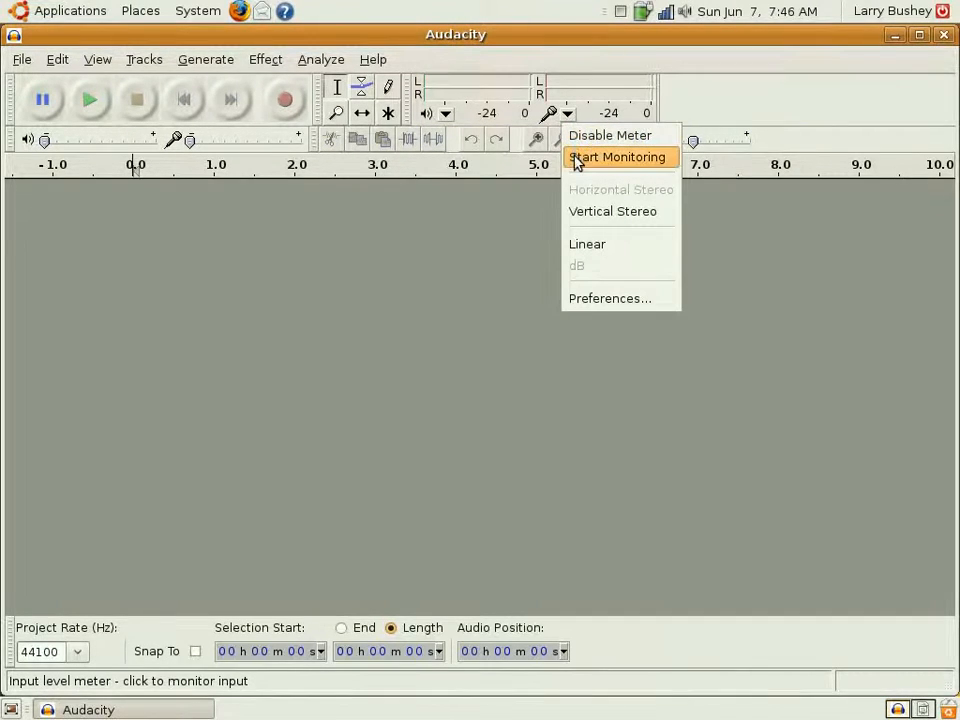
left_click(617, 157)
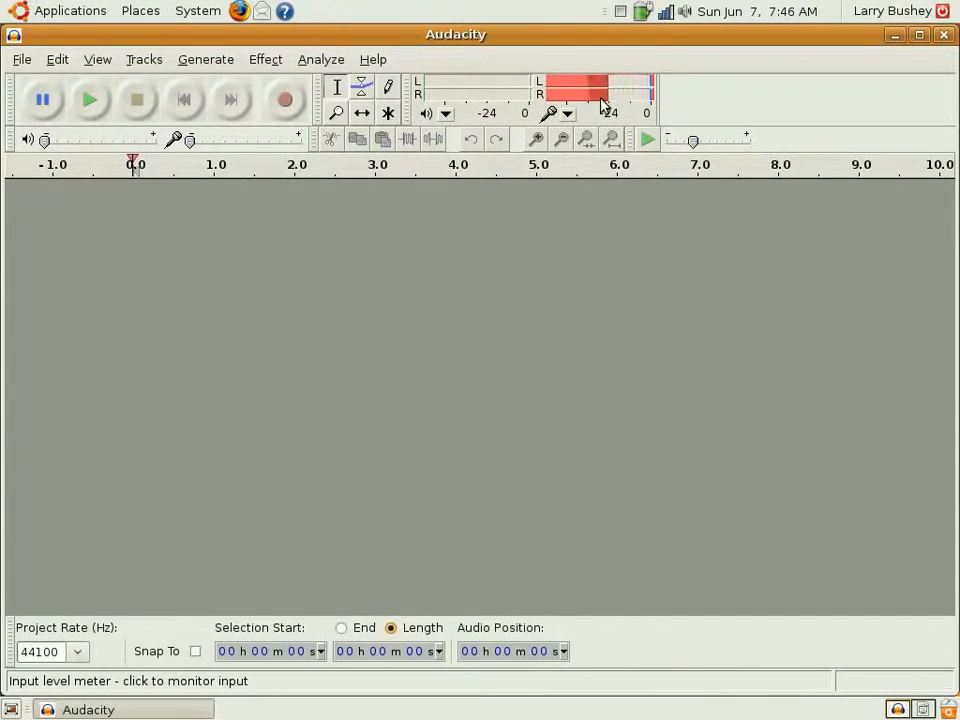
mouse_move(605, 93)
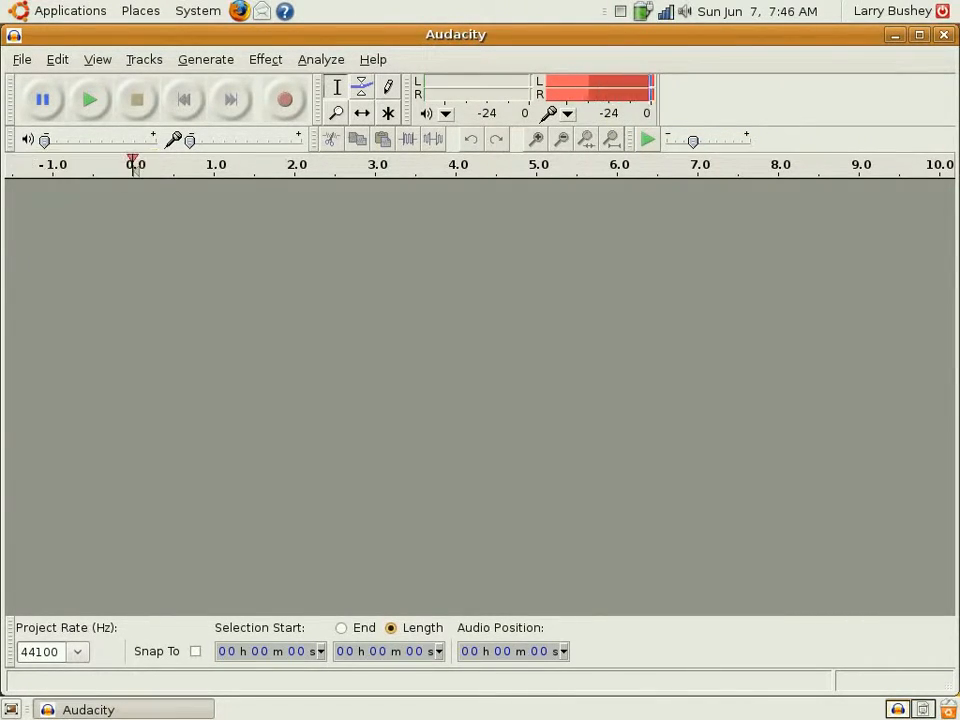
mouse_move(320, 155)
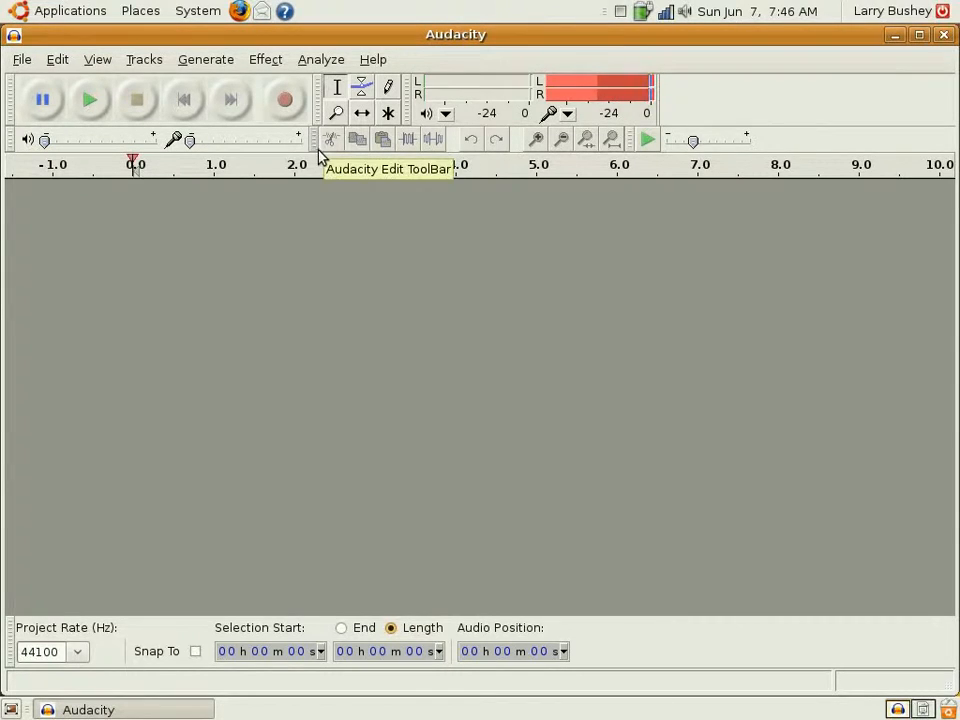
mouse_move(383, 140)
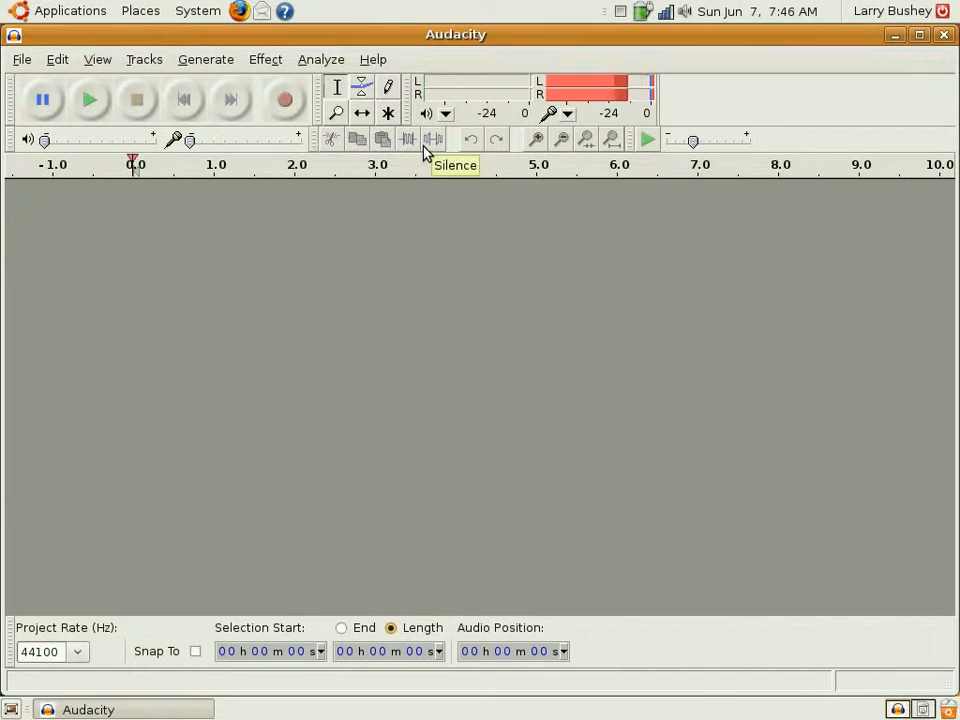
mouse_move(530, 155)
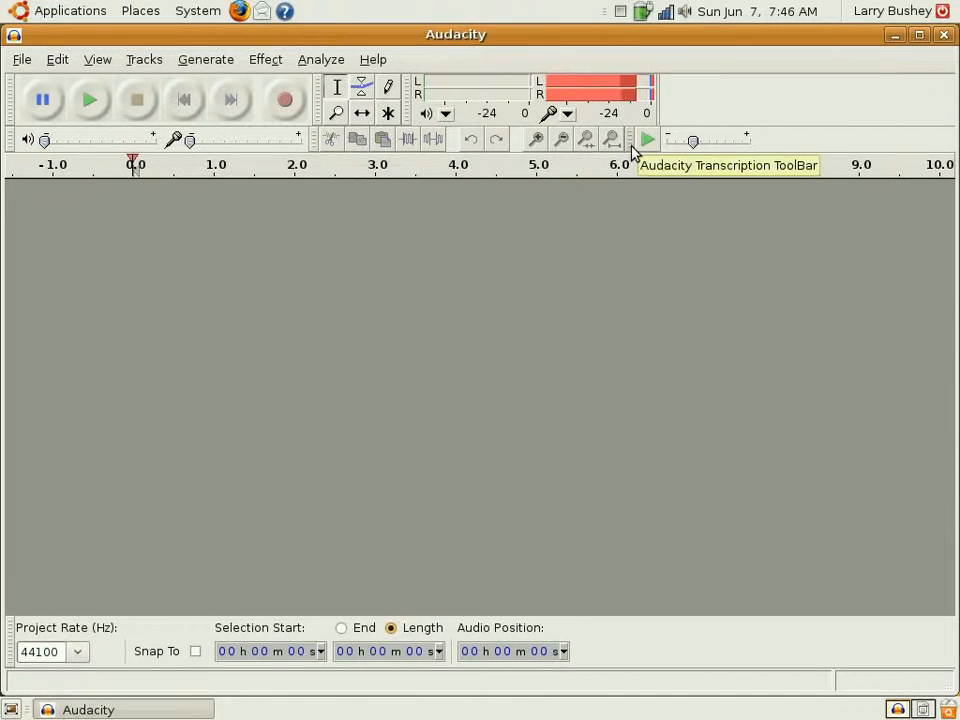
mouse_move(647, 140)
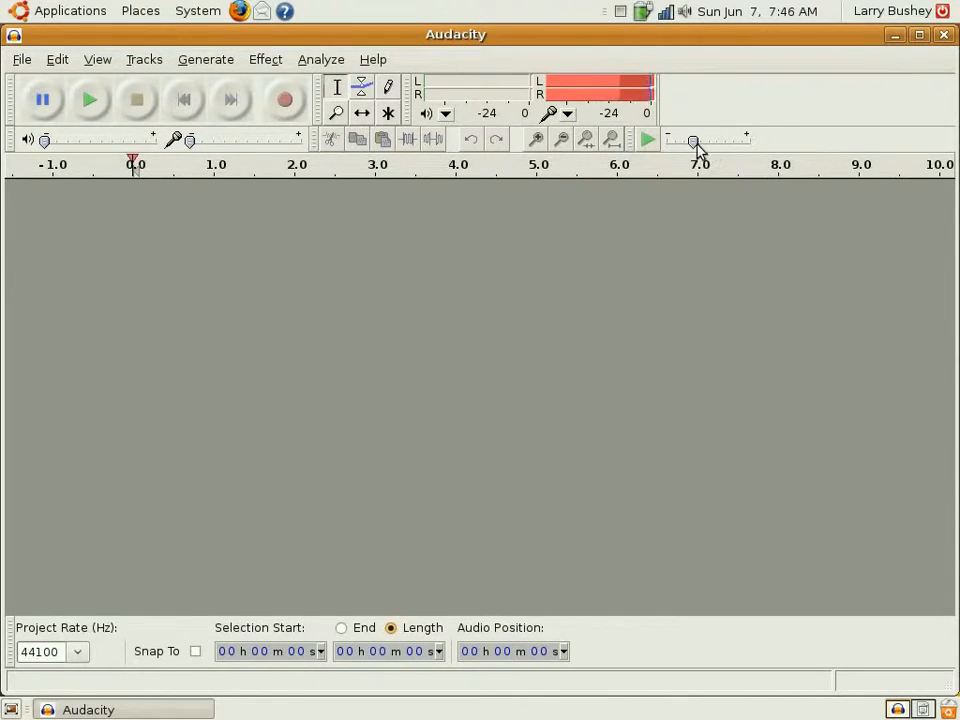
mouse_move(695, 140)
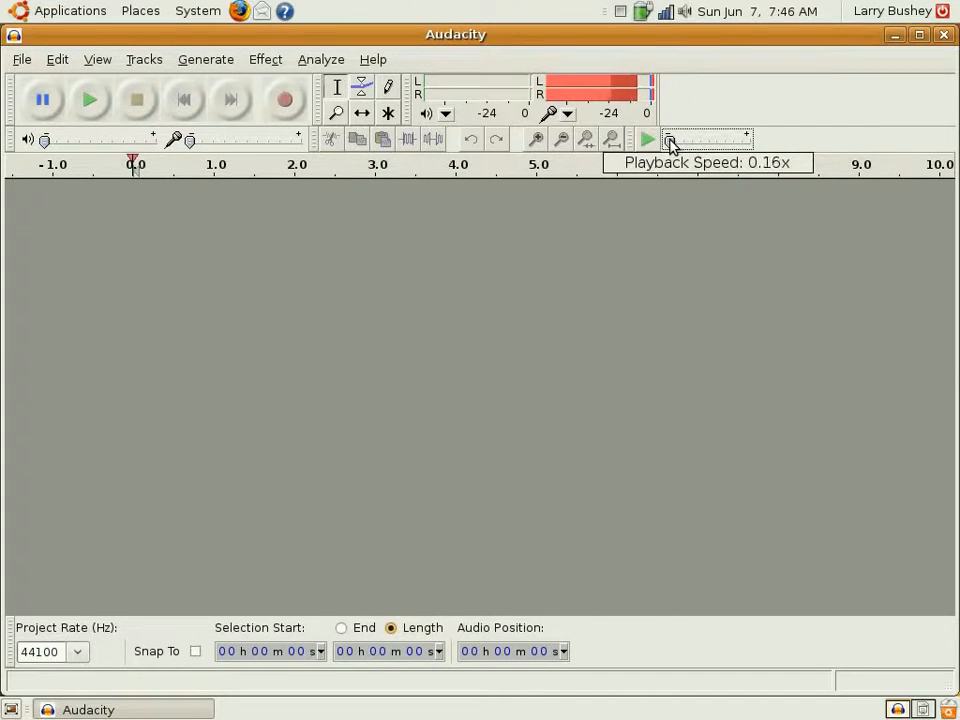
left_click_drag(670, 139, 742, 139)
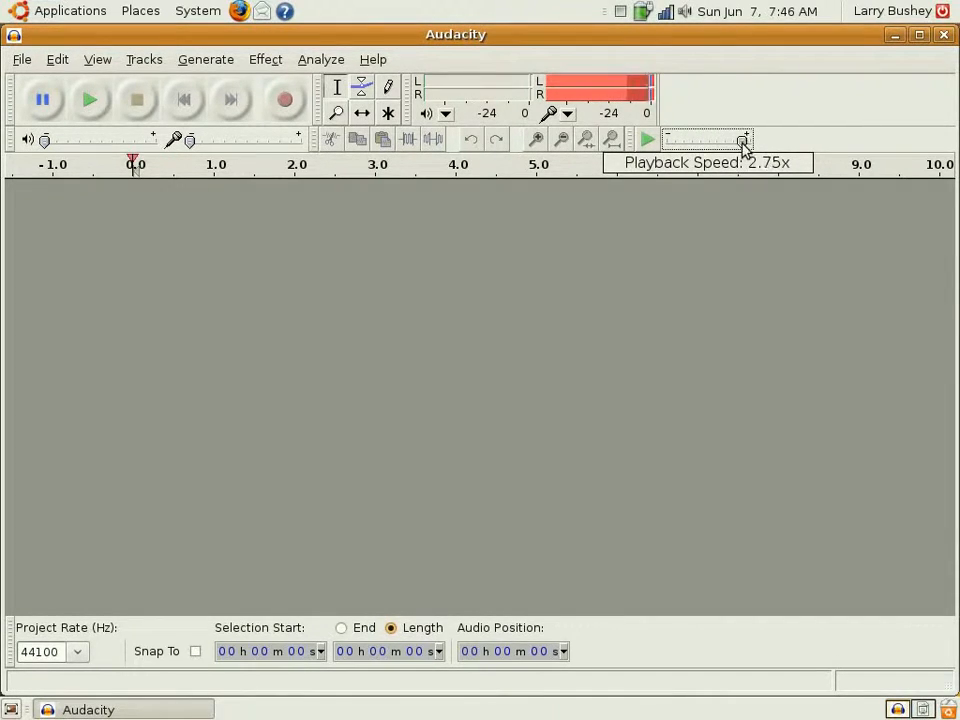
left_click_drag(743, 140, 751, 140)
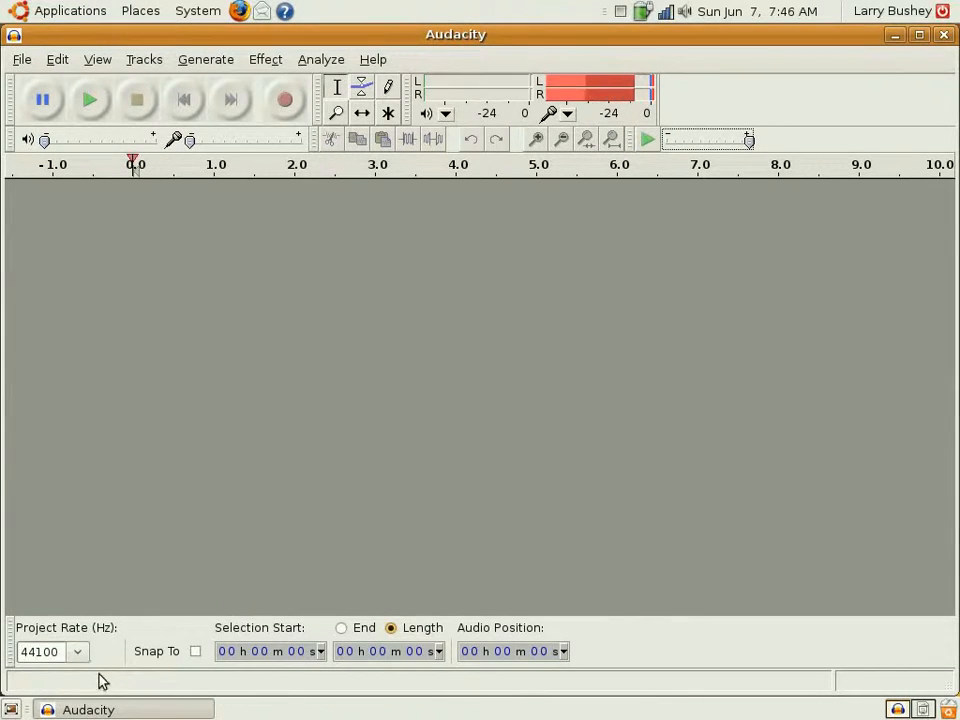
Keep the project rate at 44100 Hz and show selection End instead of Length.
left_click(78, 651)
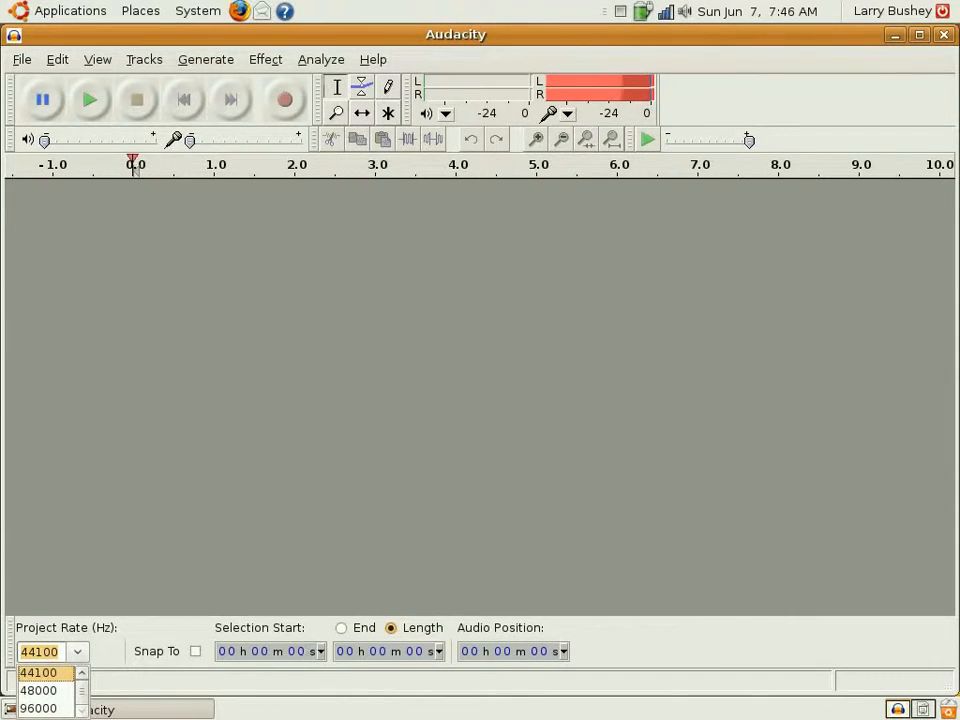
left_click(341, 627)
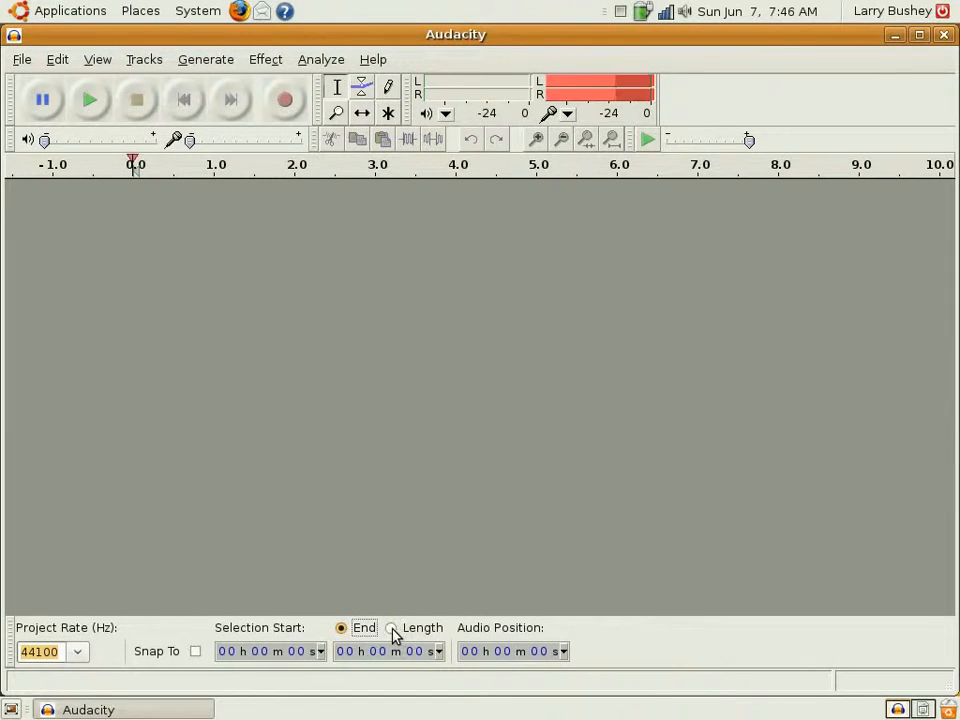
left_click(391, 627)
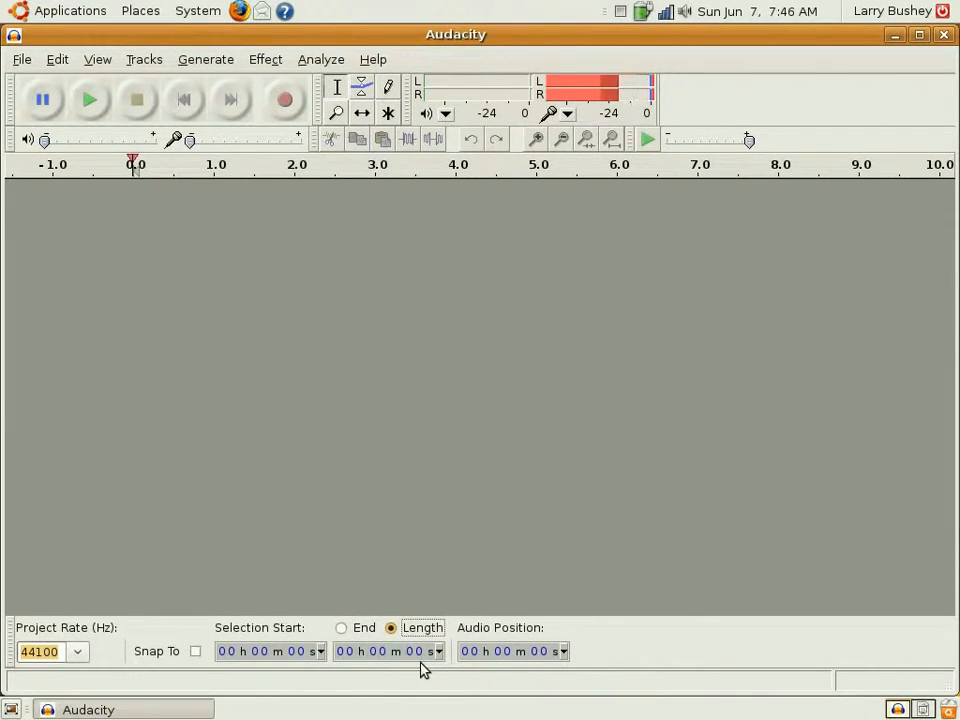
left_click(341, 627)
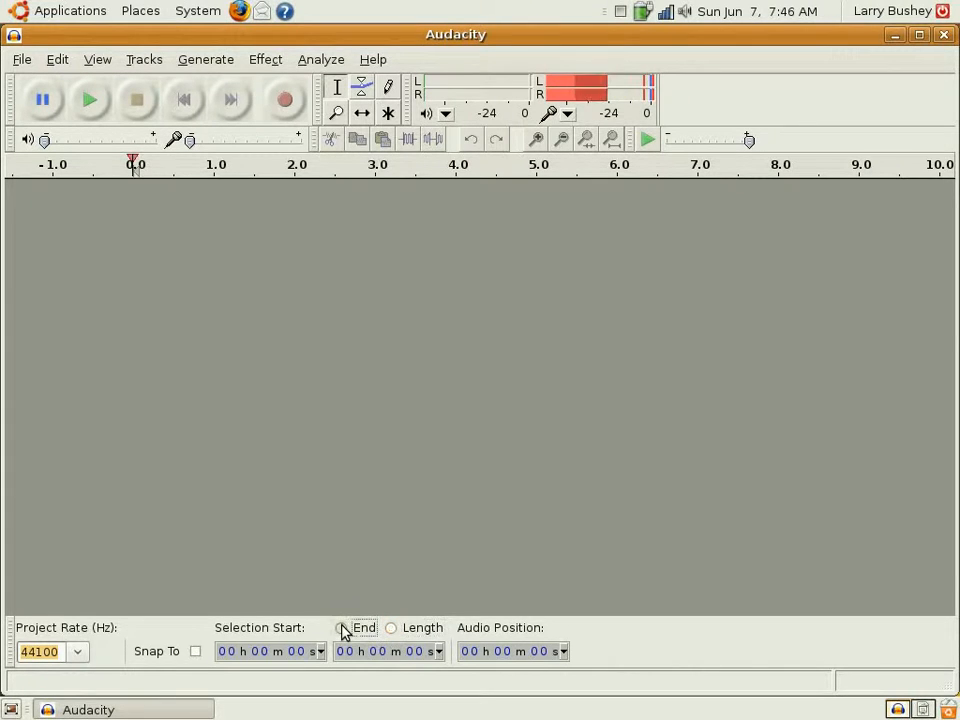
left_click(340, 627)
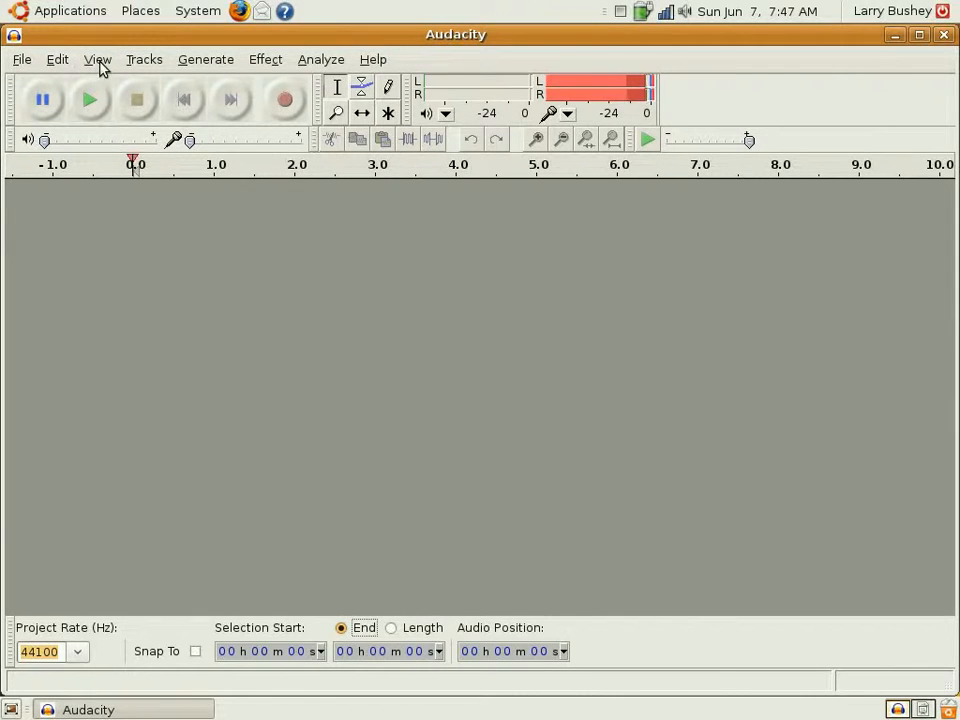
Open the View menu to reach the Toolbars options.
left_click(97, 59)
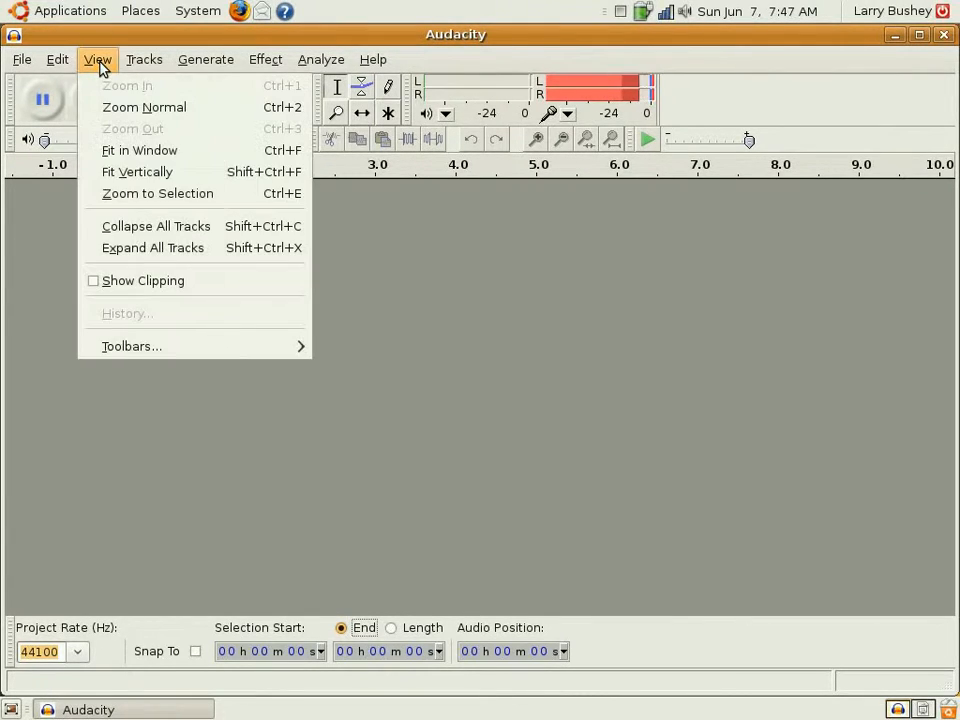
mouse_move(157, 193)
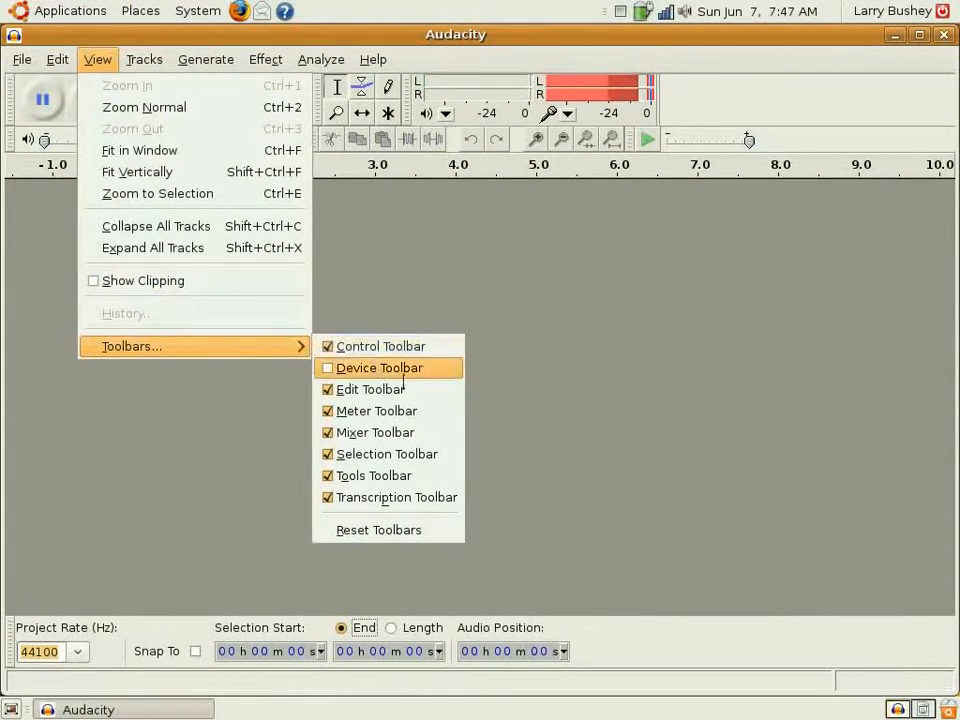
mouse_move(445, 377)
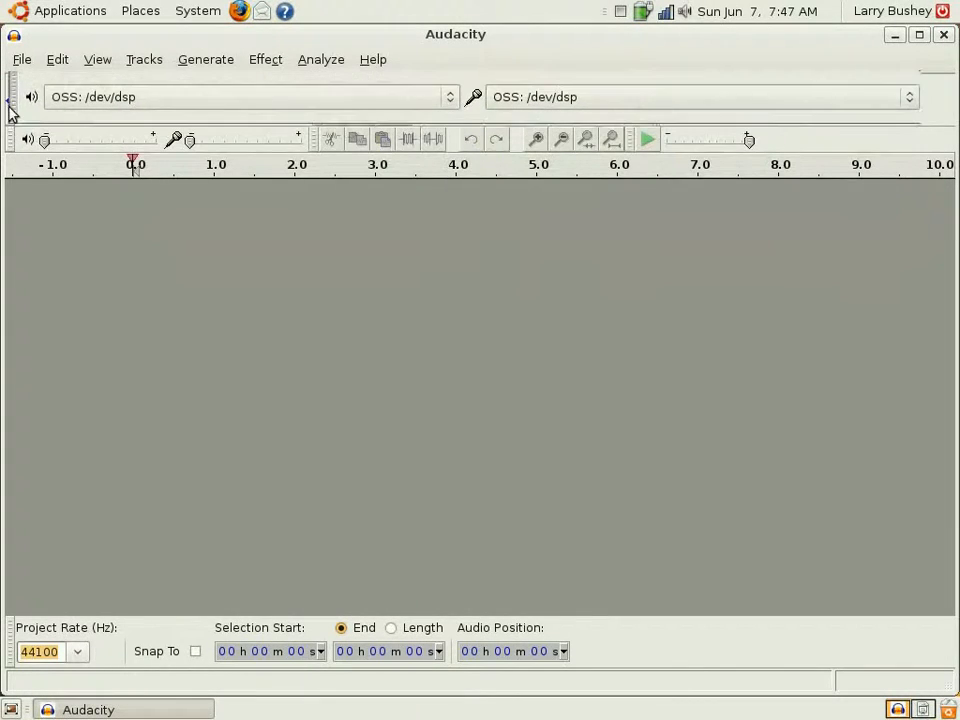
left_click(285, 99)
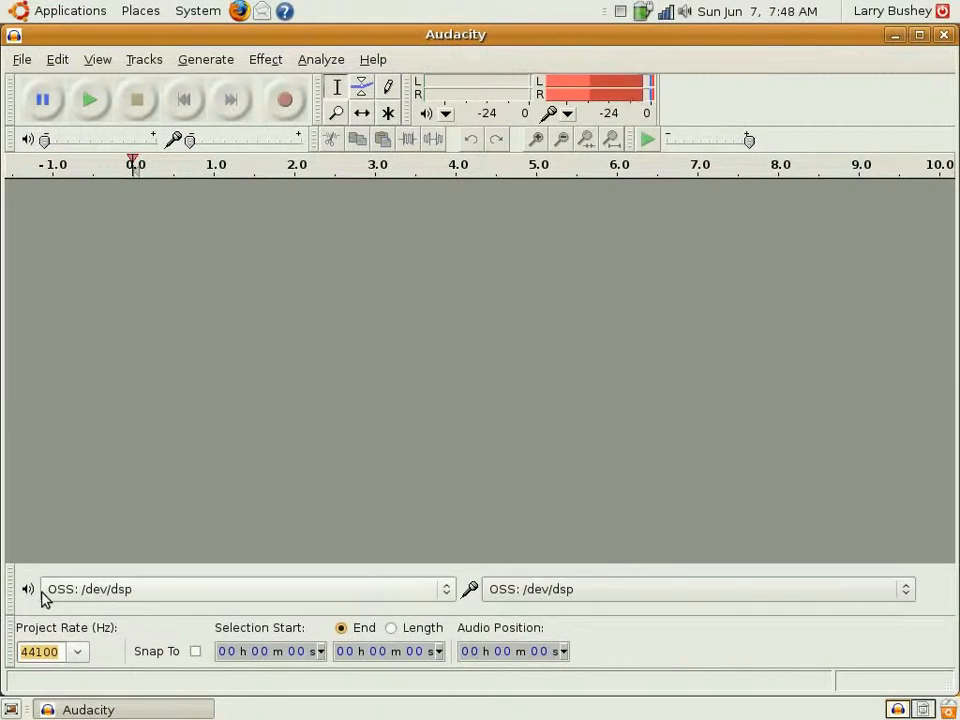
mouse_move(449, 590)
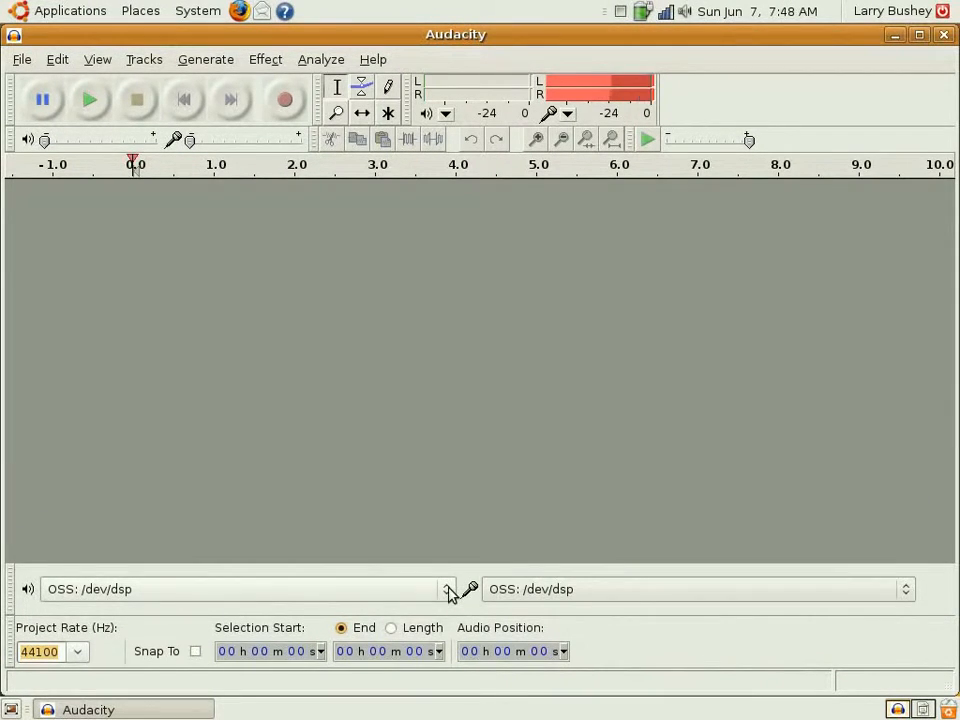
left_click(448, 589)
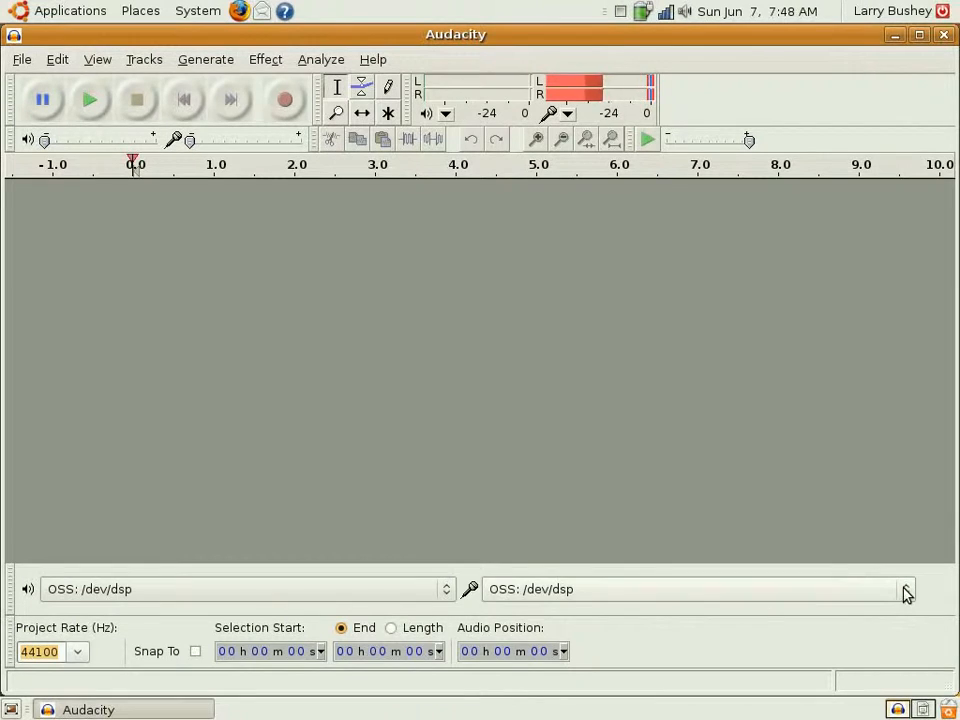
left_click(905, 589)
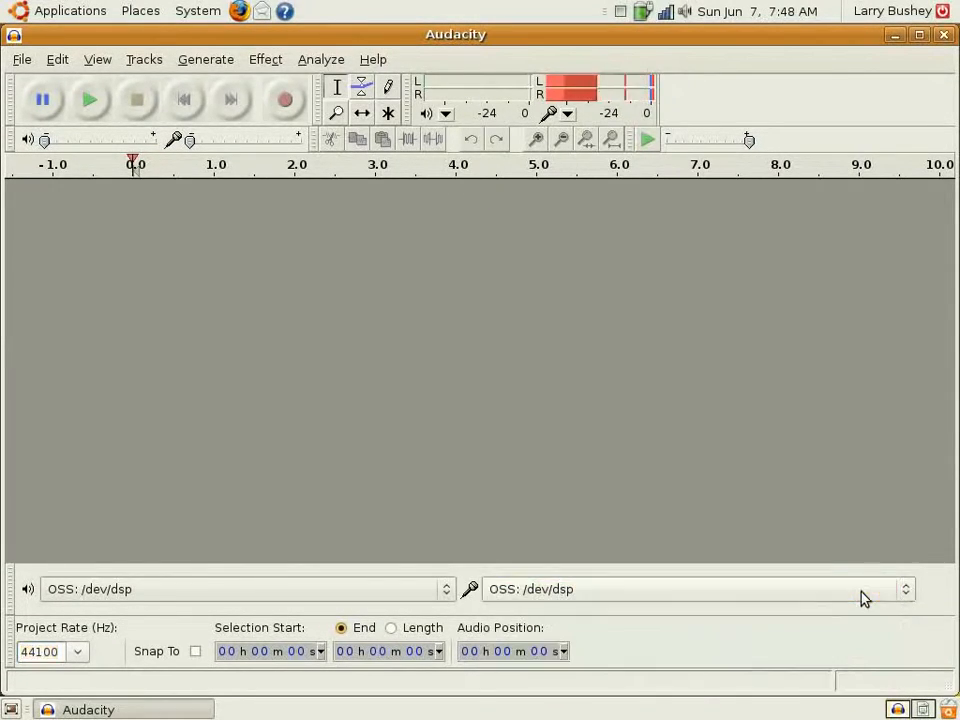
mouse_move(866, 598)
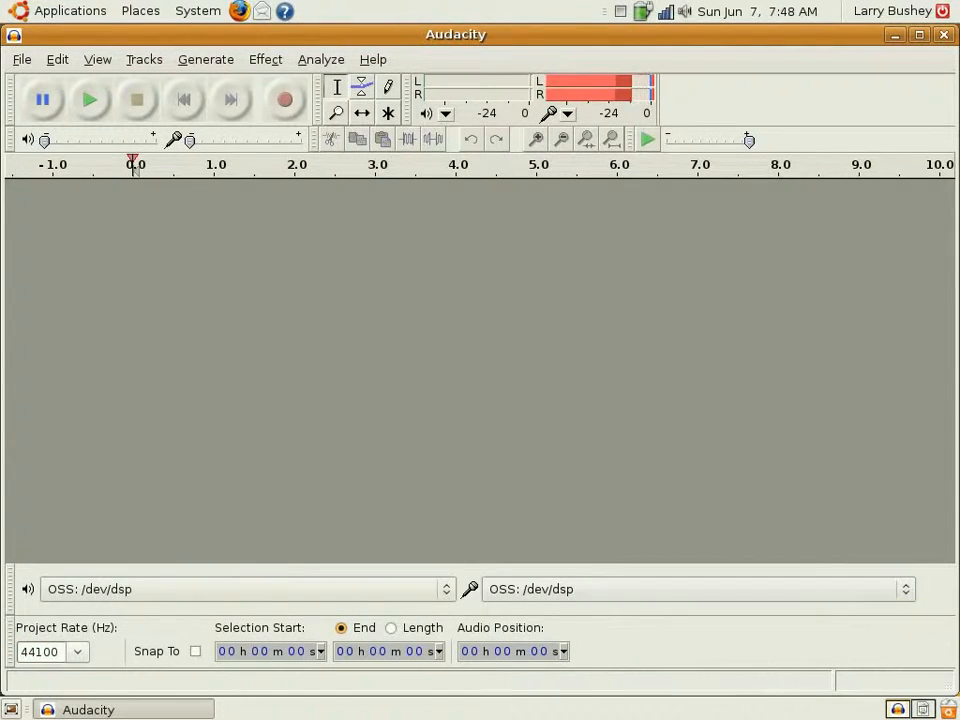
mouse_move(68, 257)
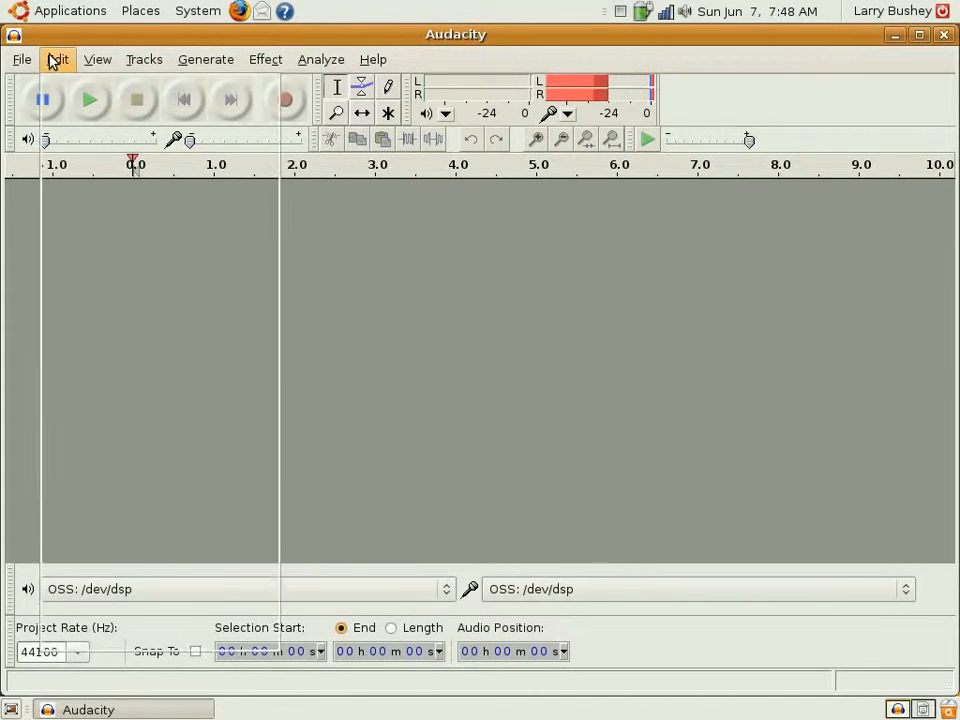
Open Audacity Preferences from the Edit menu.
left_click(57, 59)
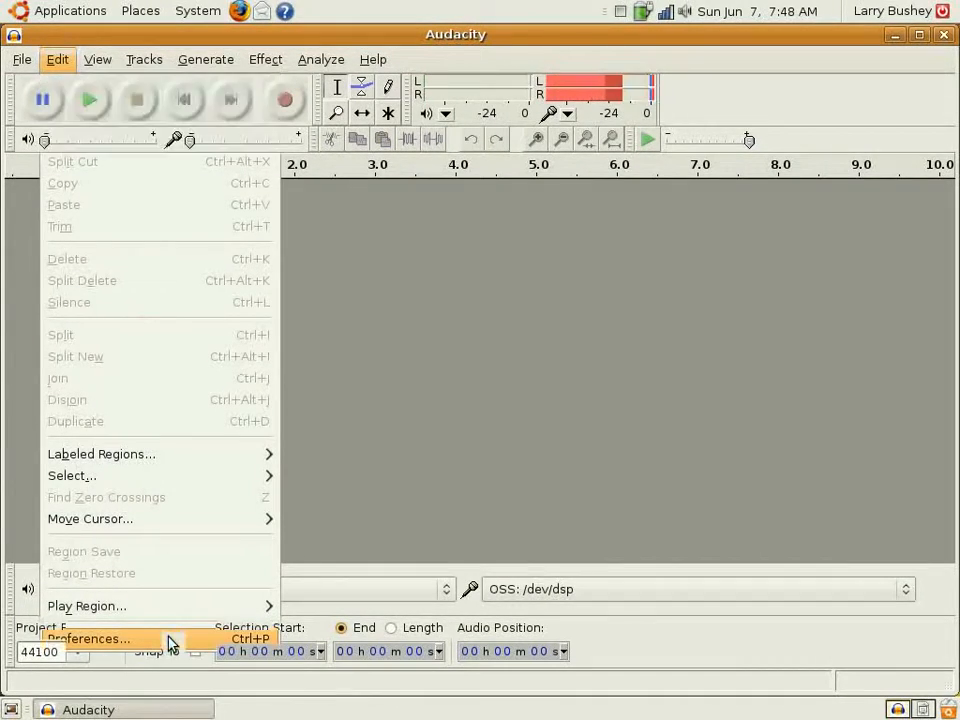
left_click(87, 638)
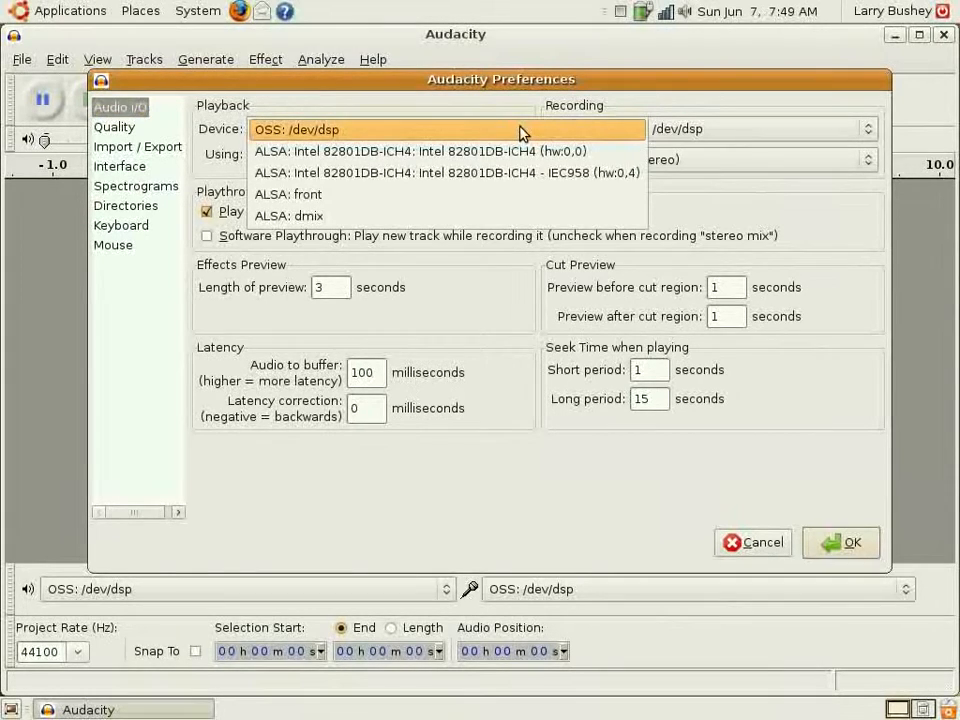
Set recording channels to 1 (Mono), keeping OSS: /dev/dsp as the device.
left_click(866, 129)
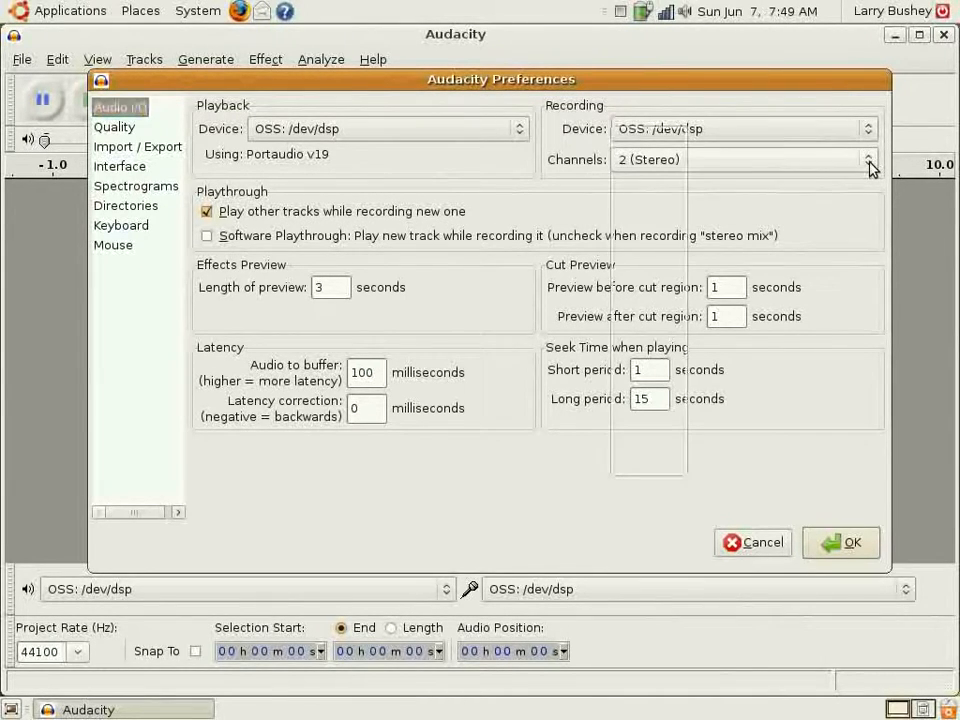
left_click(868, 159)
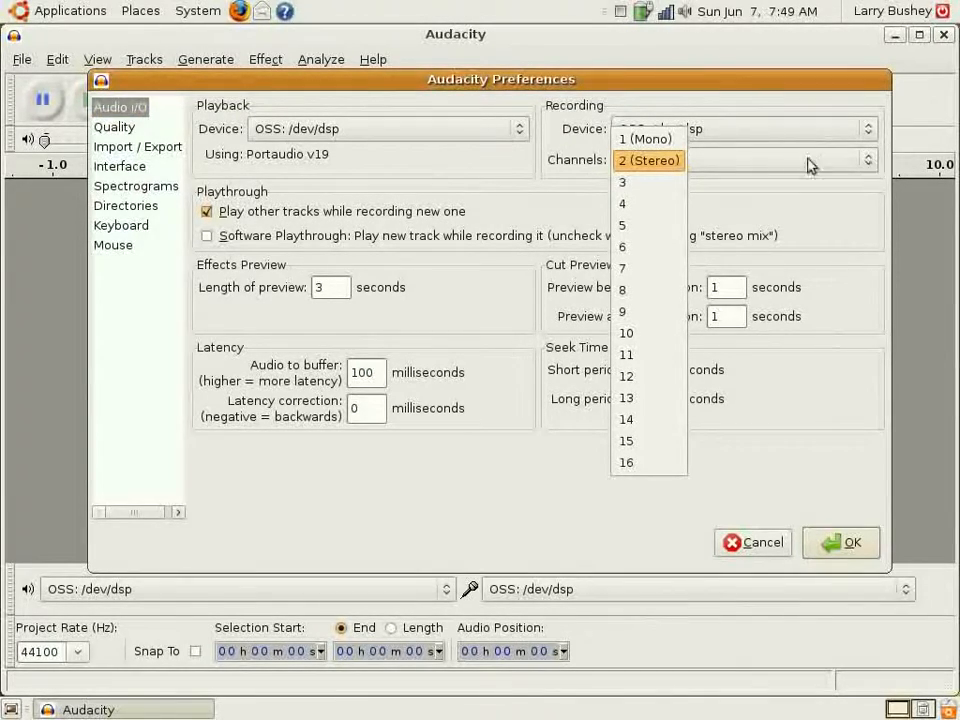
mouse_move(648, 203)
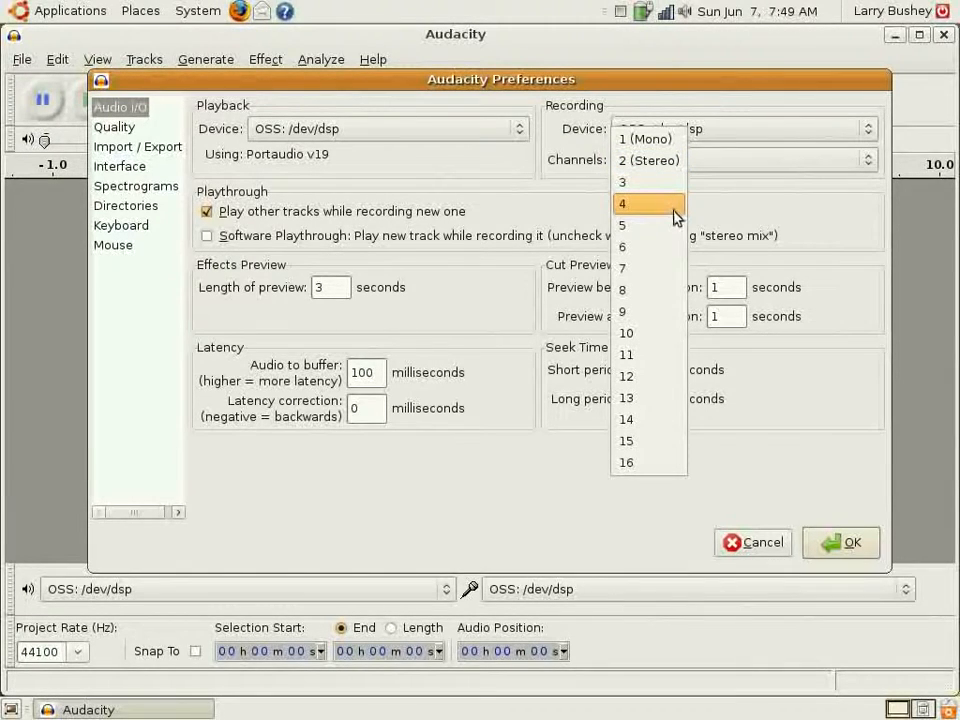
mouse_move(670, 268)
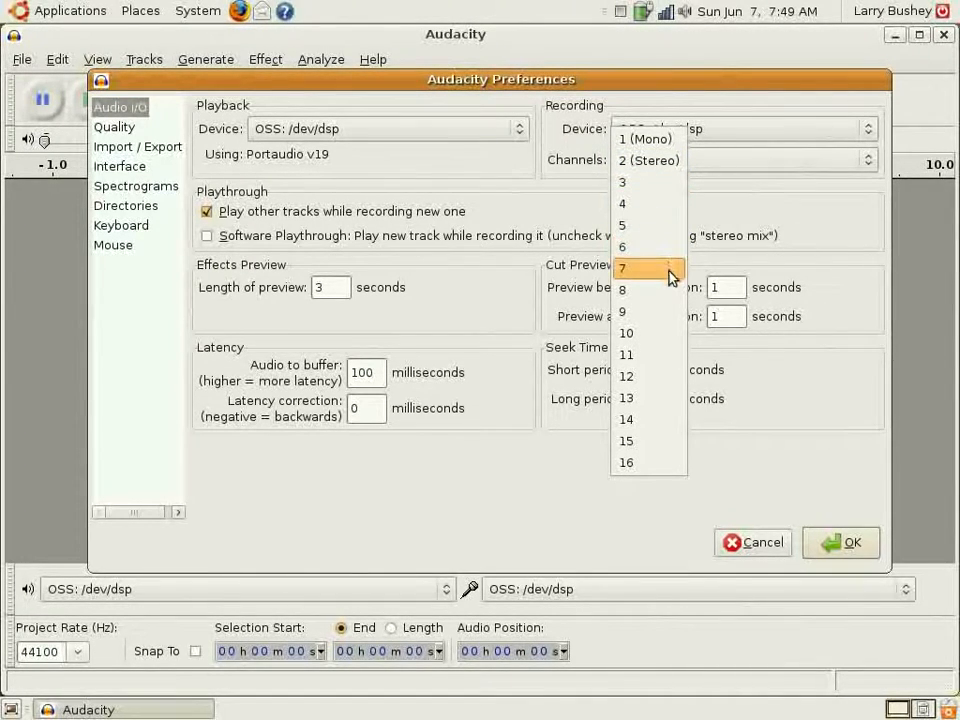
mouse_move(648, 333)
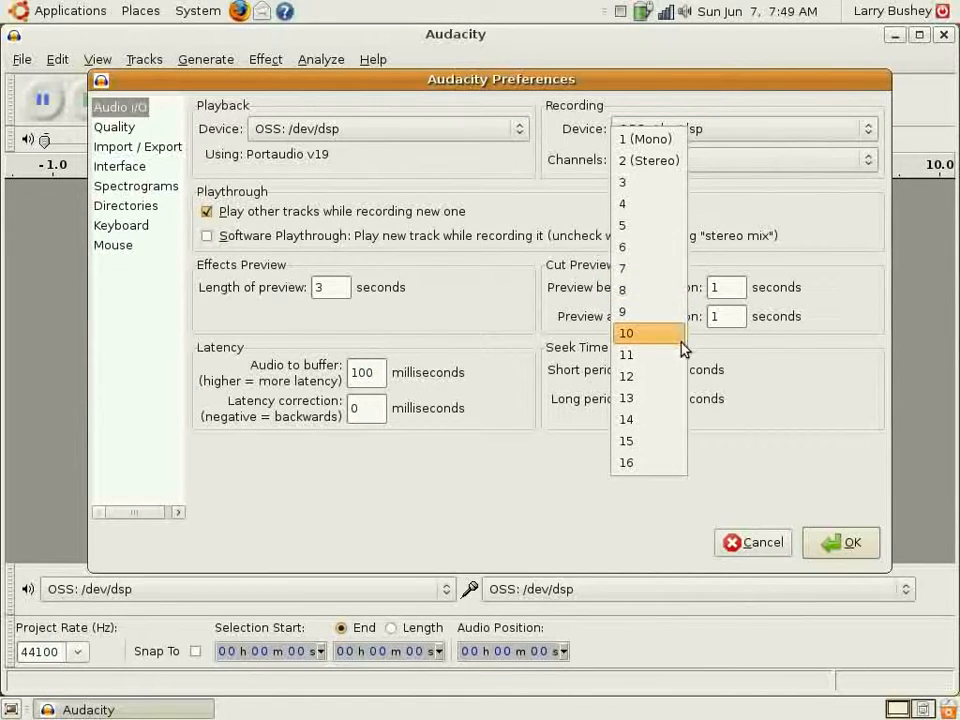
mouse_move(648, 462)
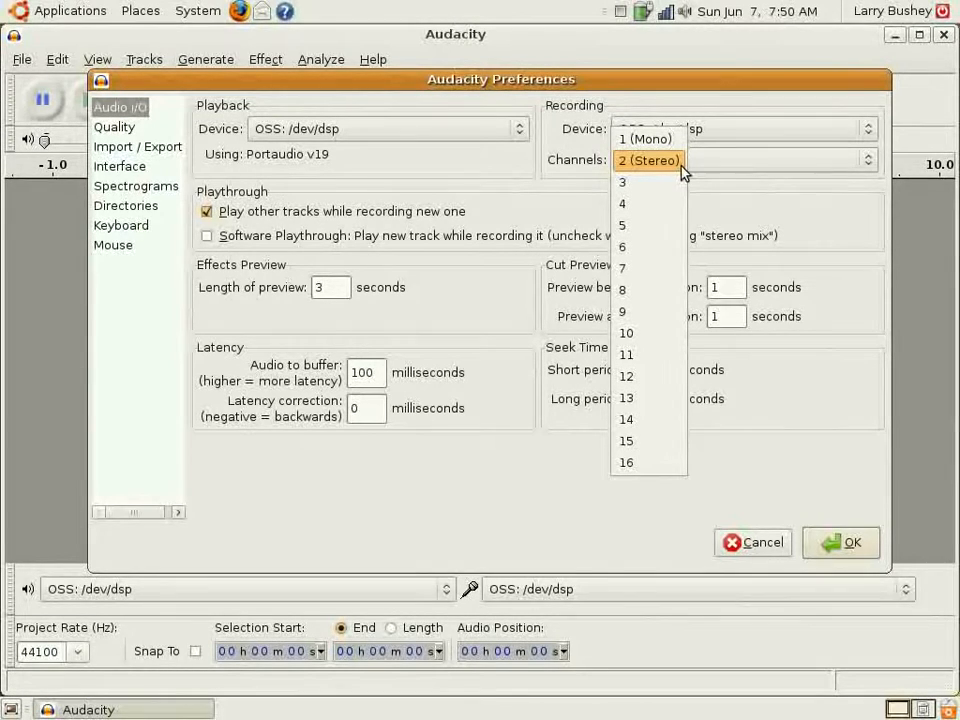
mouse_move(645, 139)
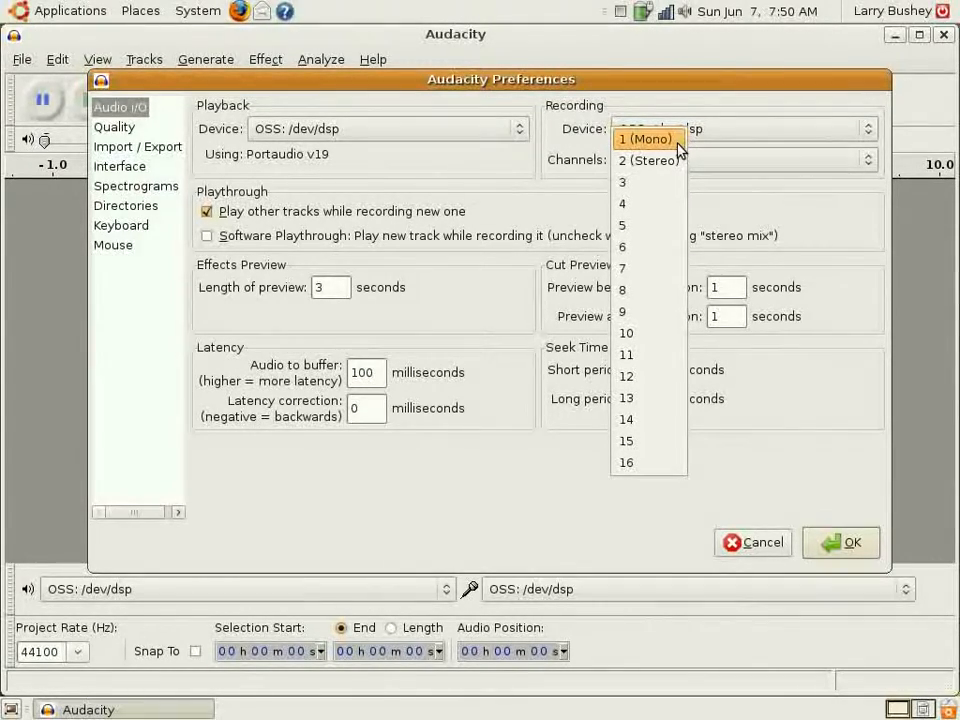
left_click(644, 139)
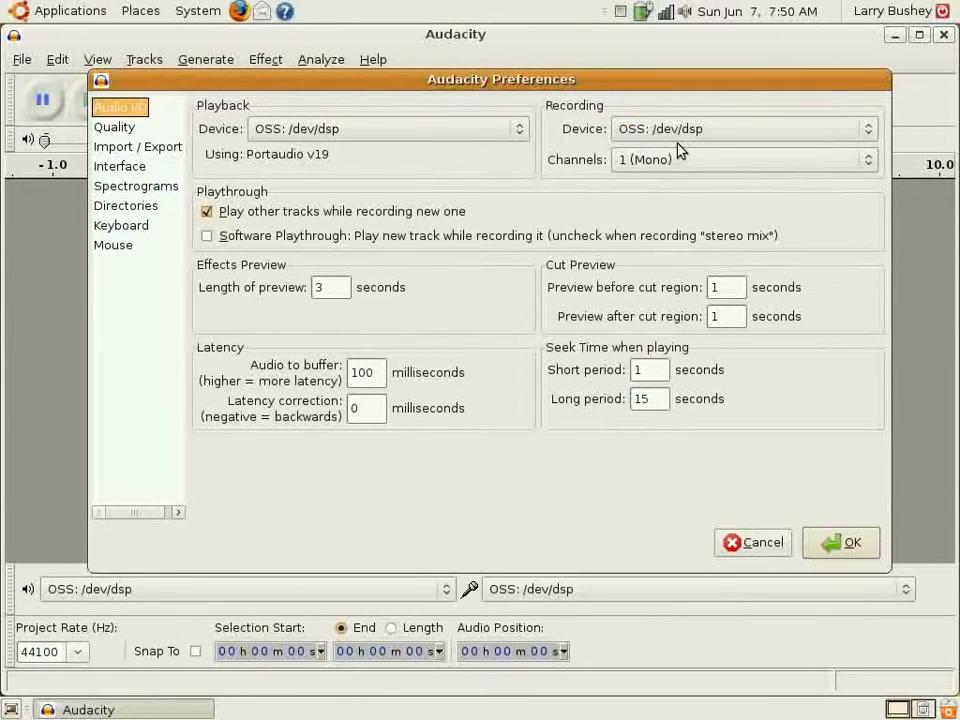
mouse_move(700, 188)
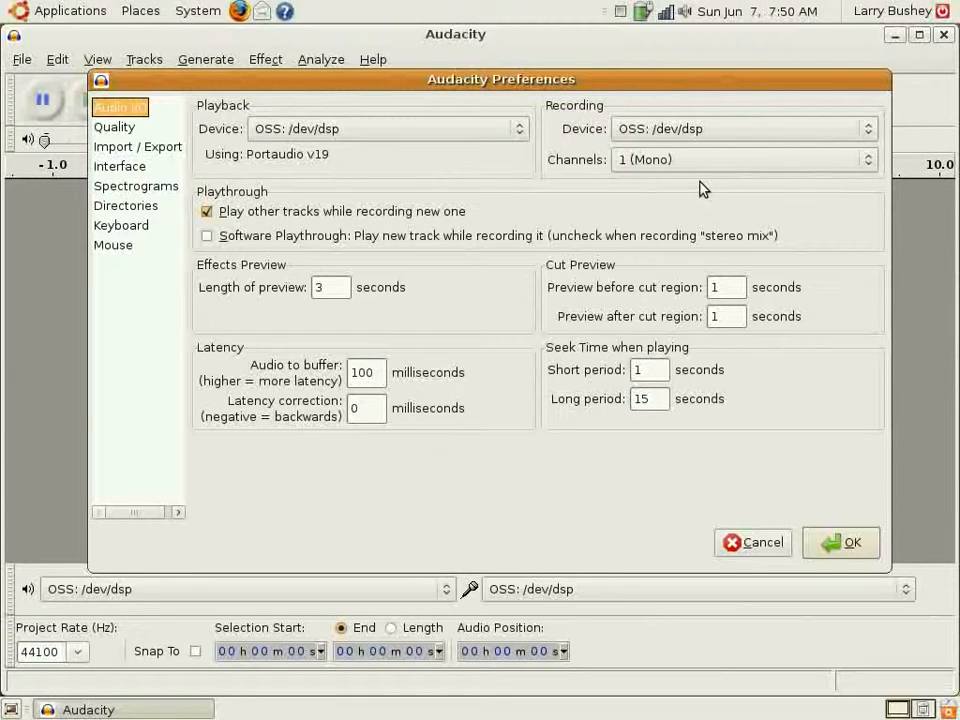
left_click(744, 159)
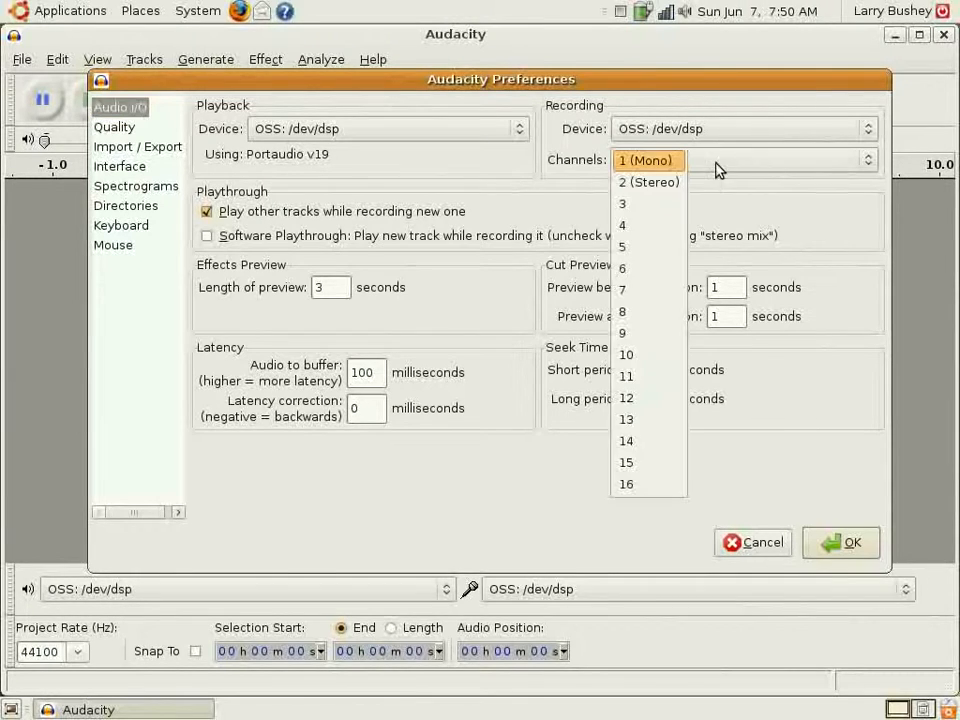
mouse_move(648, 182)
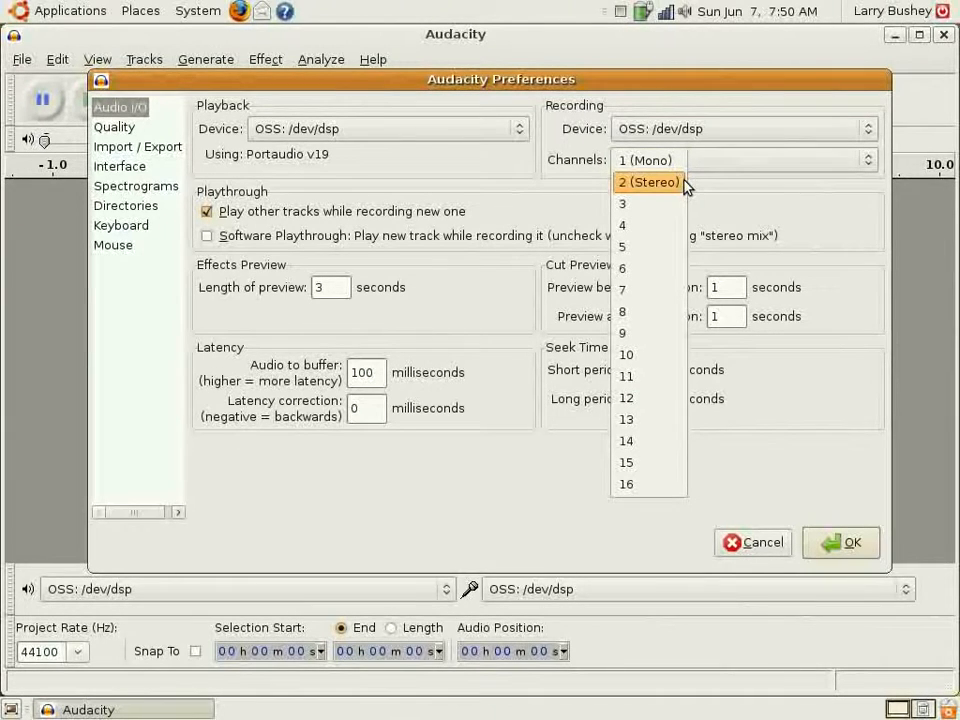
mouse_move(648, 160)
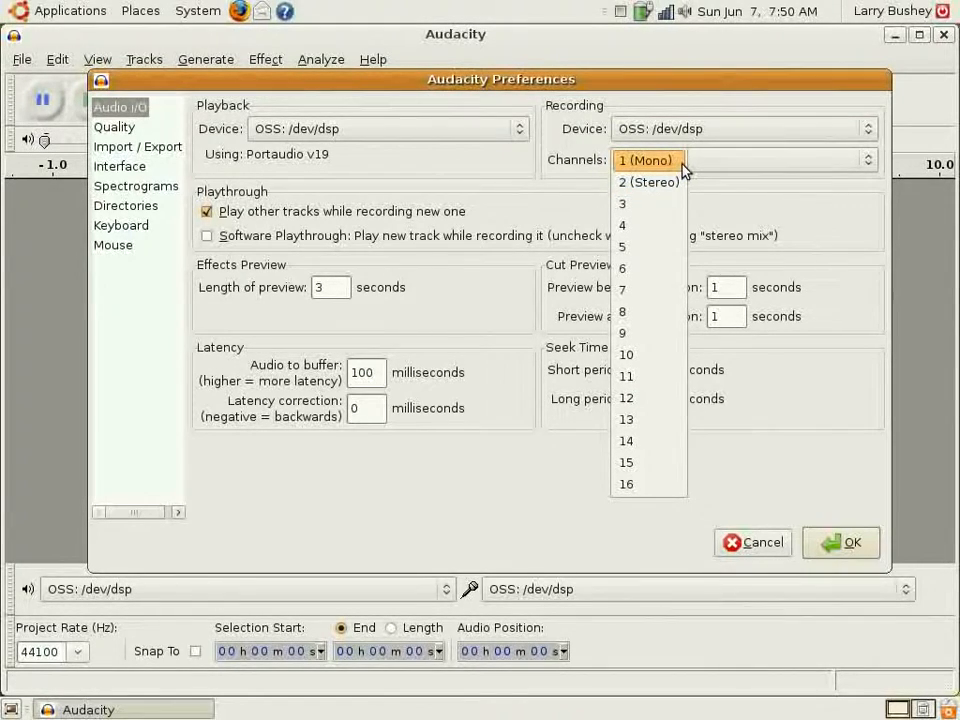
left_click(646, 160)
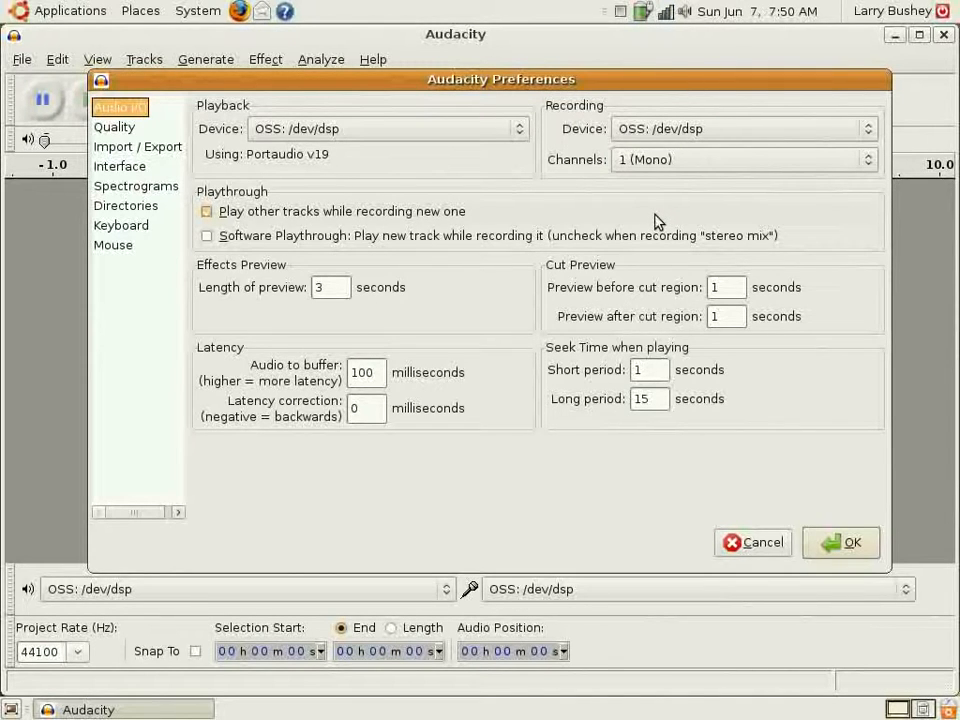
left_click(207, 211)
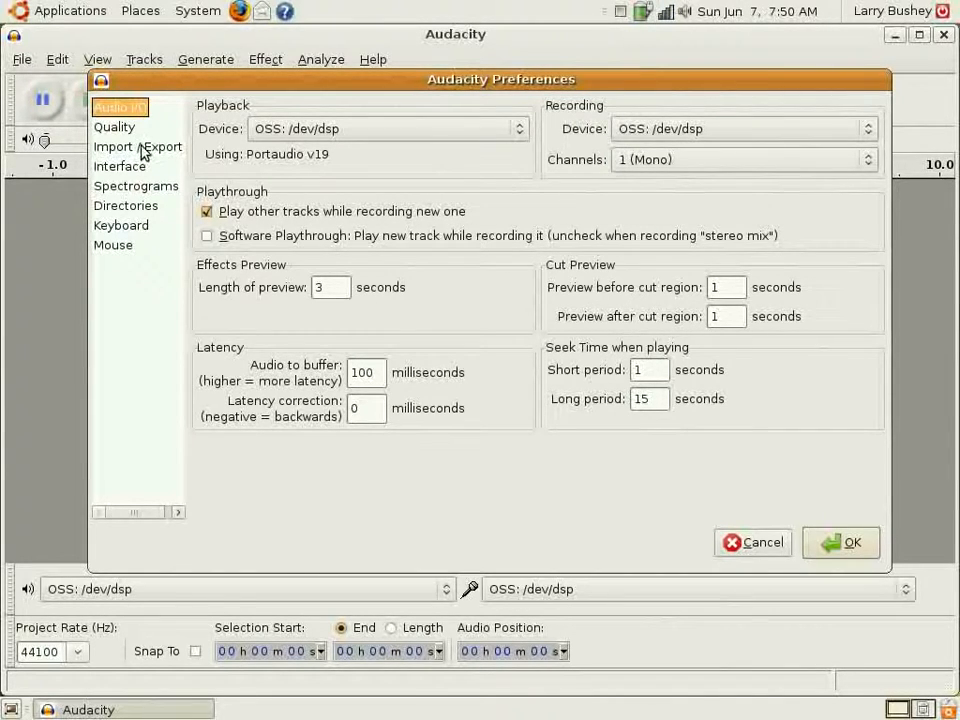
Show the Import / Export preferences listing LAME 3.98, then open the desktop System menu.
left_click(137, 146)
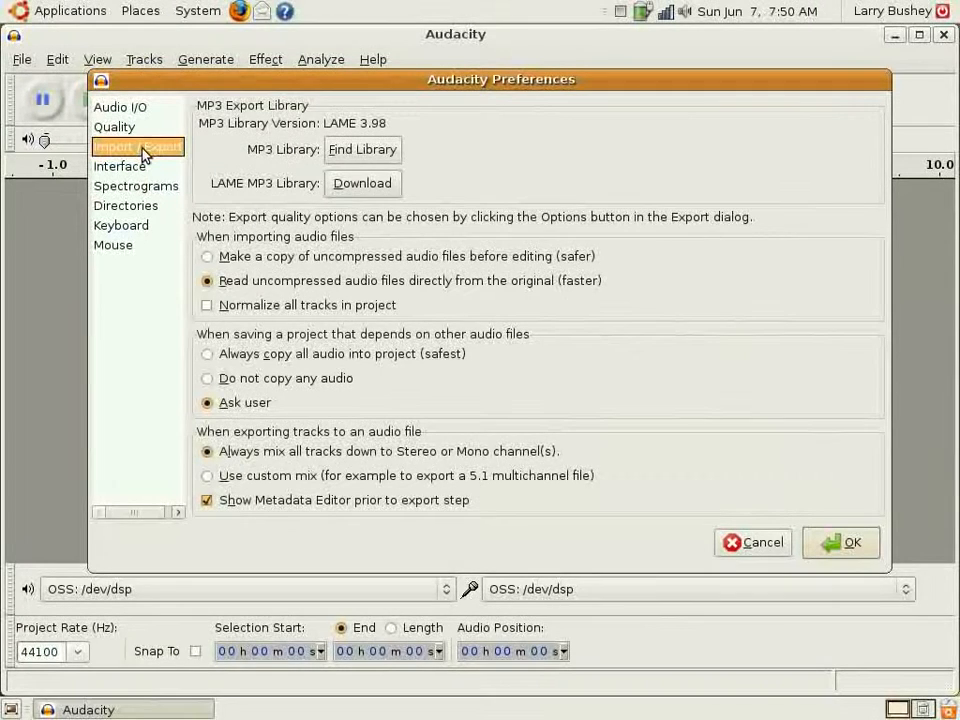
mouse_move(238, 143)
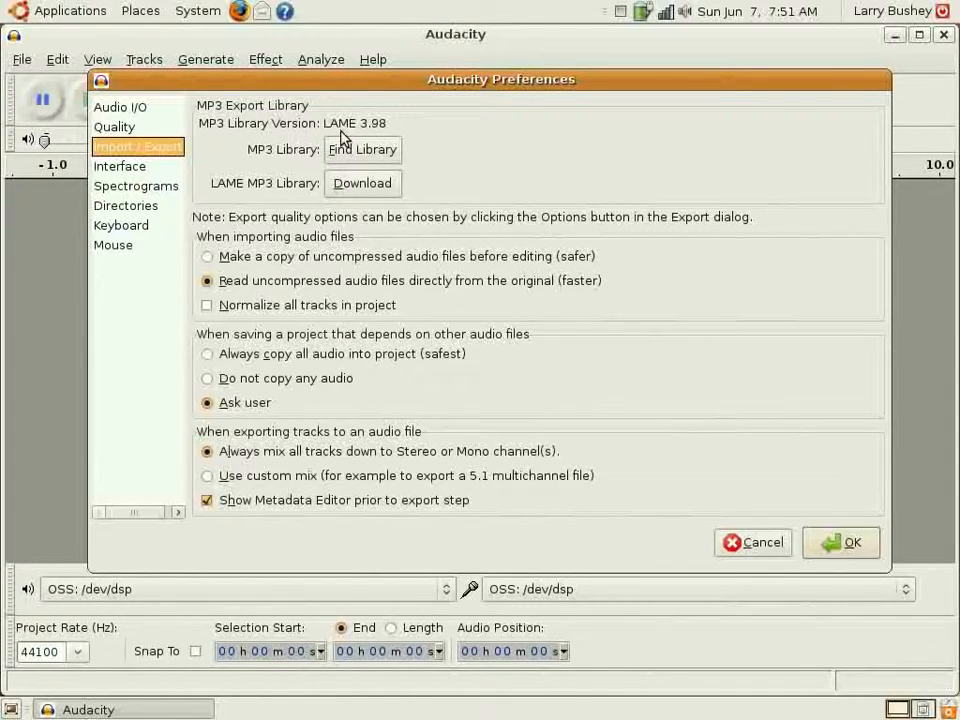
mouse_move(277, 170)
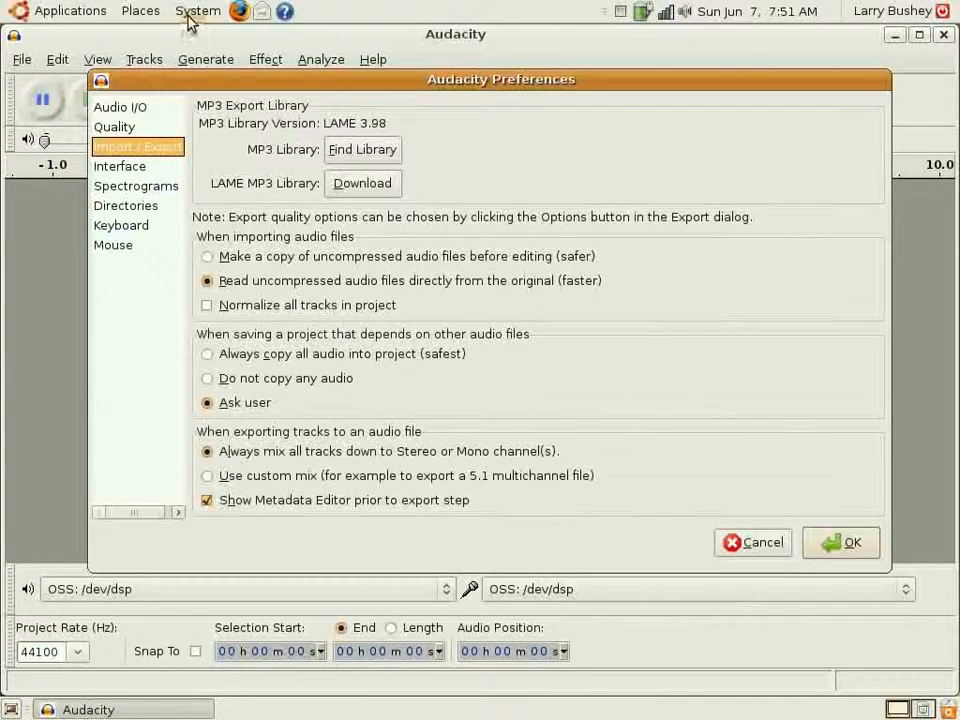
left_click(197, 10)
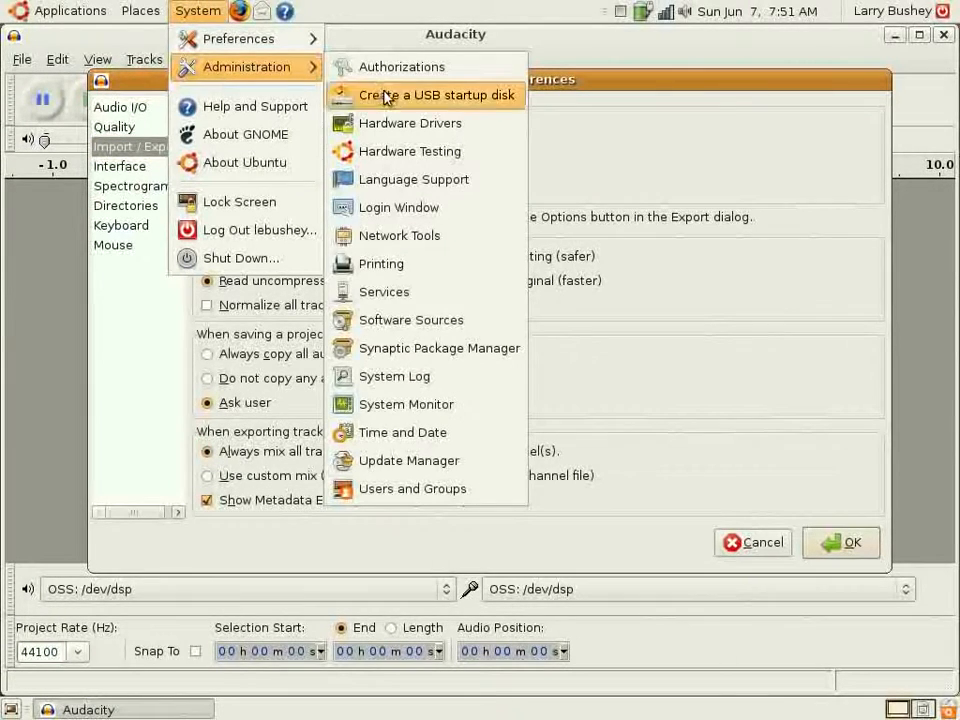
Launch Synaptic and search for ubuntu-restricted-extras, opening its package details.
left_click(437, 94)
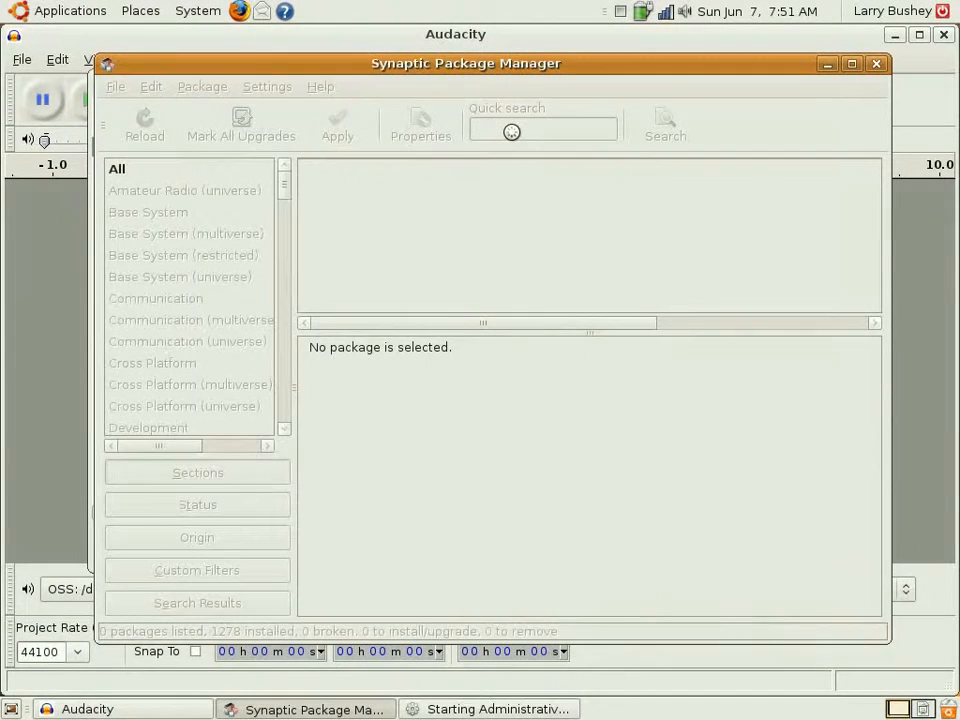
type("ubuntu-restricted")
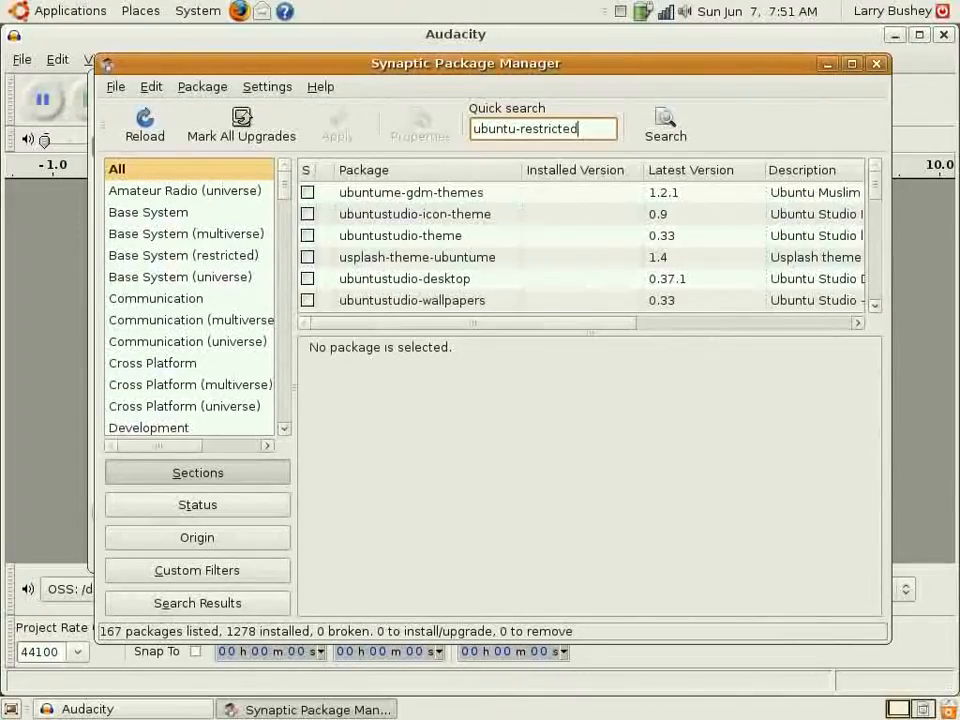
left_click(664, 123)
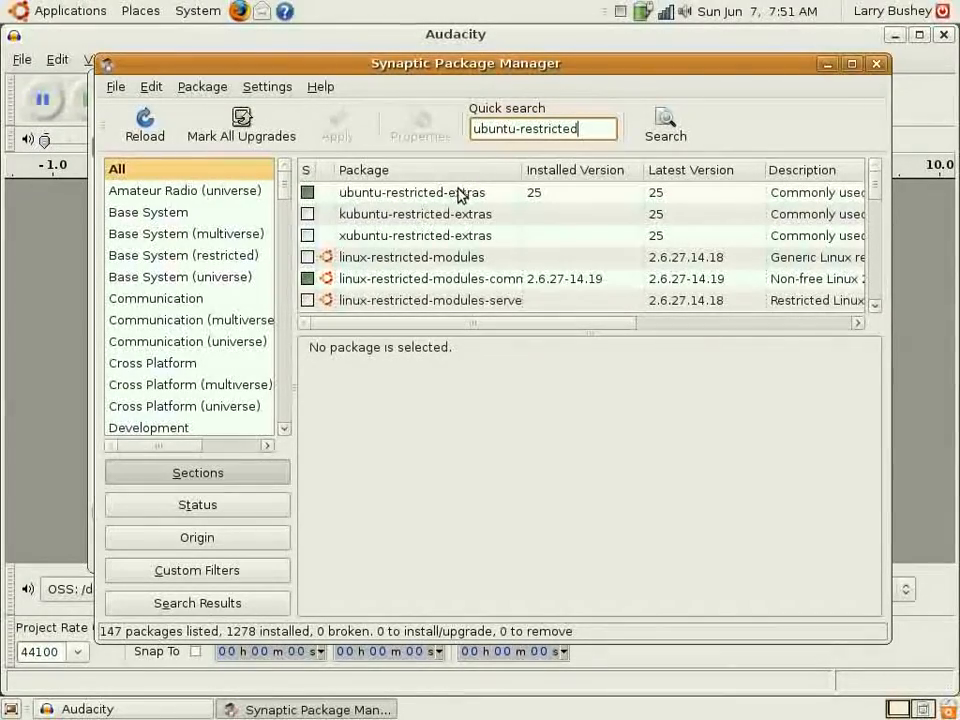
left_click(411, 192)
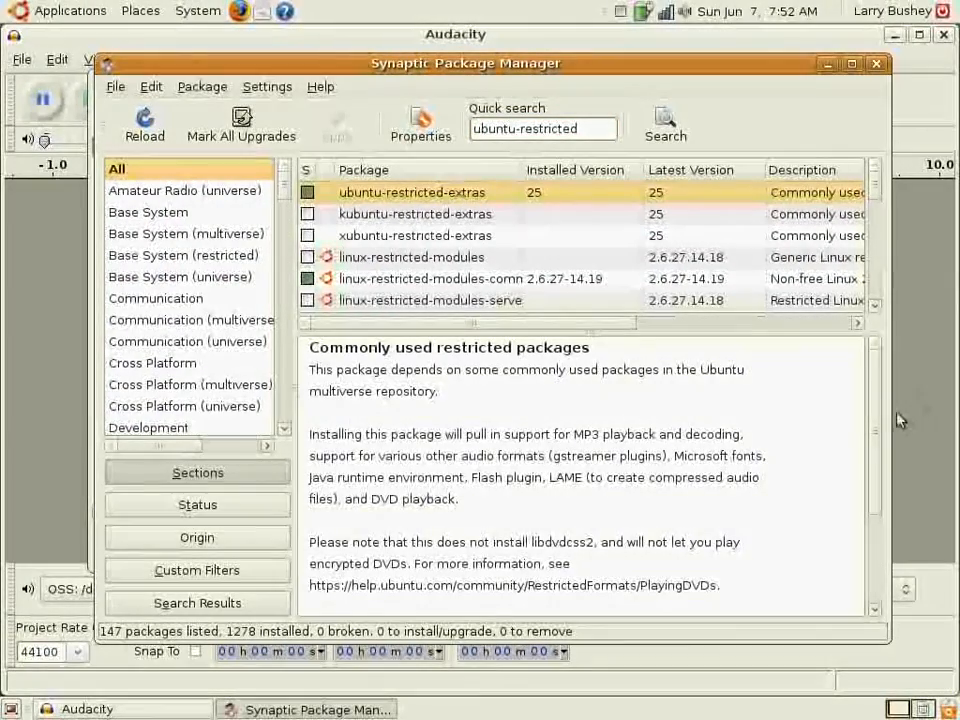
Review the ubuntu-restricted-extras description (installed, version 25) and close Synaptic.
scroll("down", 3)
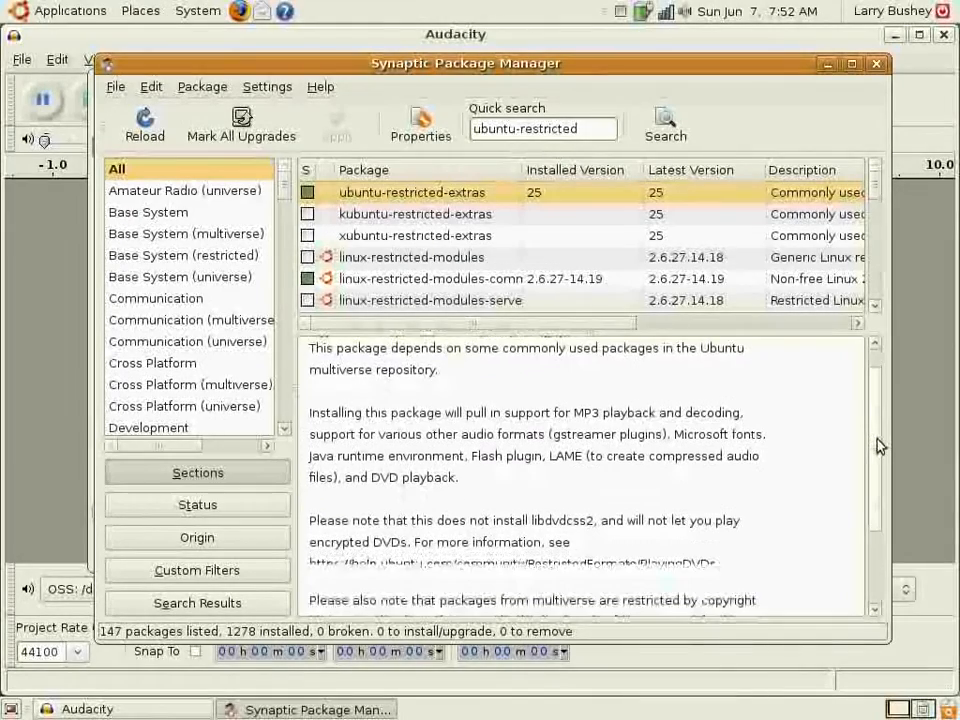
scroll("down", 3)
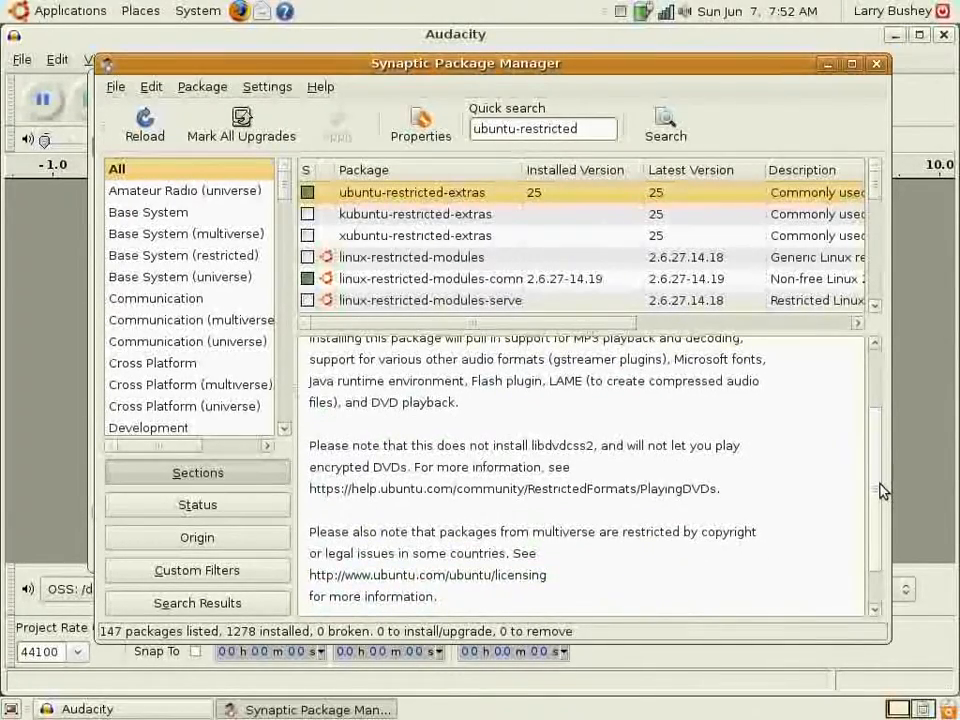
scroll("down", 3)
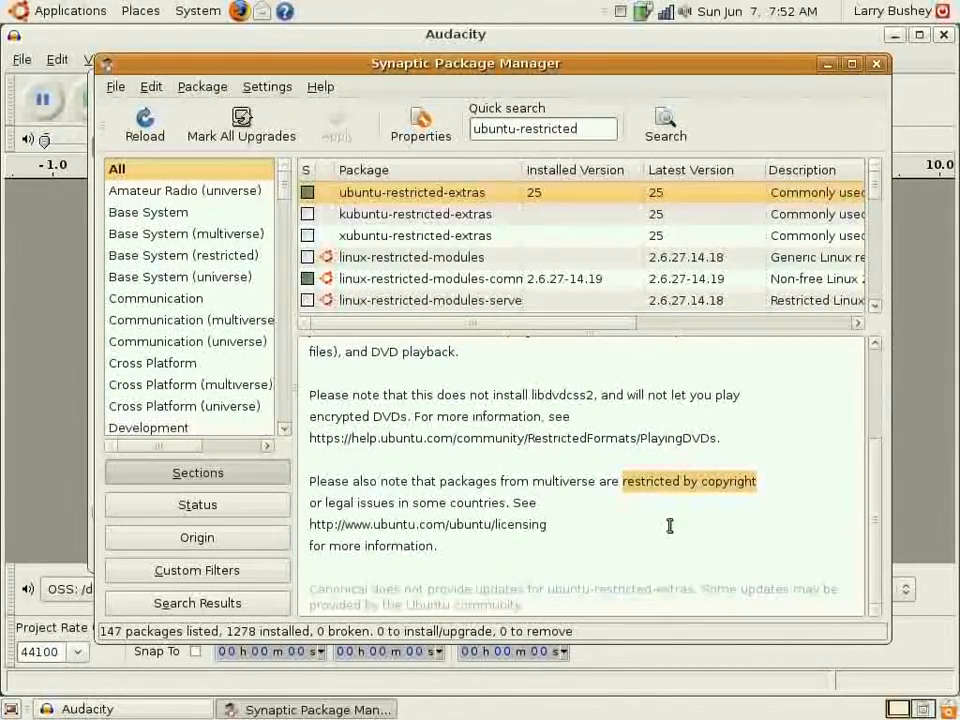
mouse_move(523, 505)
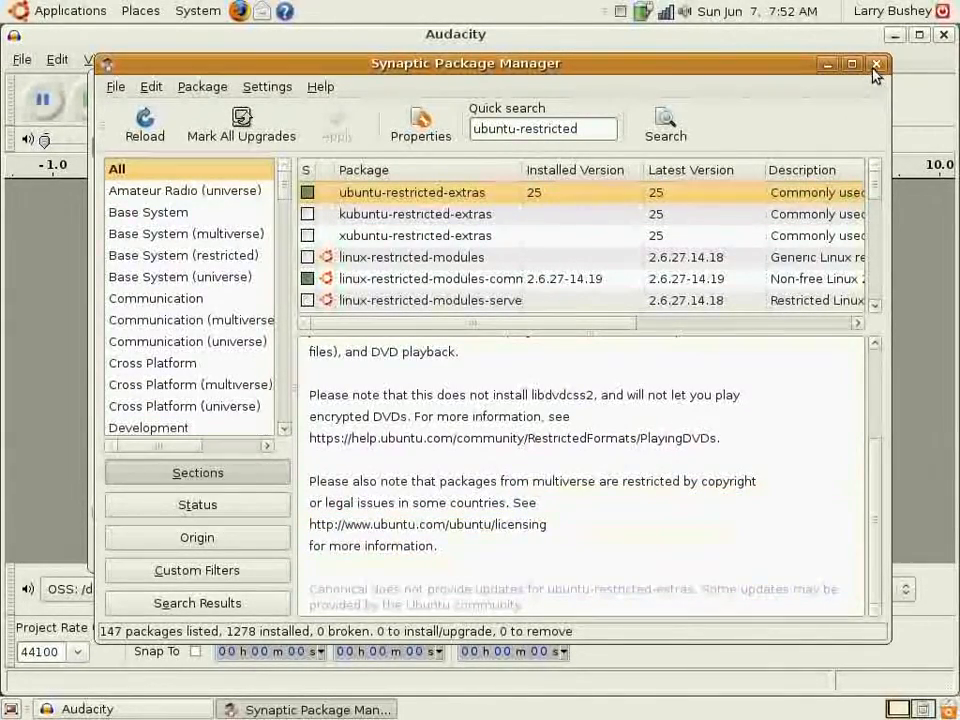
mouse_move(876, 64)
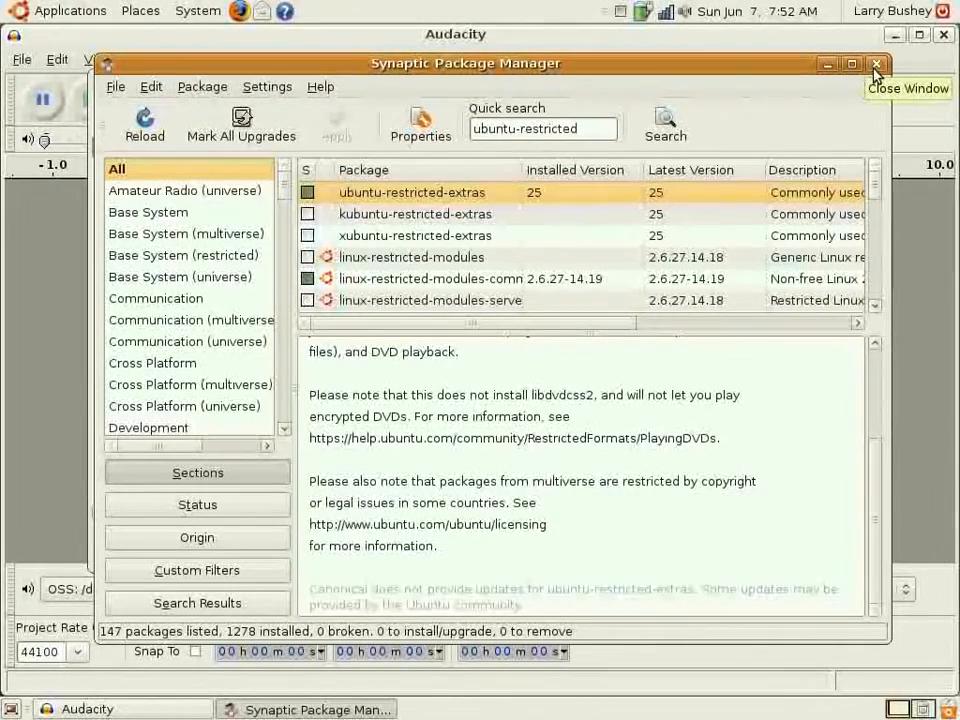
left_click(876, 64)
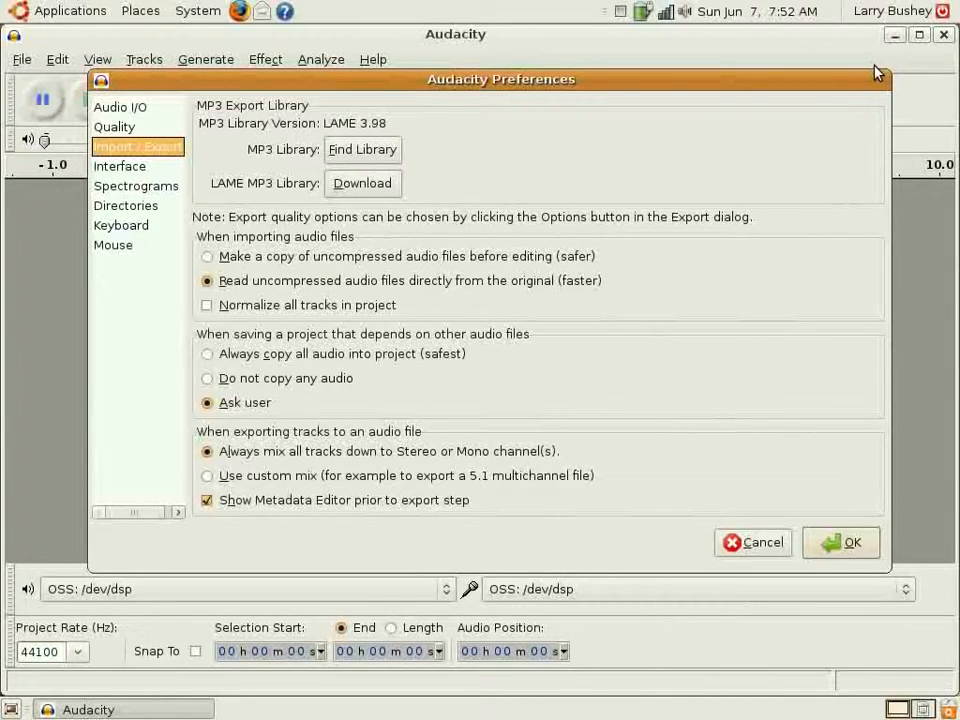
mouse_move(505, 193)
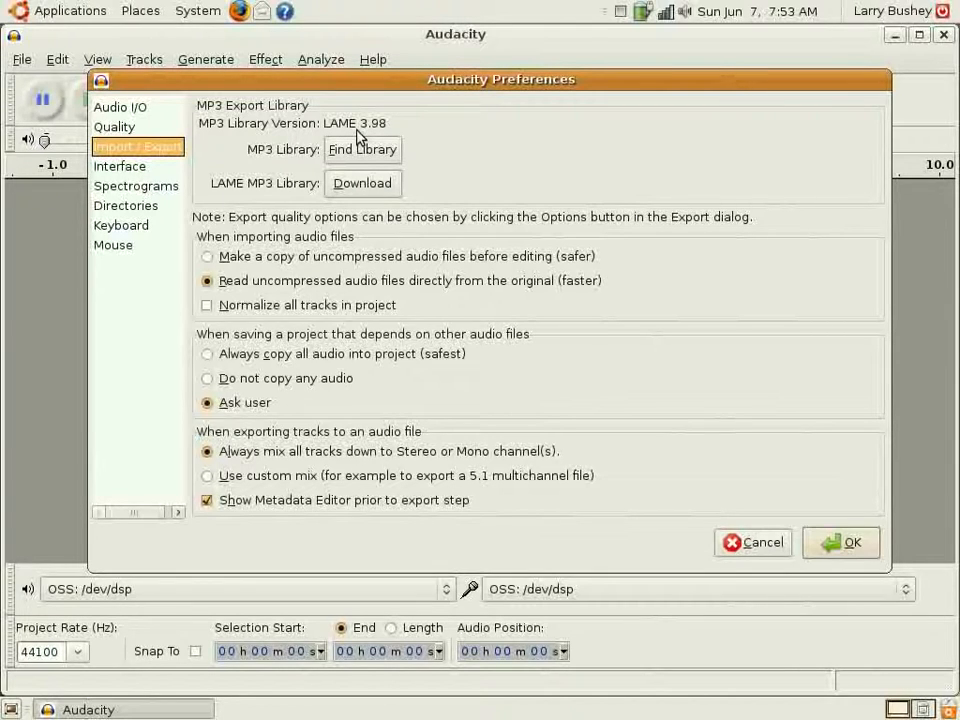
mouse_move(427, 162)
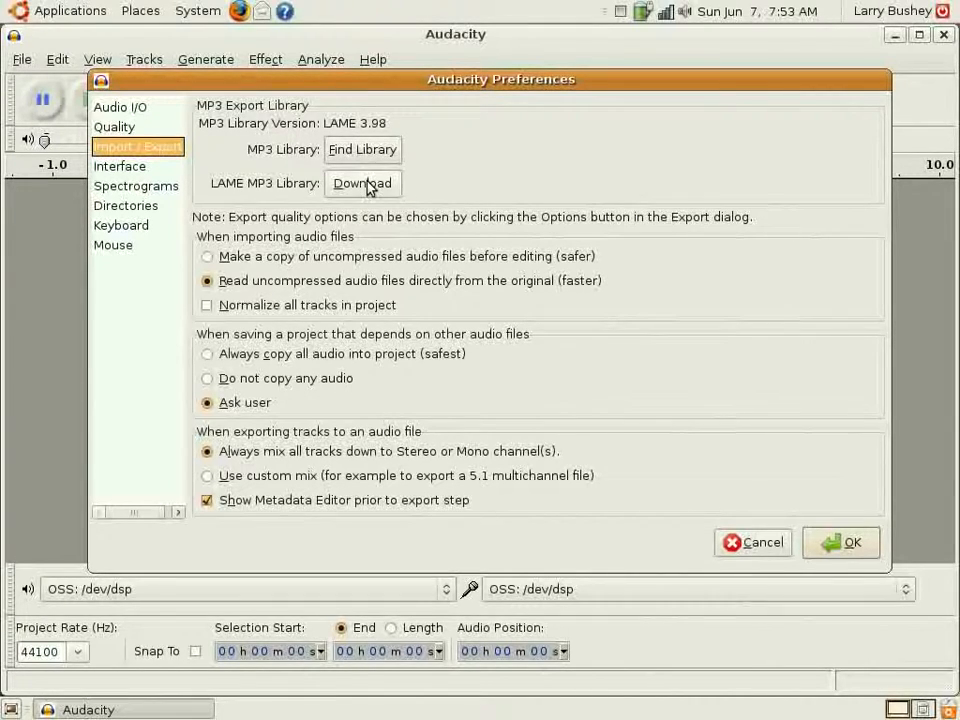
mouse_move(363, 149)
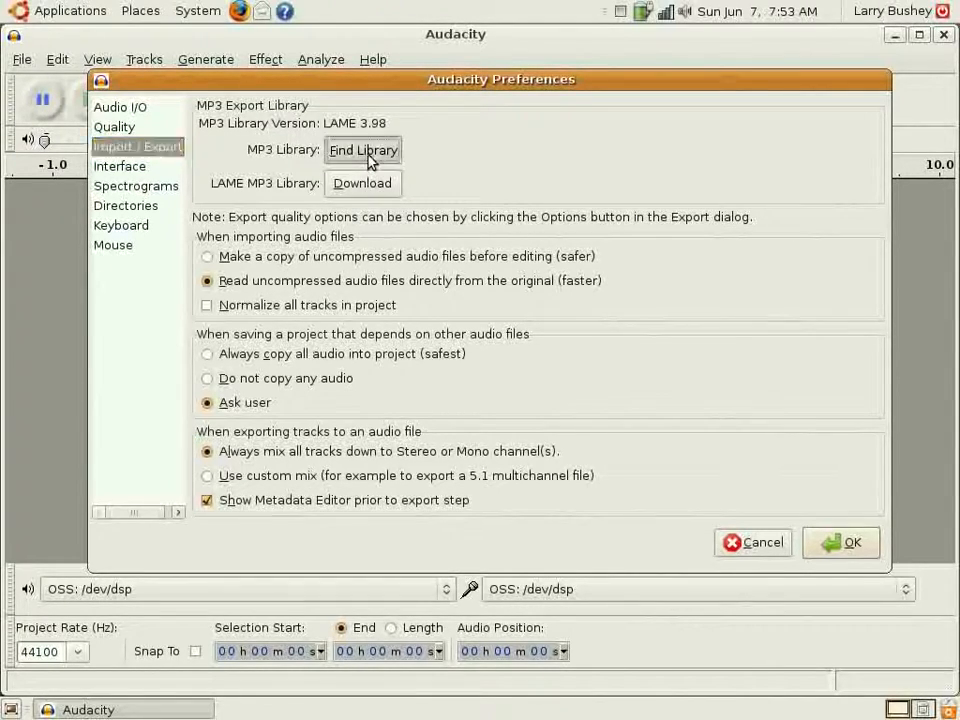
Locate the LAME 3.98 MP3 library with Find Library and accept the preferences.
left_click(363, 150)
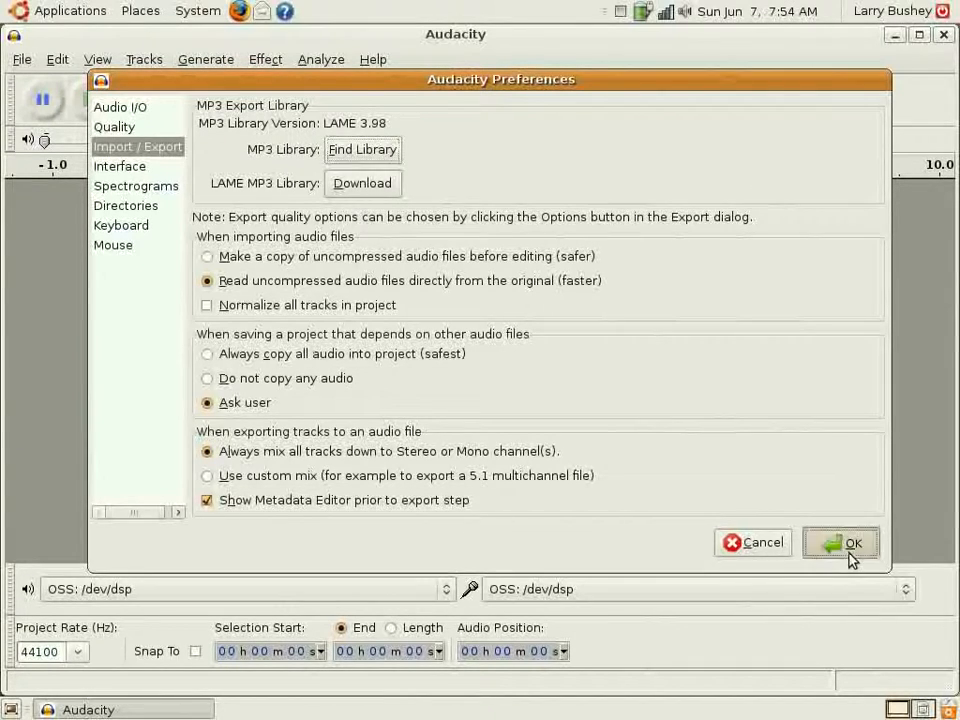
left_click(840, 542)
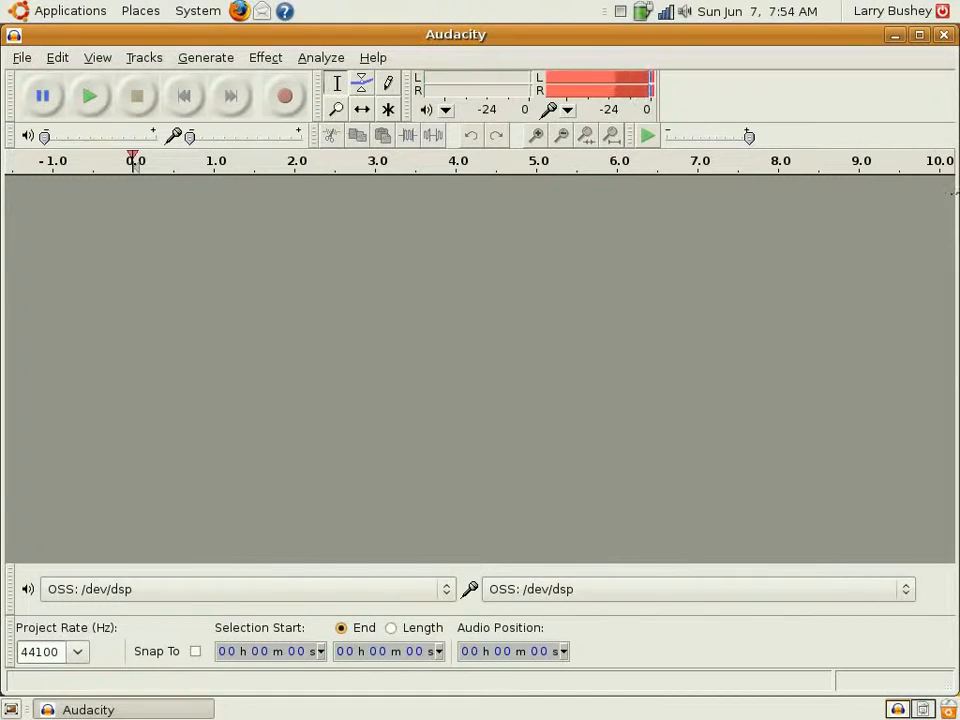
left_click(57, 57)
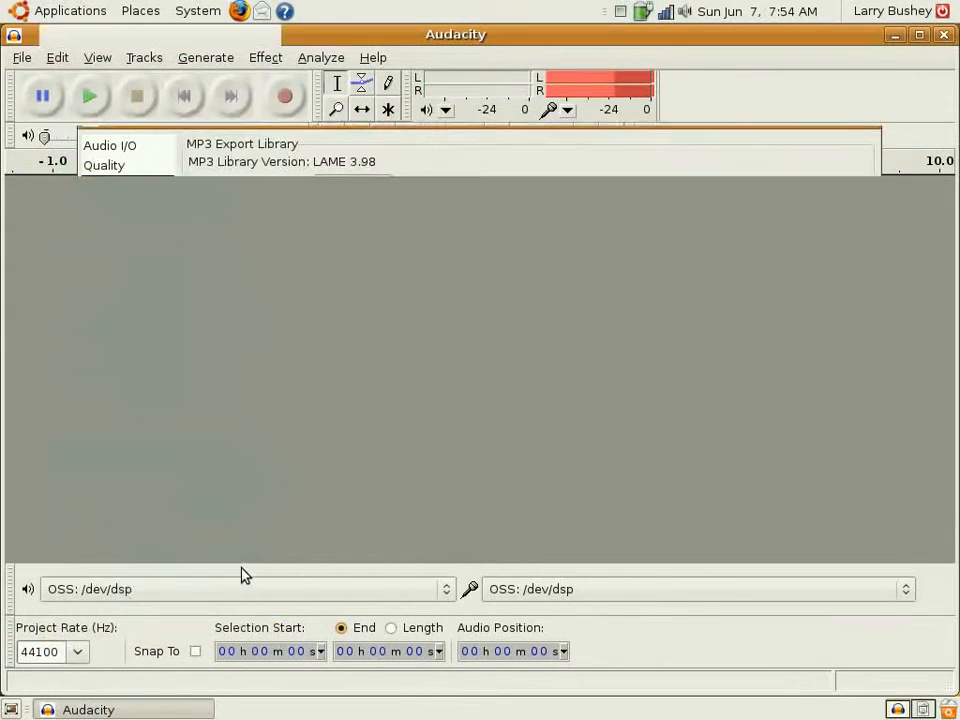
left_click(104, 164)
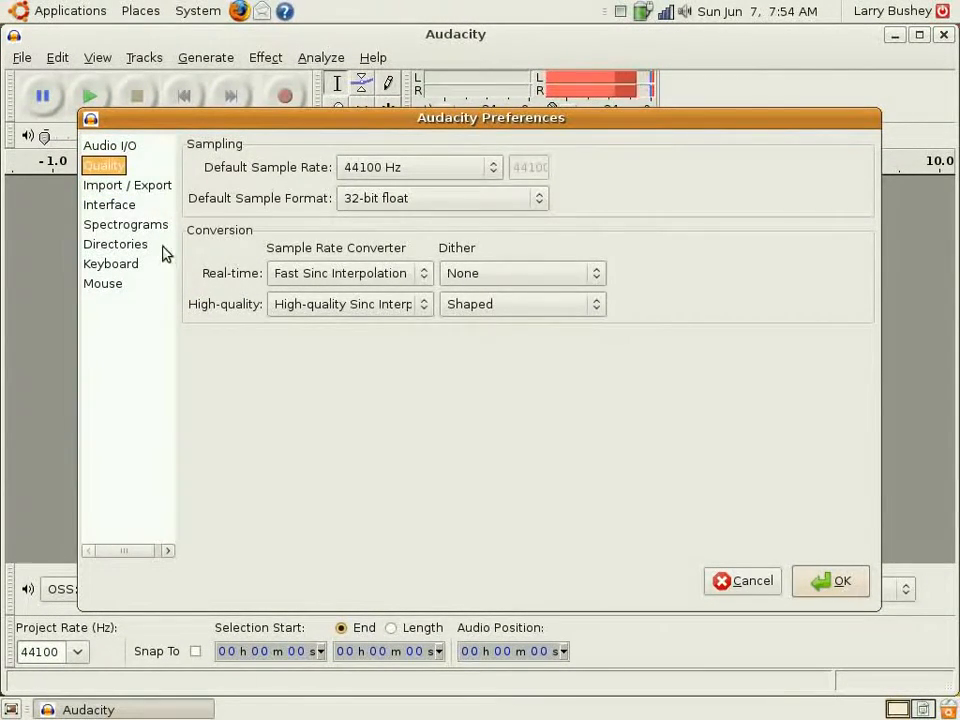
left_click(127, 185)
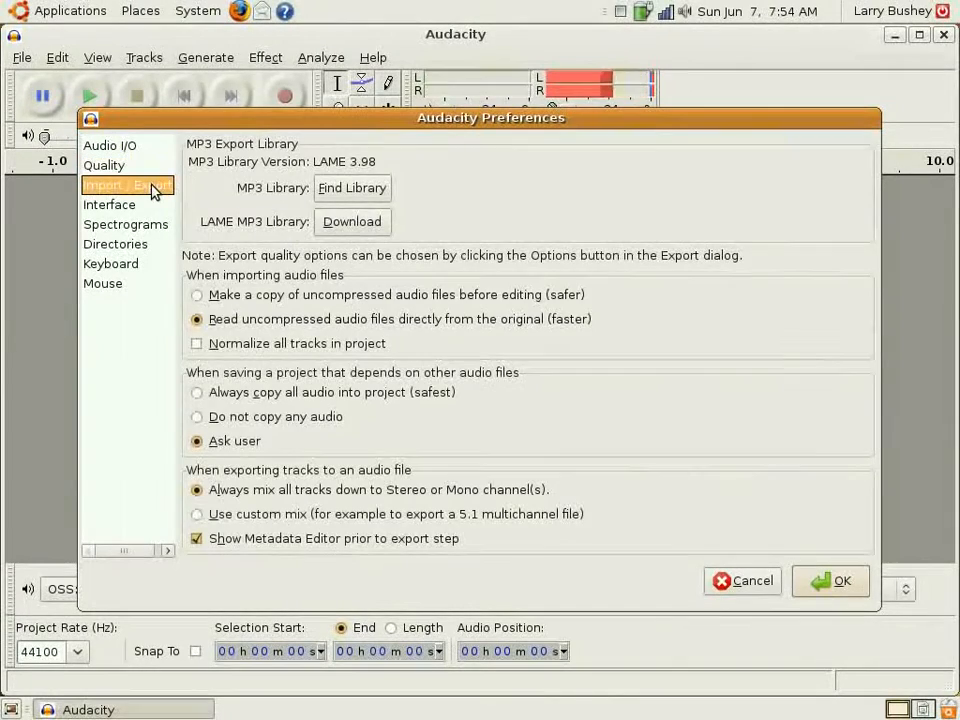
mouse_move(487, 373)
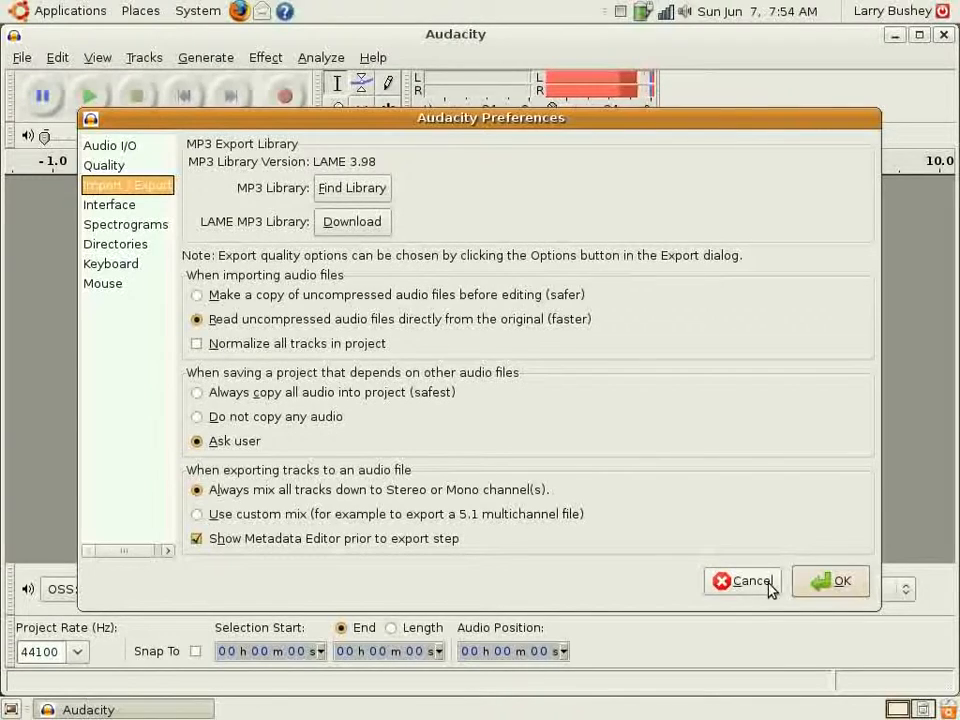
left_click(830, 581)
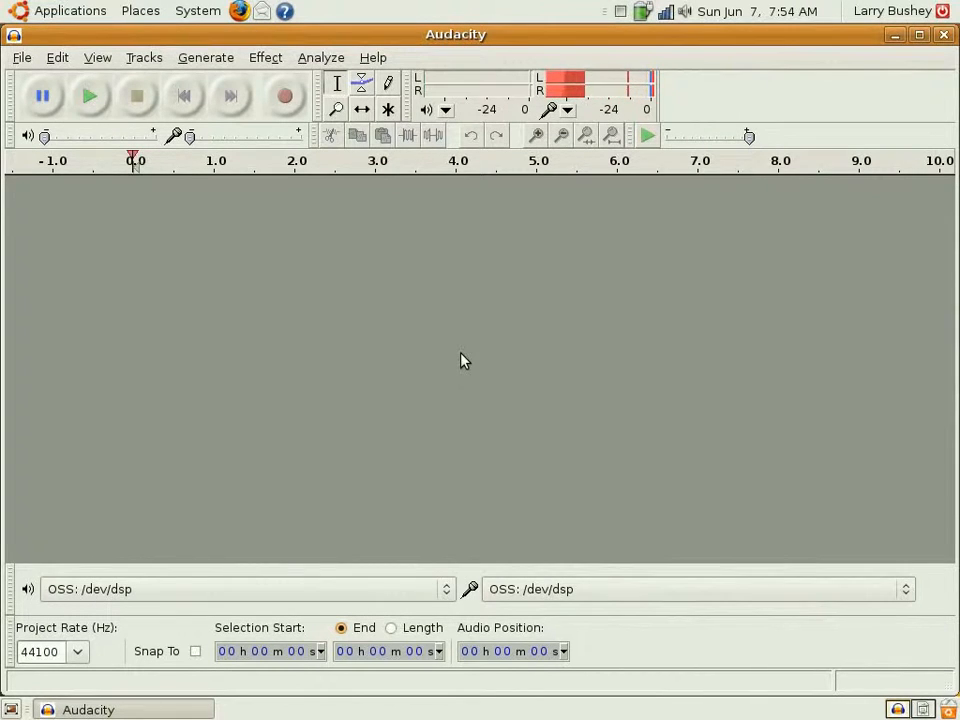
Start recording and capture about 34 seconds of mono speech from the microphone.
left_click(285, 95)
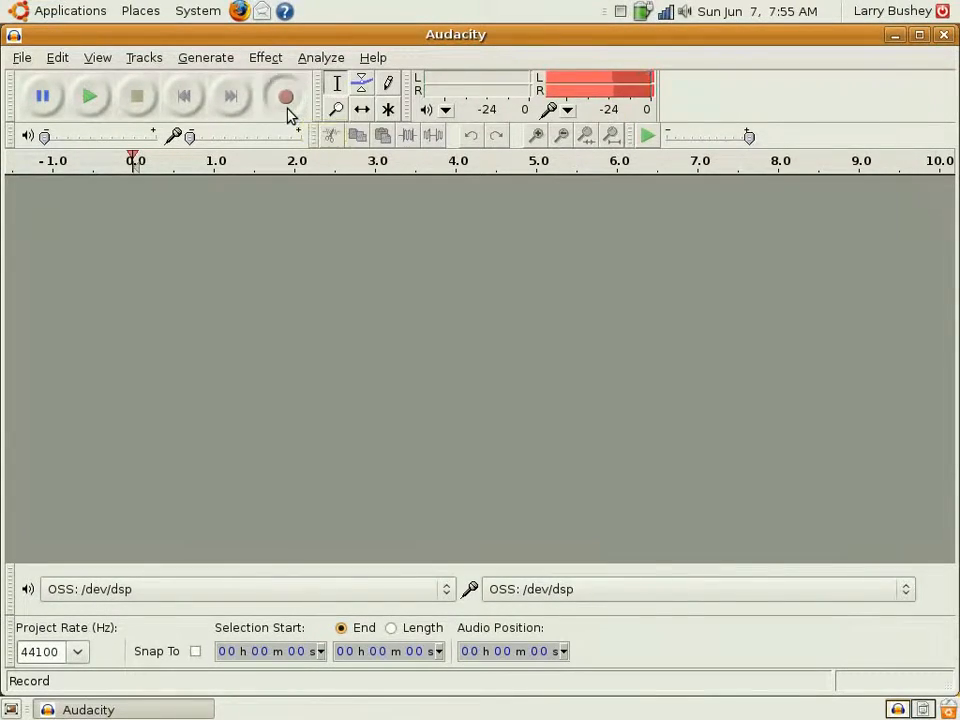
left_click(285, 96)
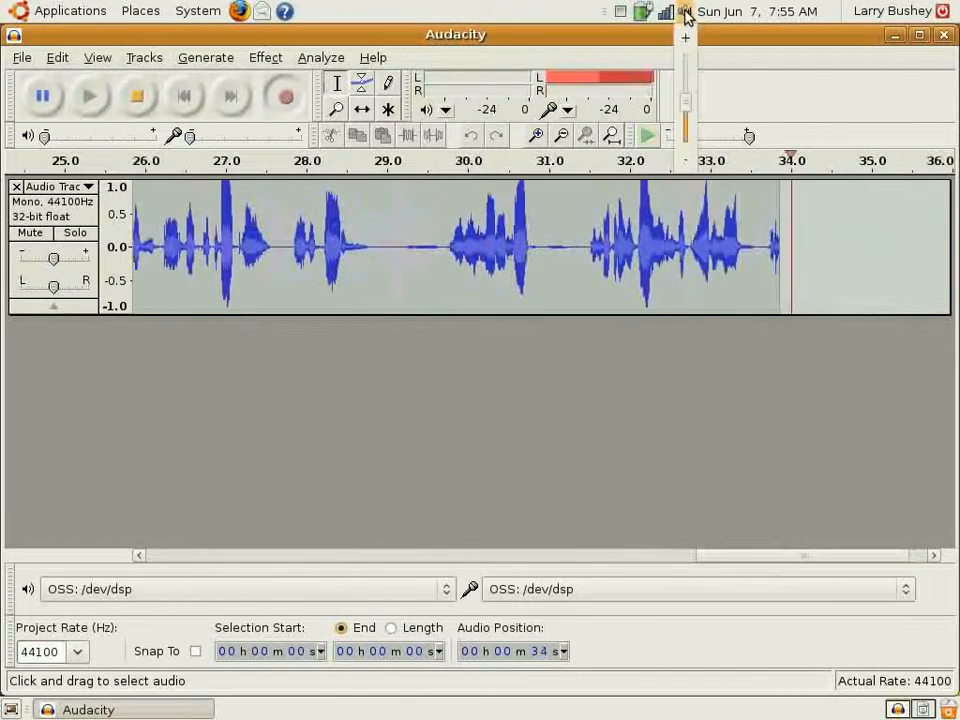
left_click(686, 11)
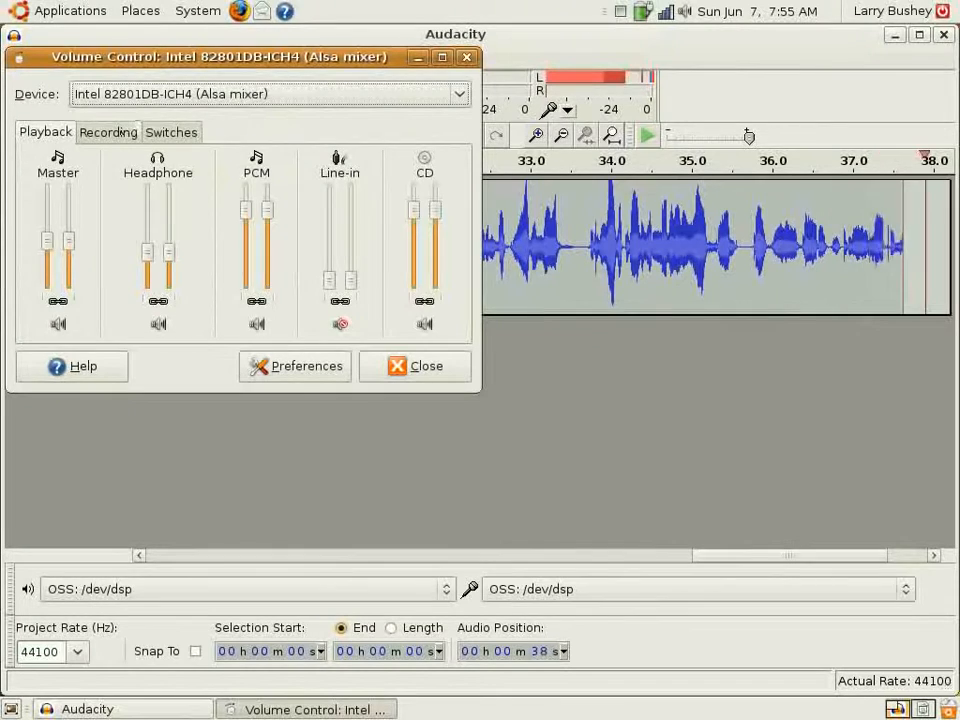
left_click(108, 131)
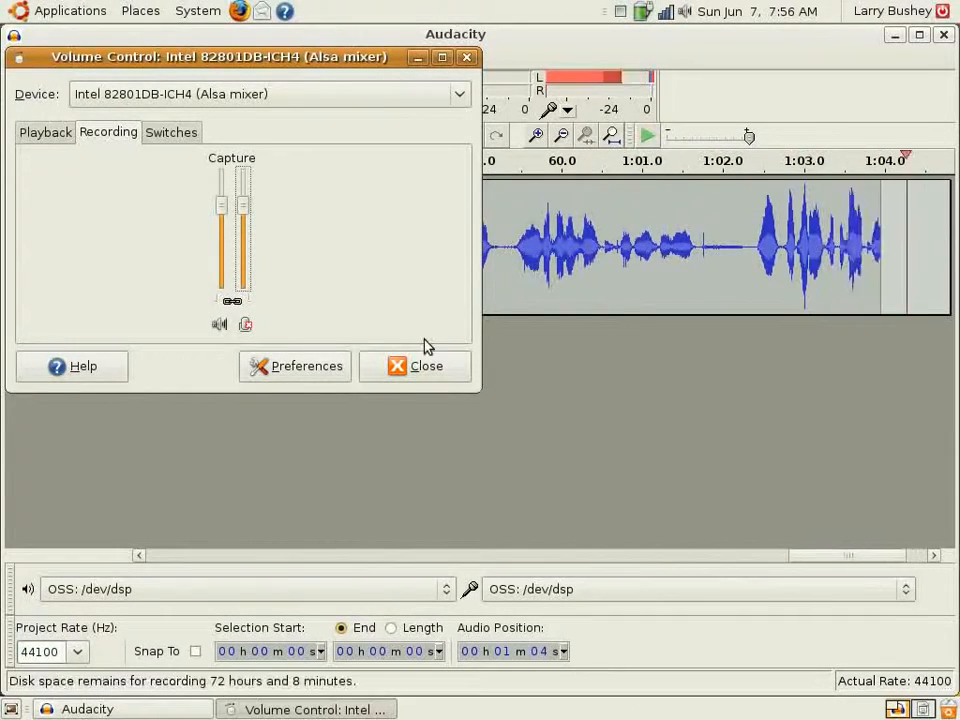
left_click(415, 365)
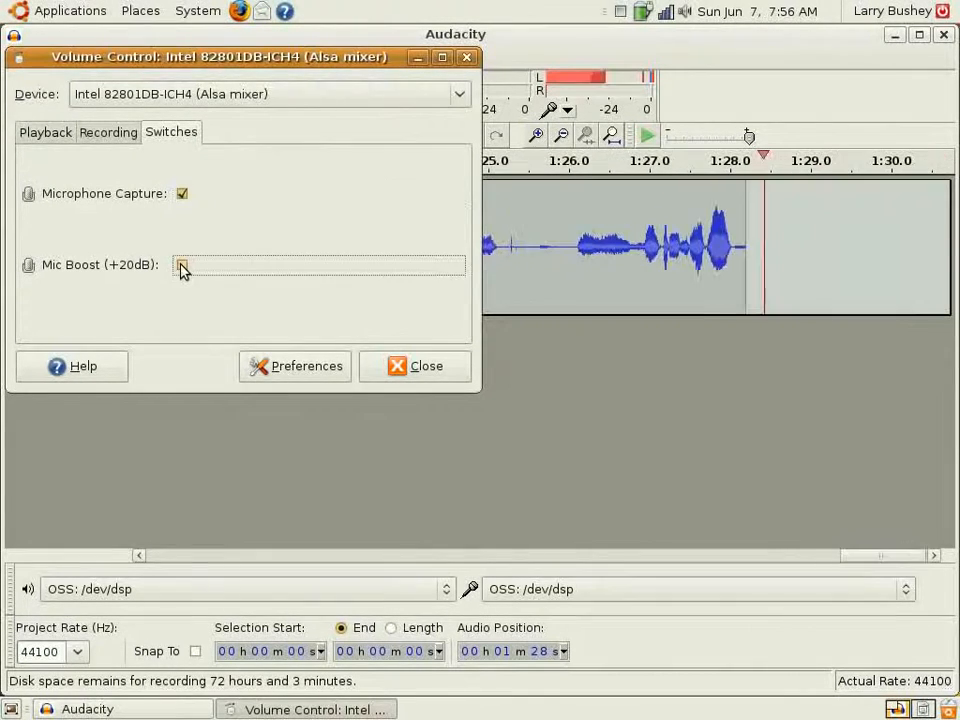
left_click(181, 264)
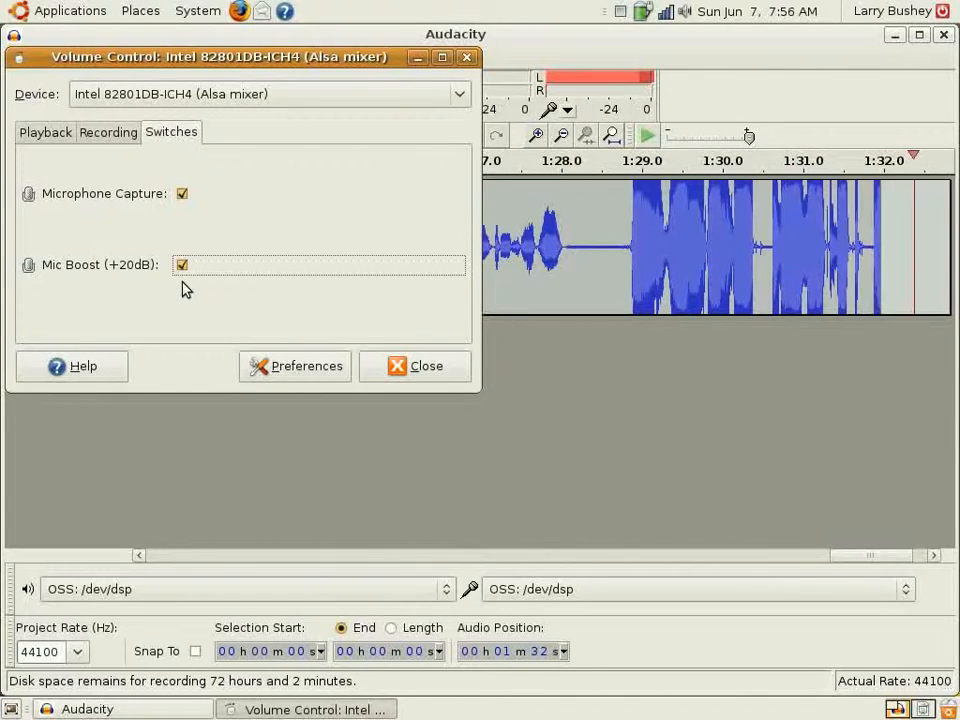
left_click(182, 265)
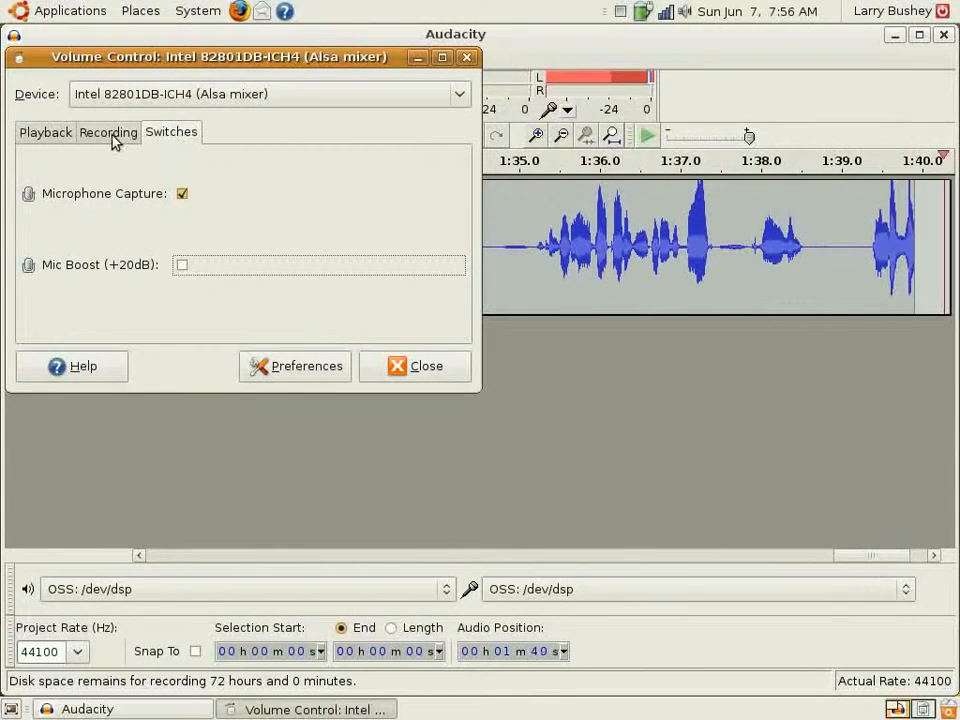
left_click(108, 131)
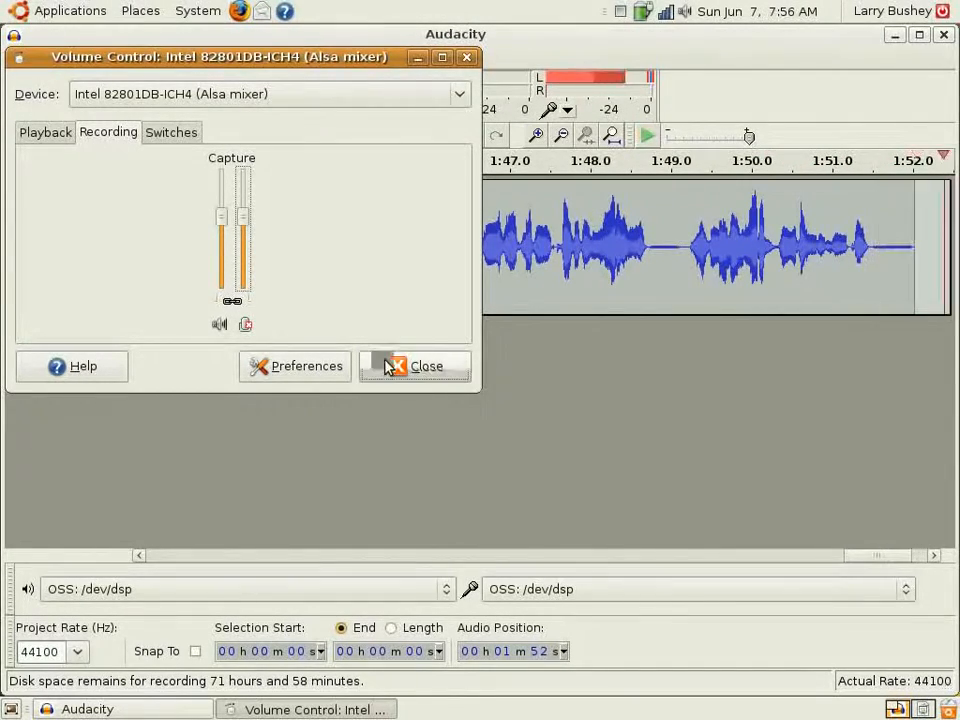
left_click(415, 366)
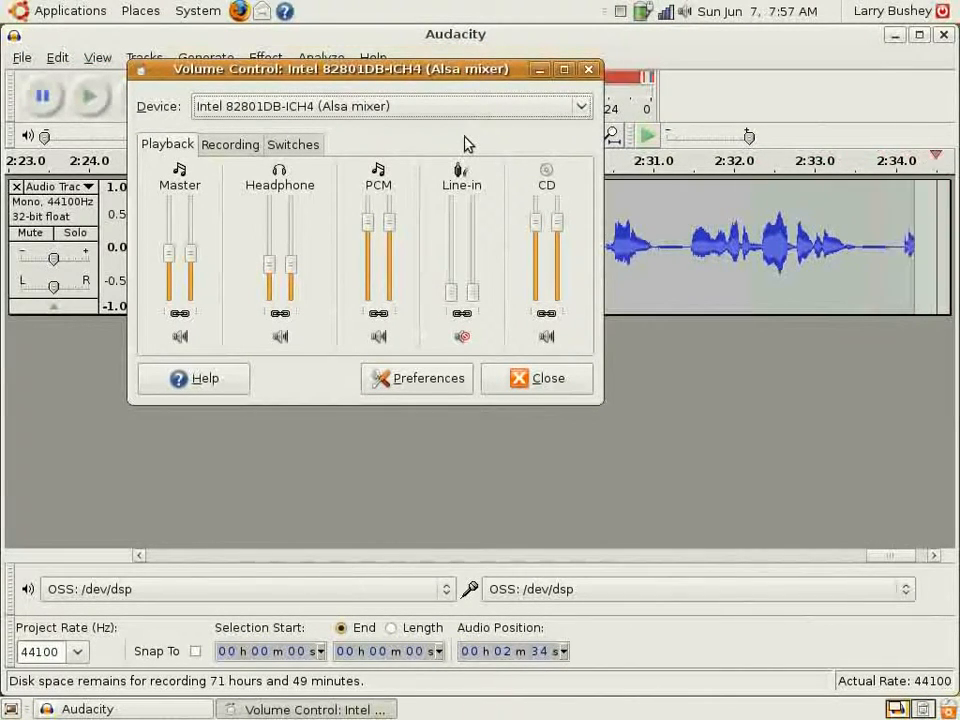
left_click(230, 144)
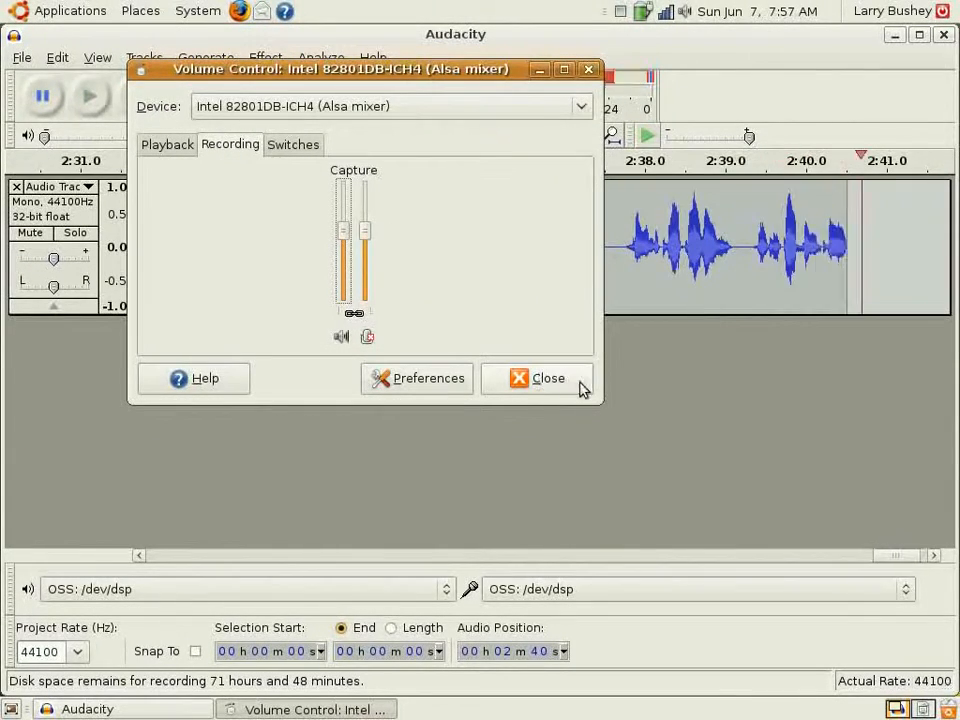
left_click(538, 378)
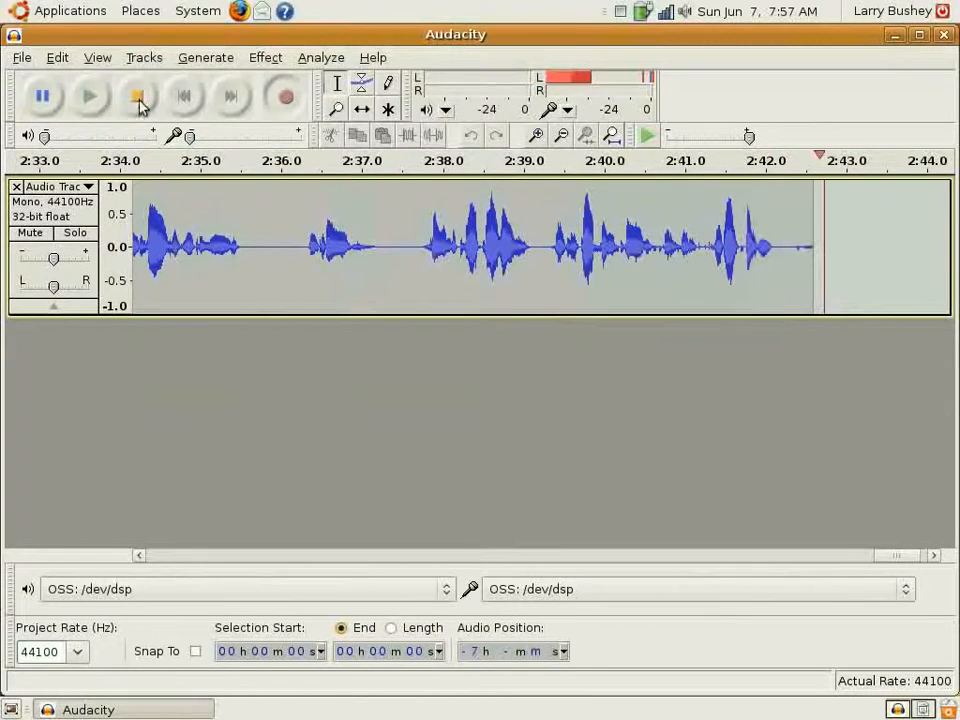
left_click(137, 96)
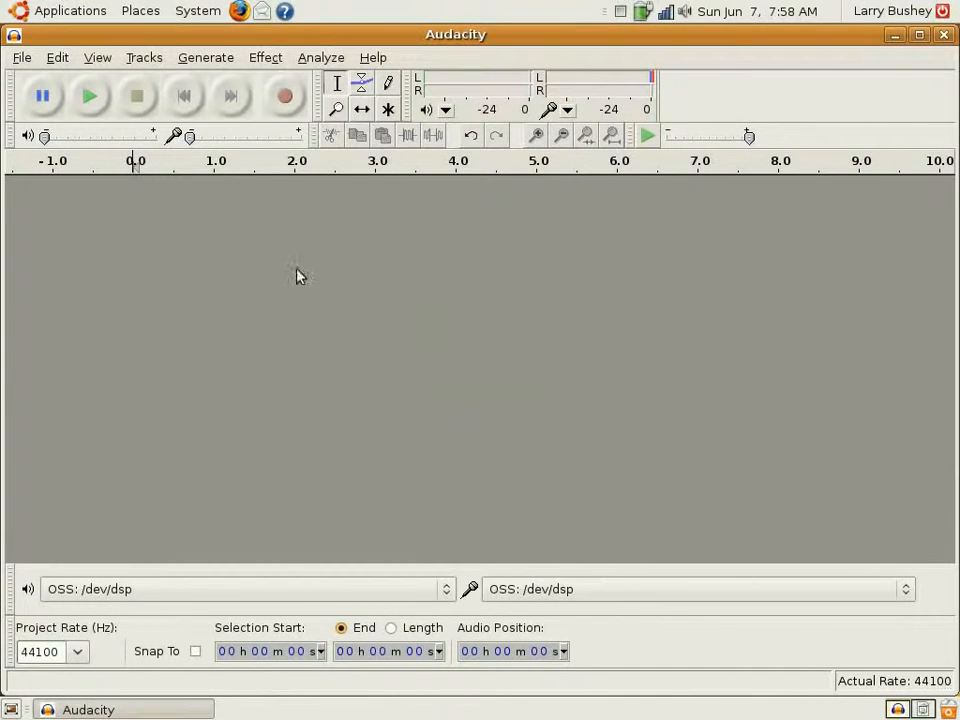
mouse_move(285, 96)
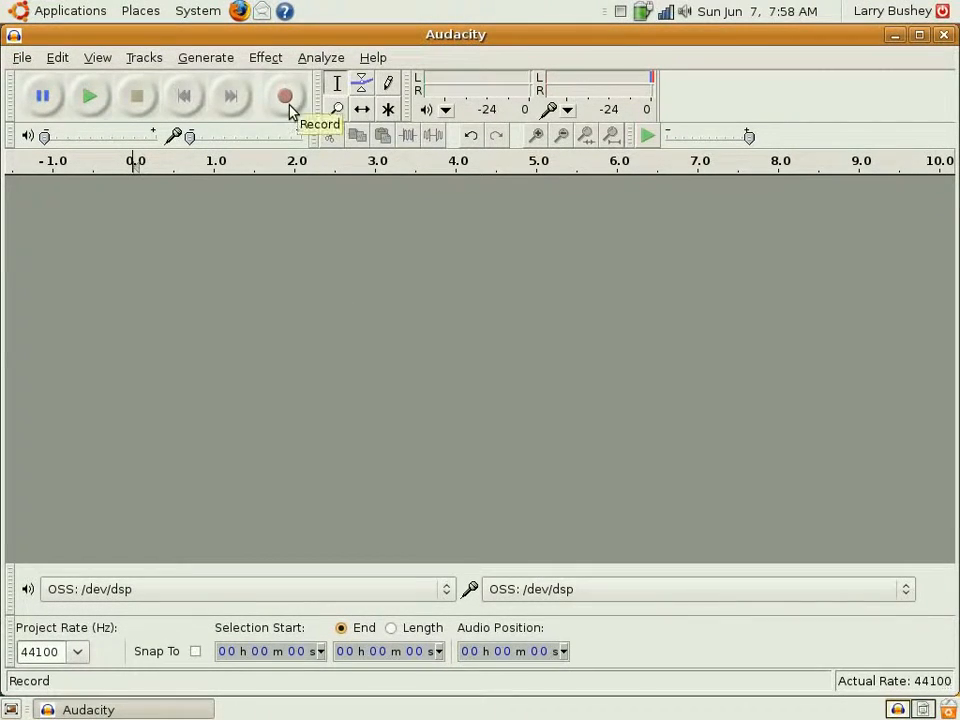
Start a fresh mono recording, capturing roughly 48 seconds of voice.
left_click(285, 95)
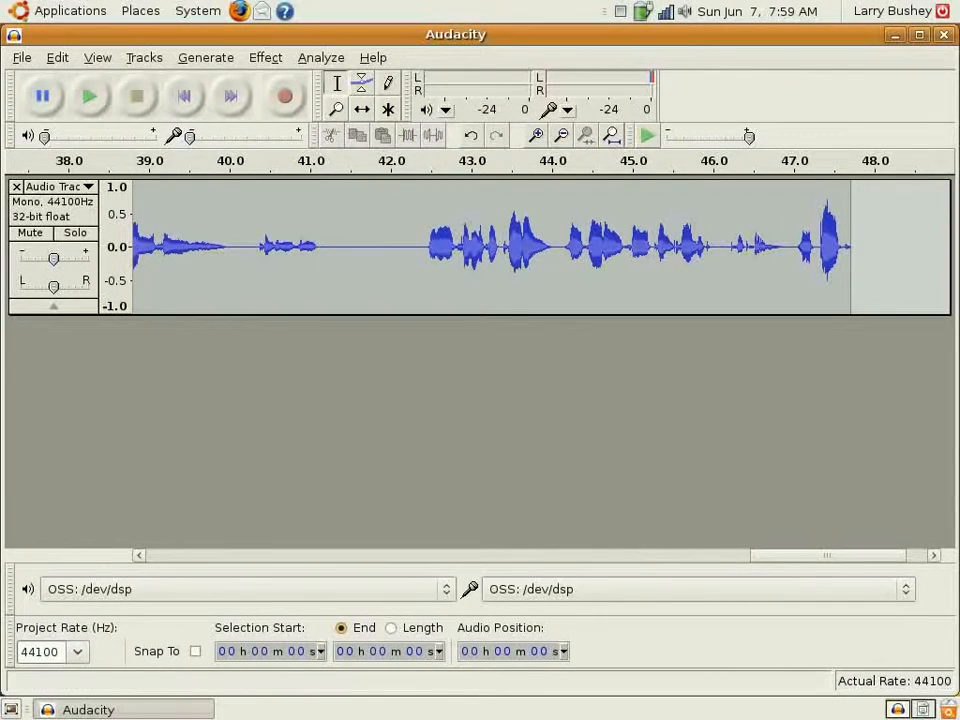
From File > Save Project, open GoingLinux and create a new folder named glp062.
left_click(21, 57)
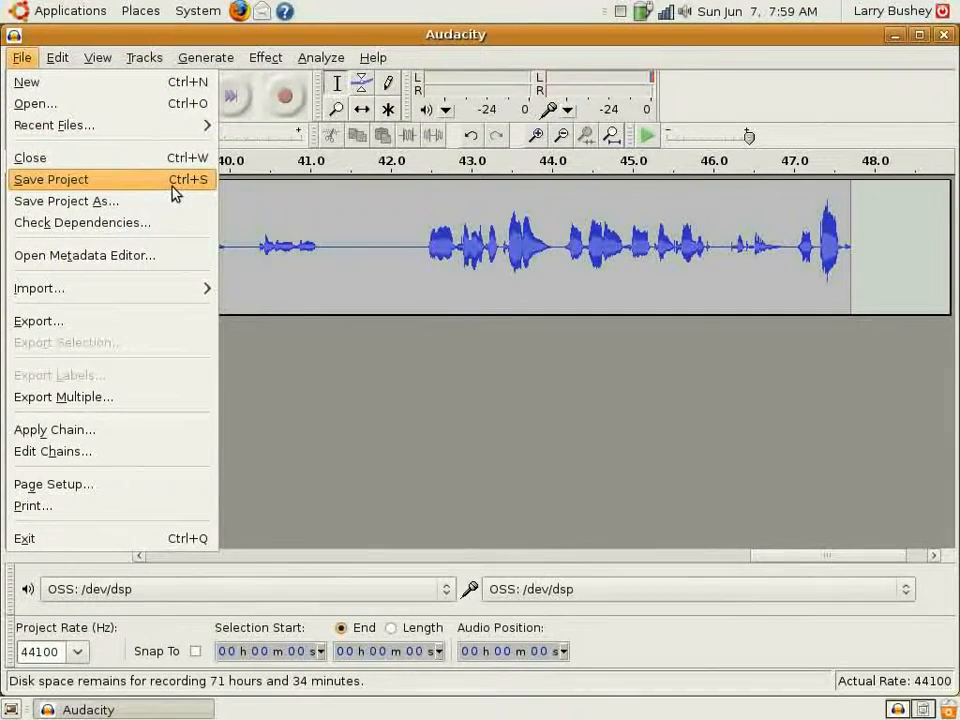
mouse_move(138, 185)
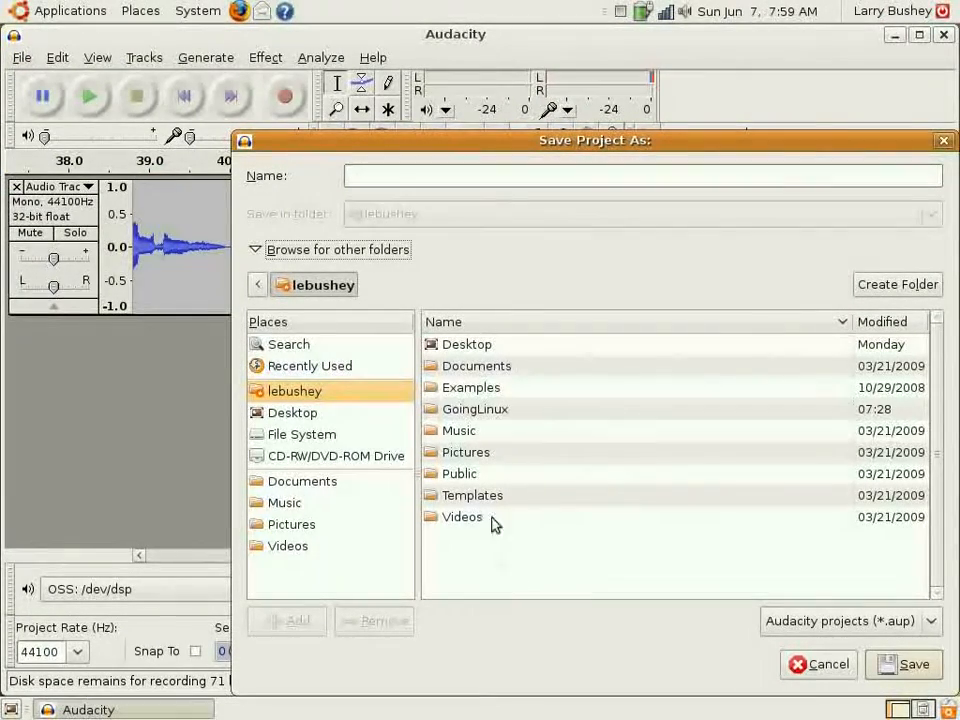
mouse_move(480, 438)
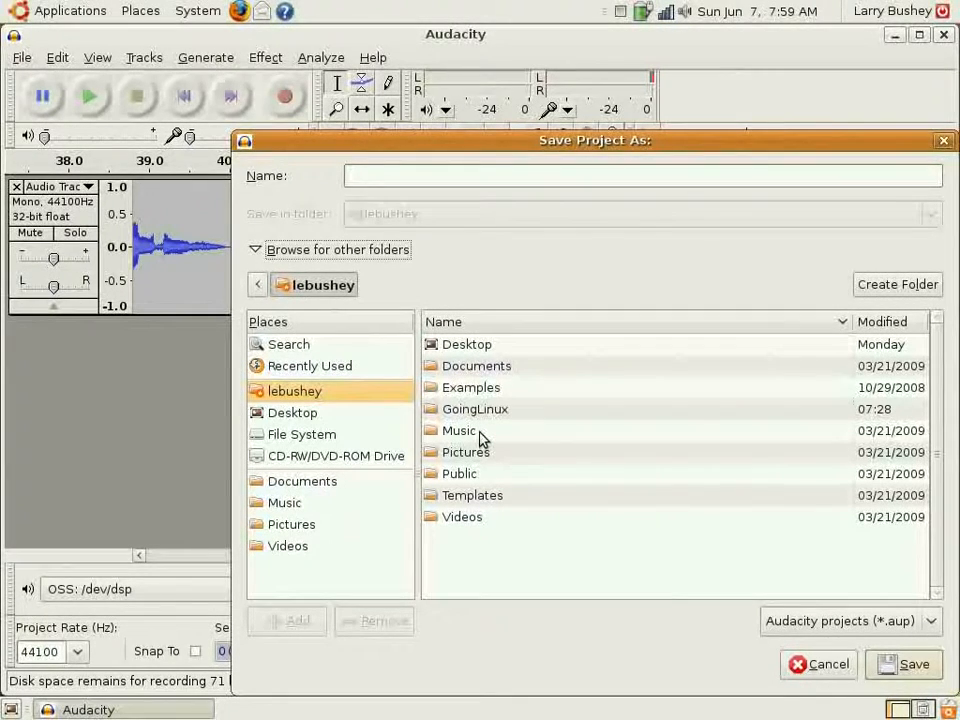
mouse_move(485, 413)
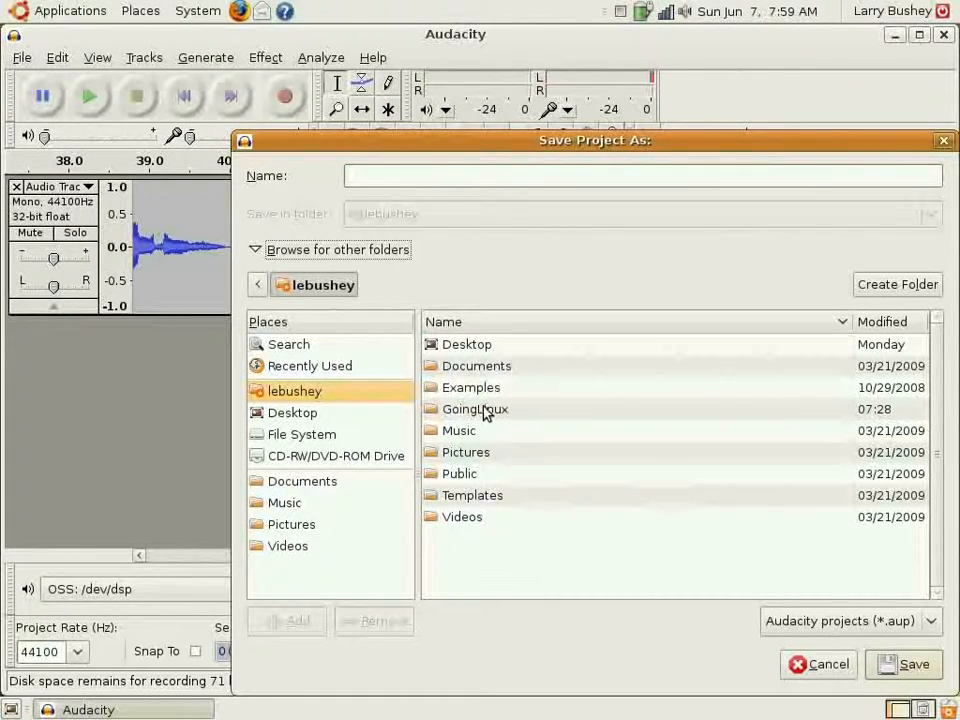
left_click(475, 409)
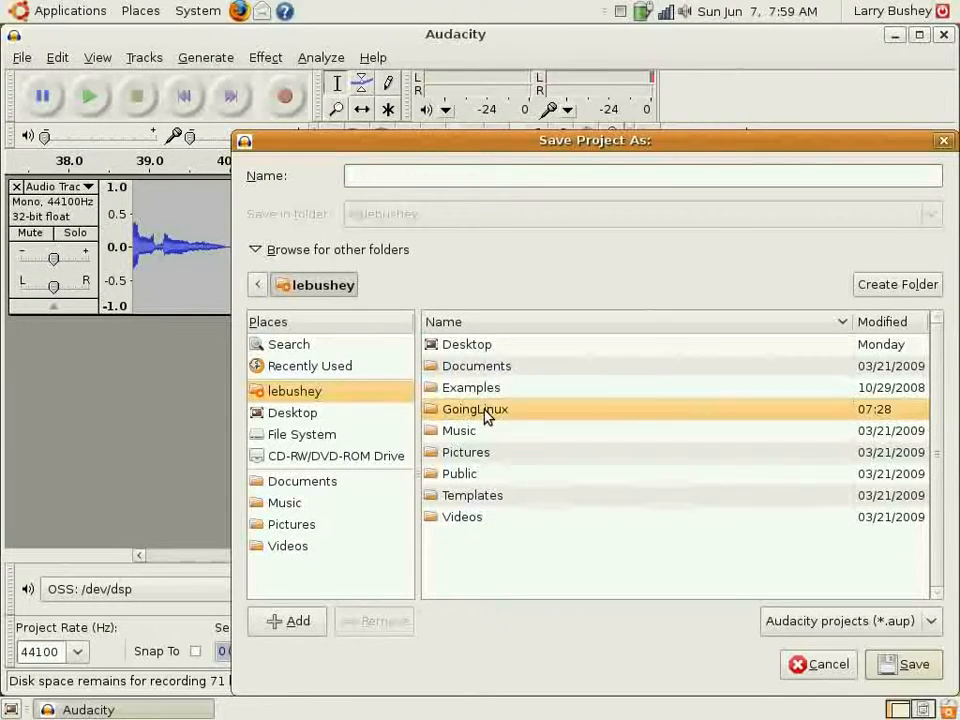
double_click(475, 409)
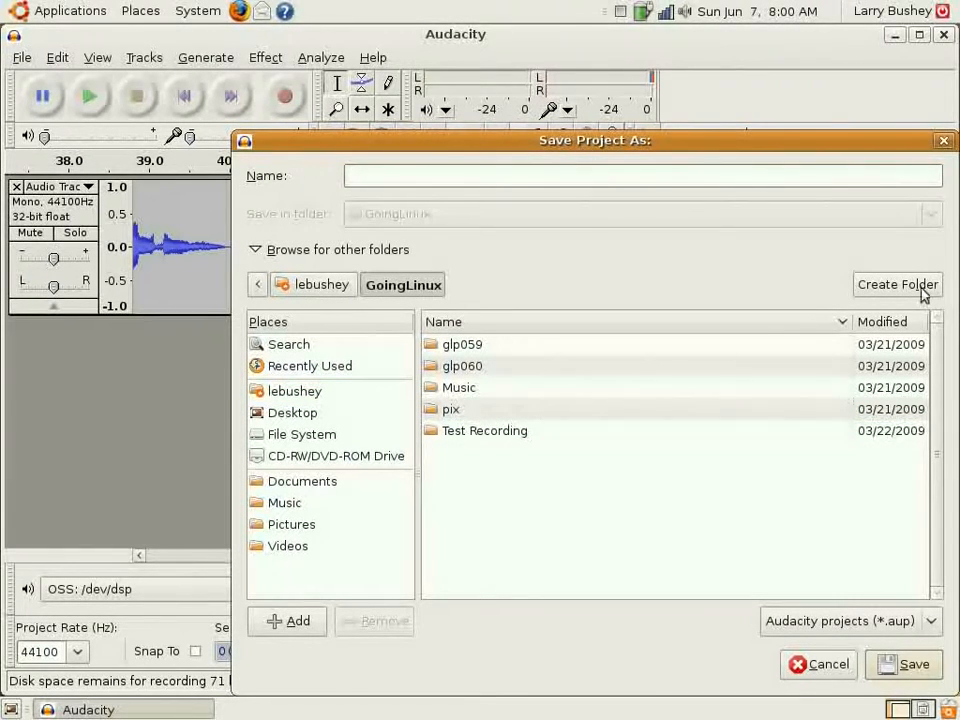
left_click(897, 284)
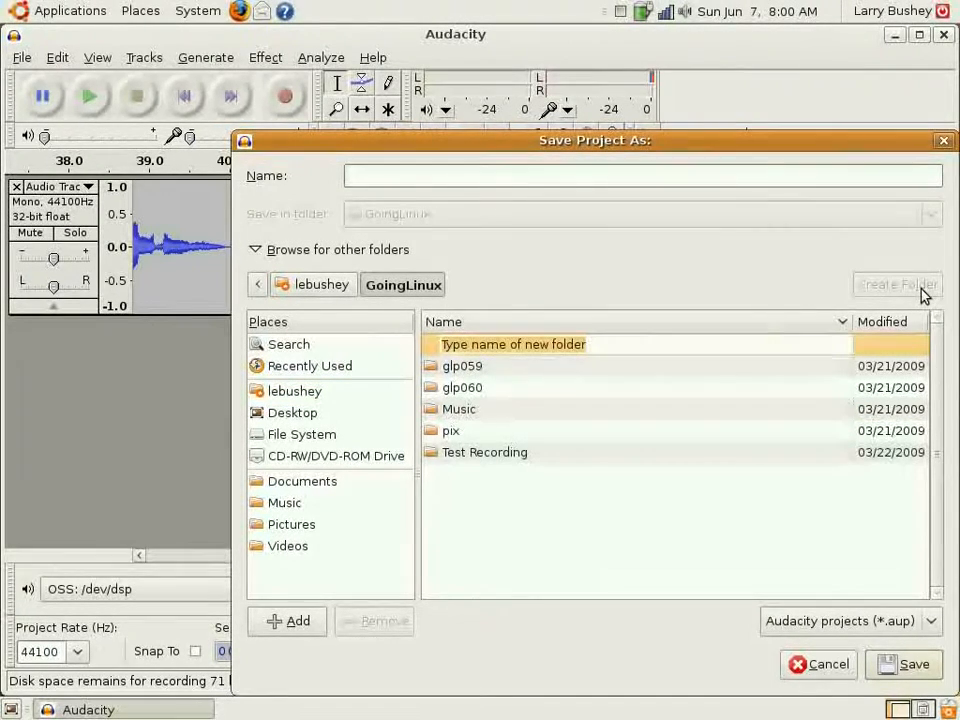
type("g")
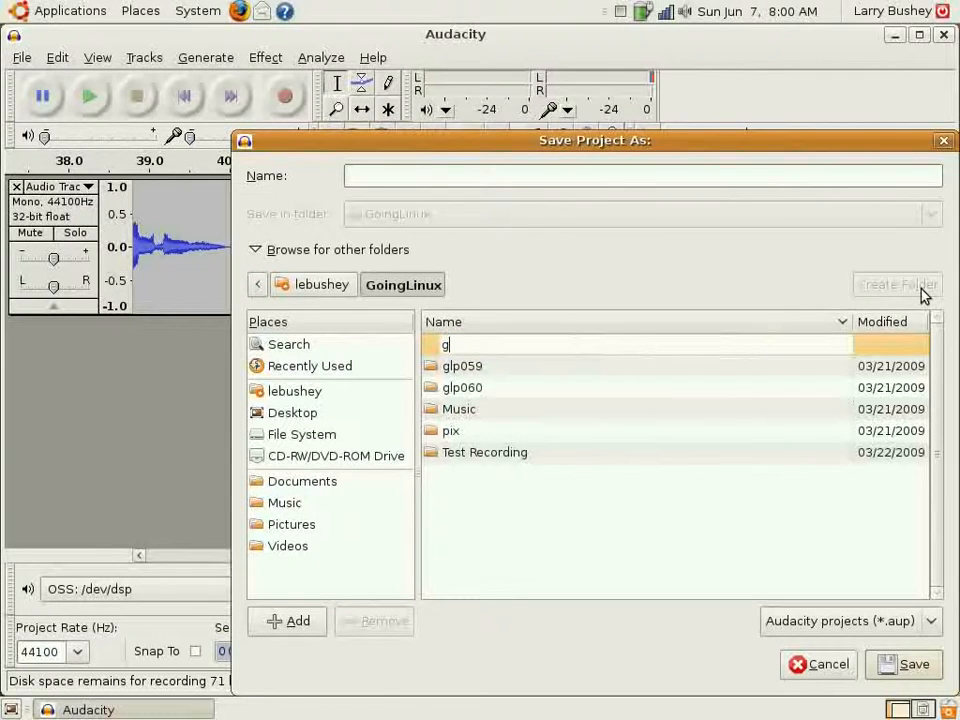
type("lp0")
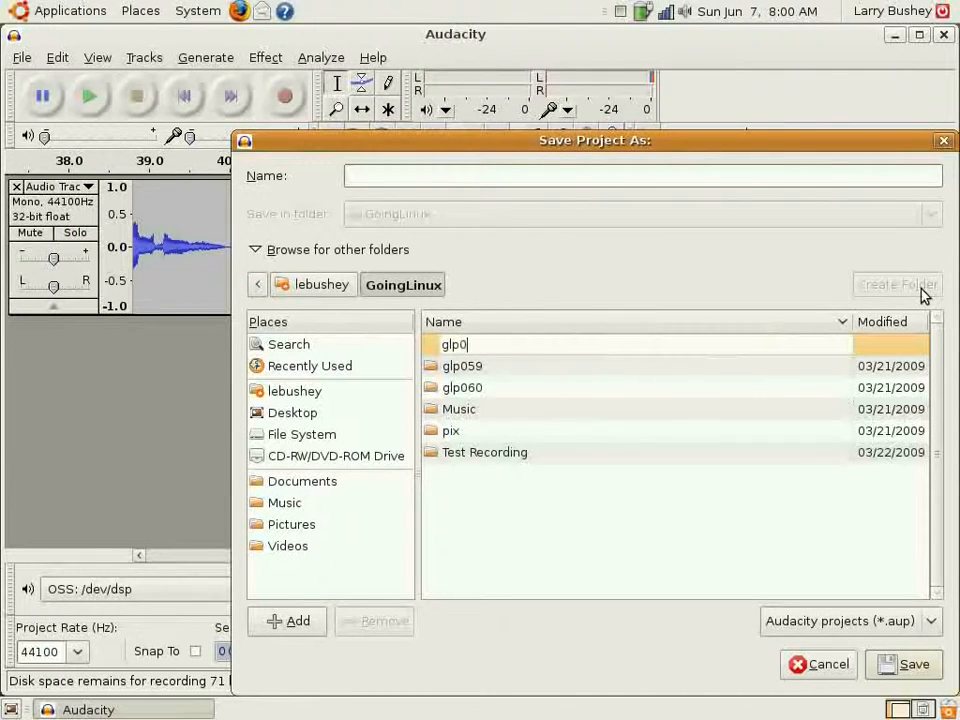
type("62")
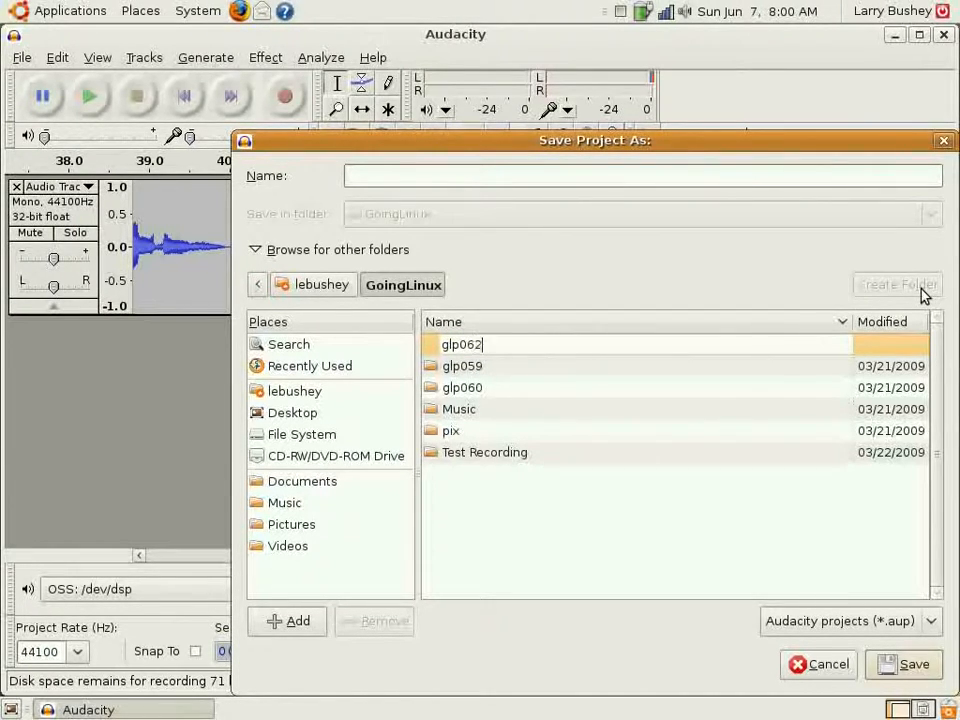
mouse_move(770, 305)
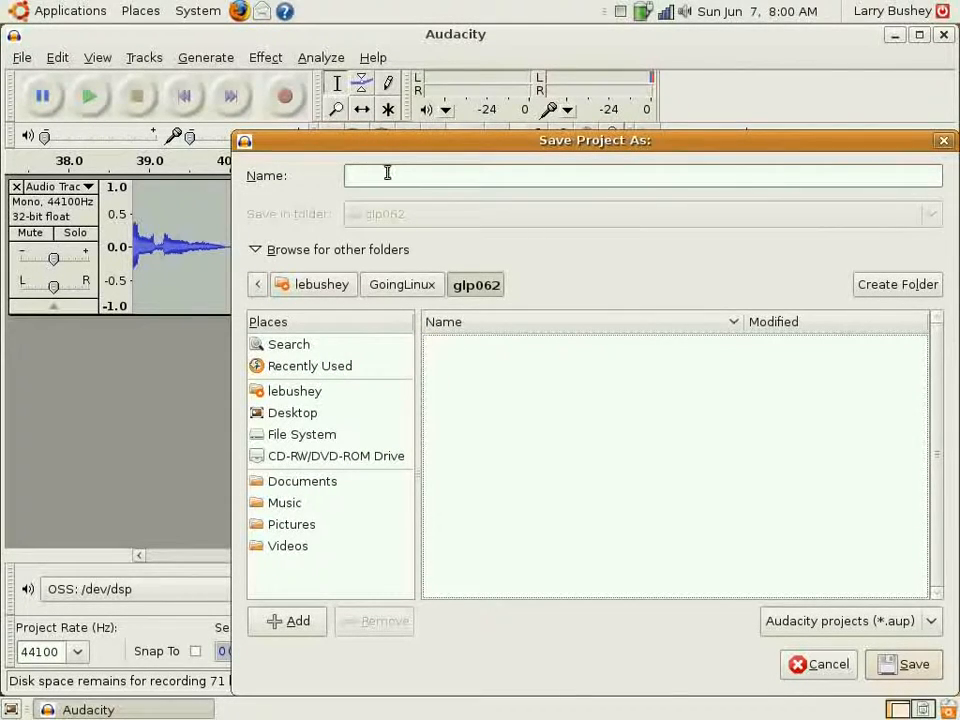
Save the project under the name glp062-Larry in the glp062 folder.
type("glp")
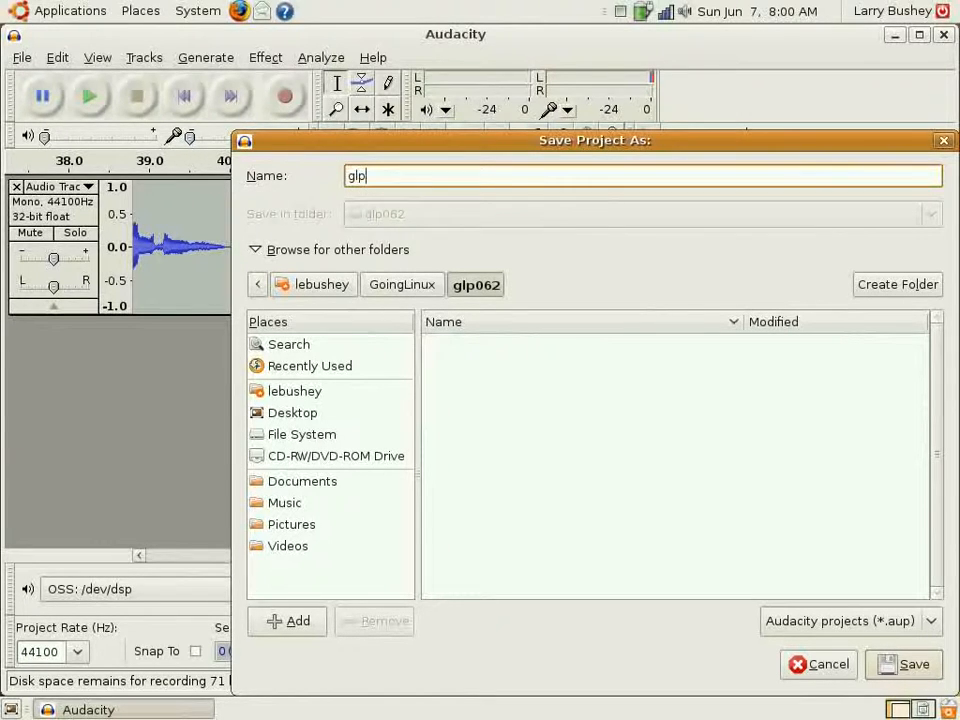
type("062")
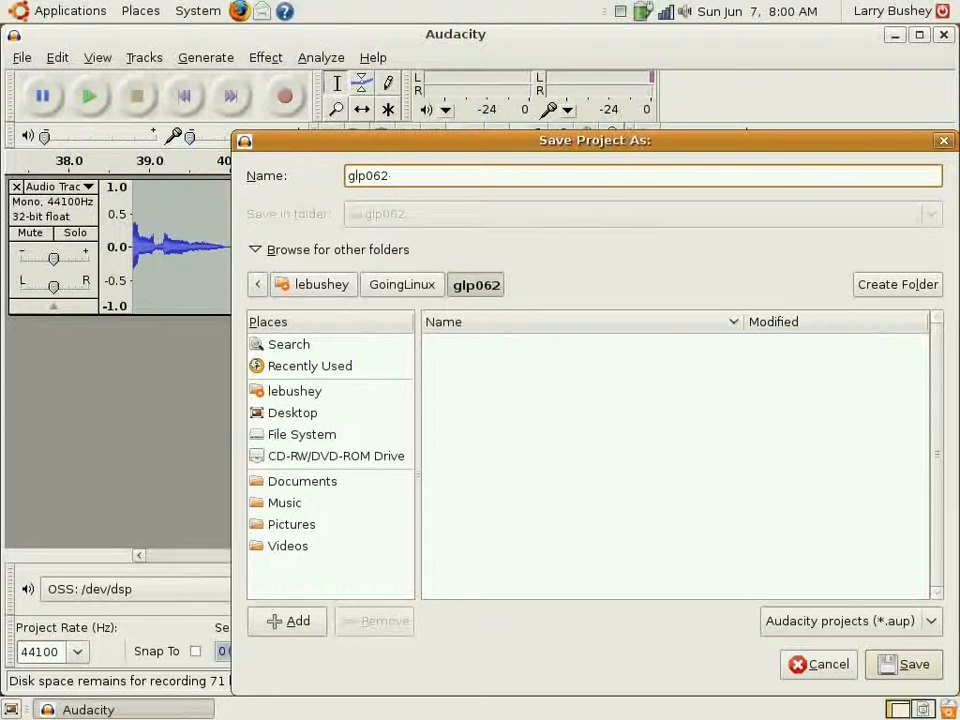
type("-Larry")
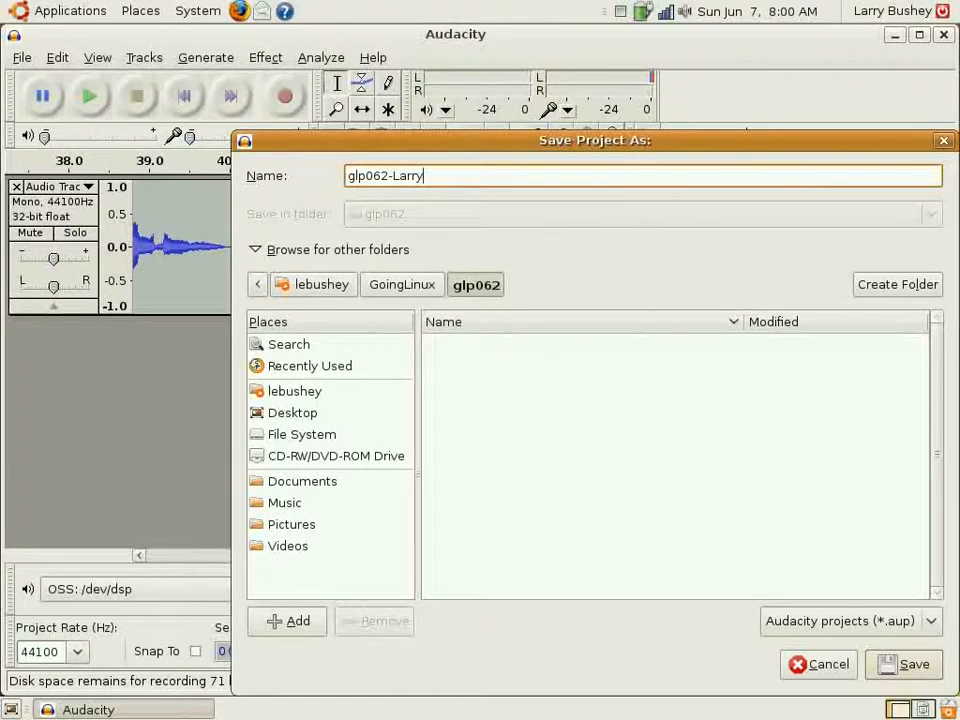
mouse_move(748, 400)
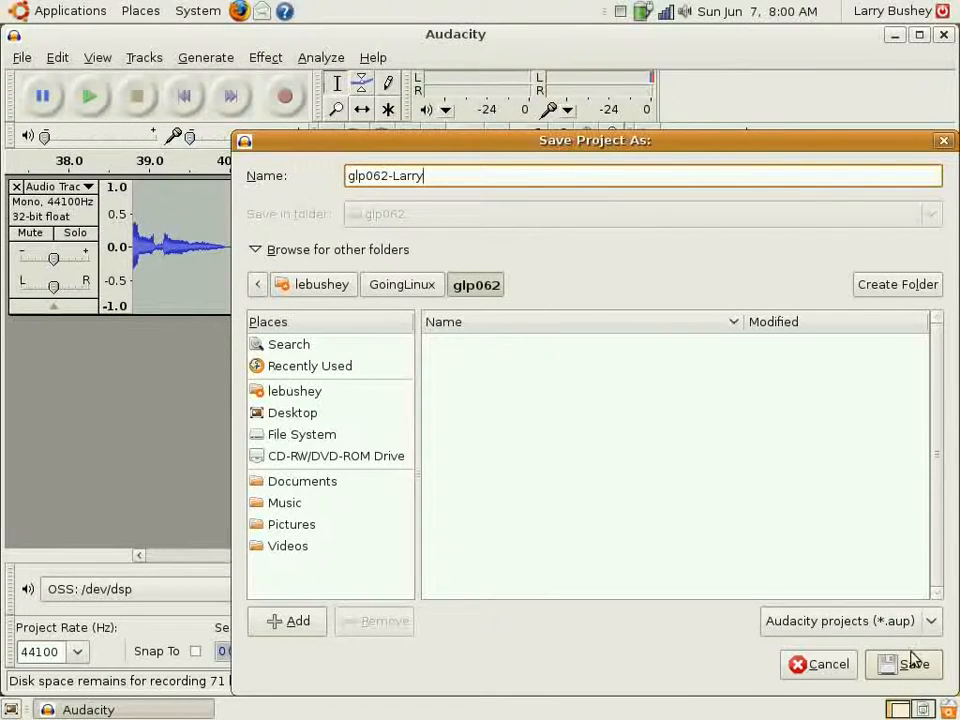
left_click(903, 664)
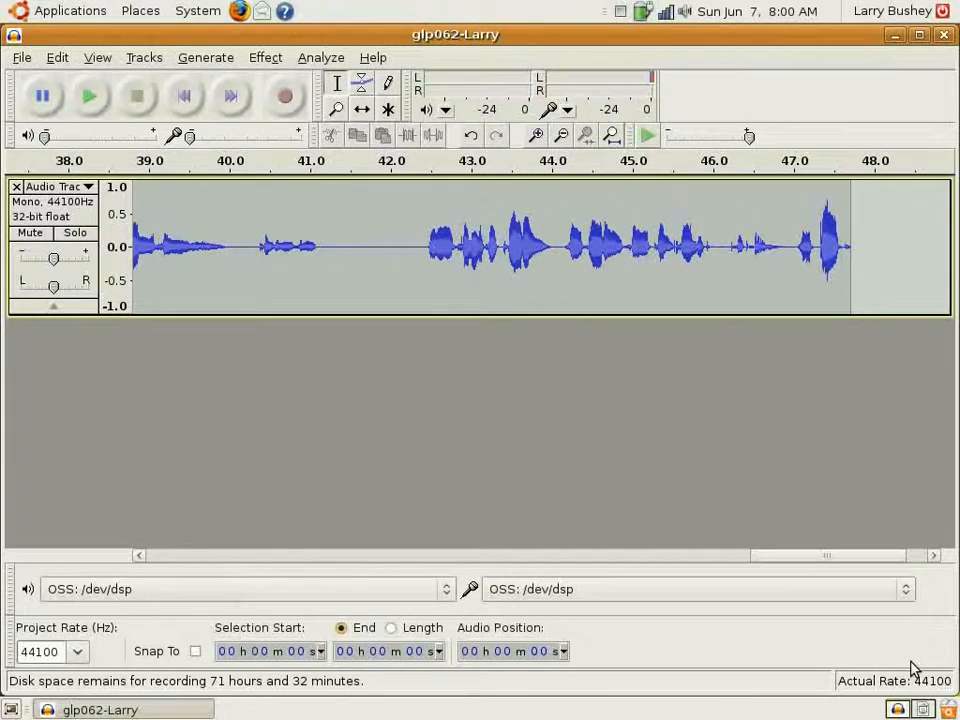
mouse_move(560, 365)
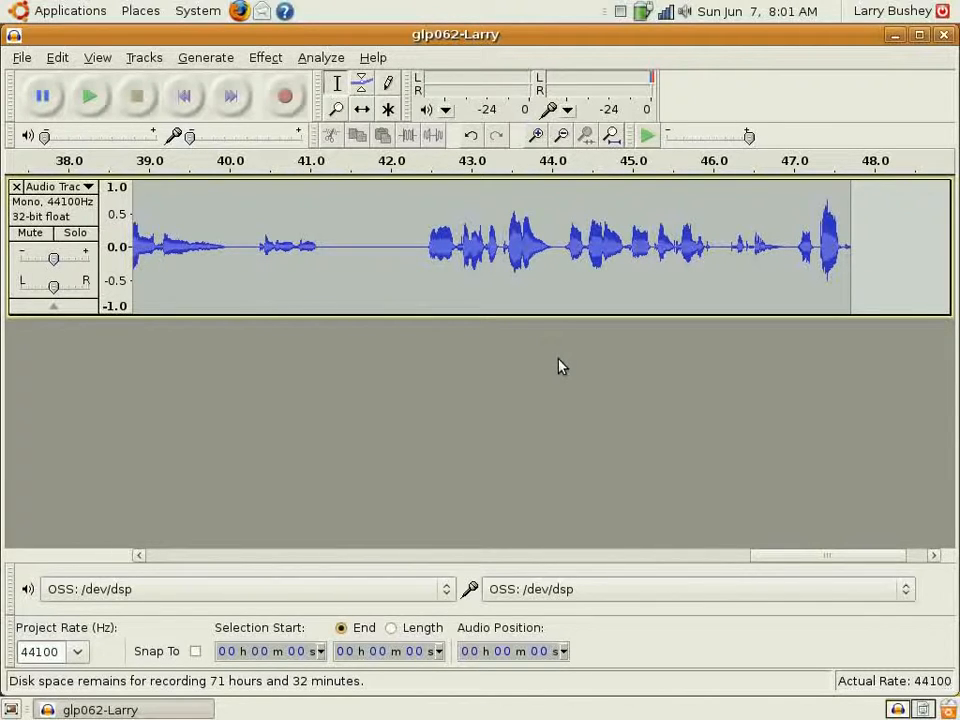
Open the GoingLinux folder in Nautilus from the Places menu.
left_click(139, 10)
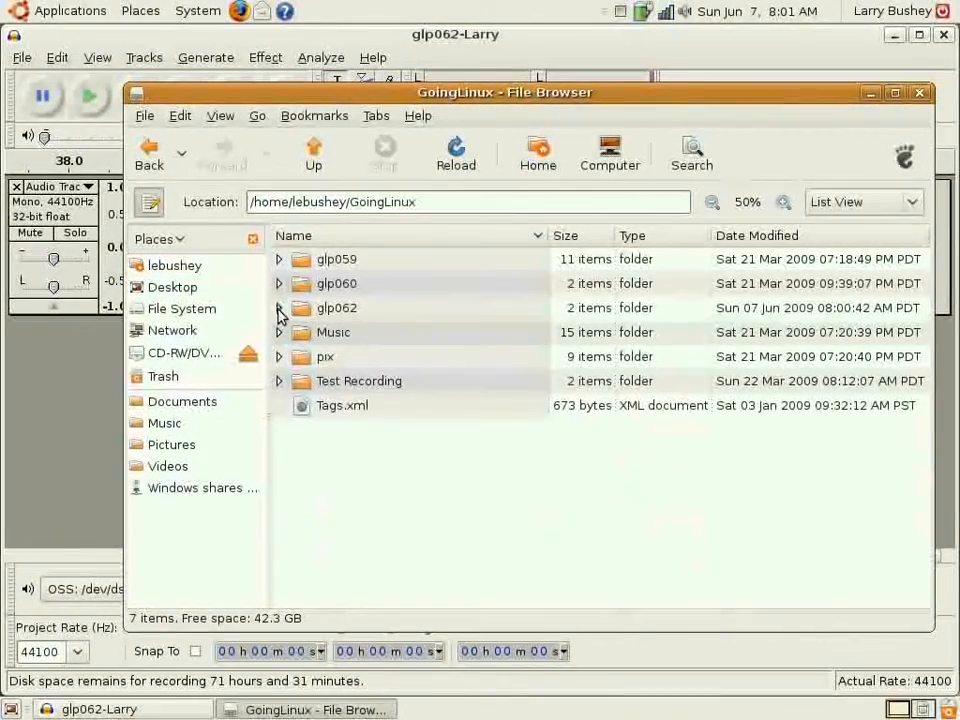
Expand glp062 and glp062-Larry_data to reveal the .aup file plus e00 and d00.
left_click(279, 307)
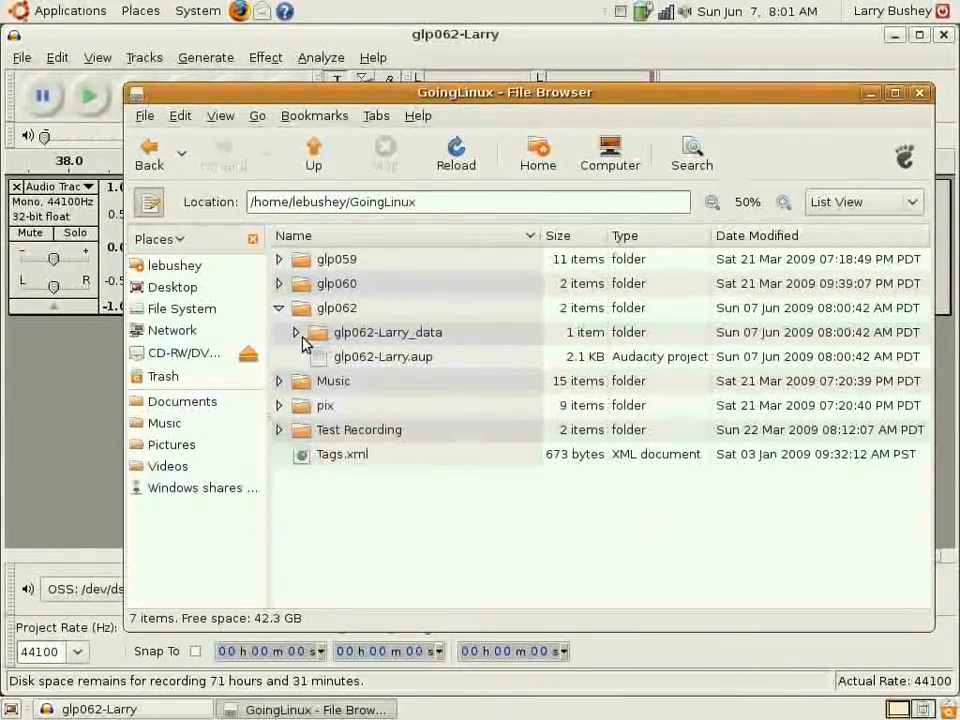
left_click(296, 332)
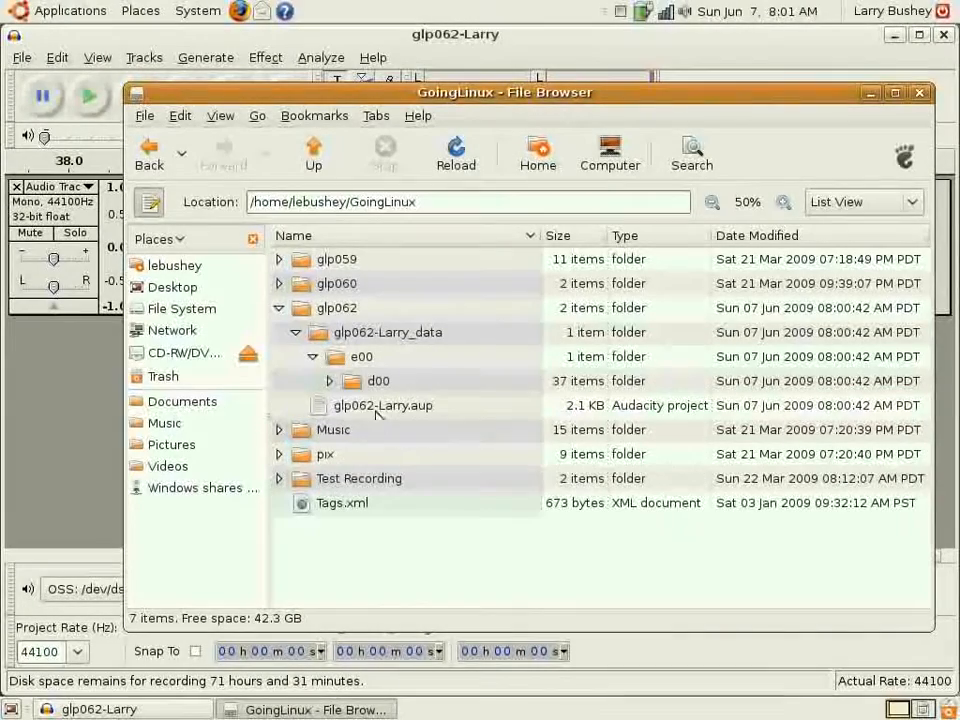
left_click(328, 381)
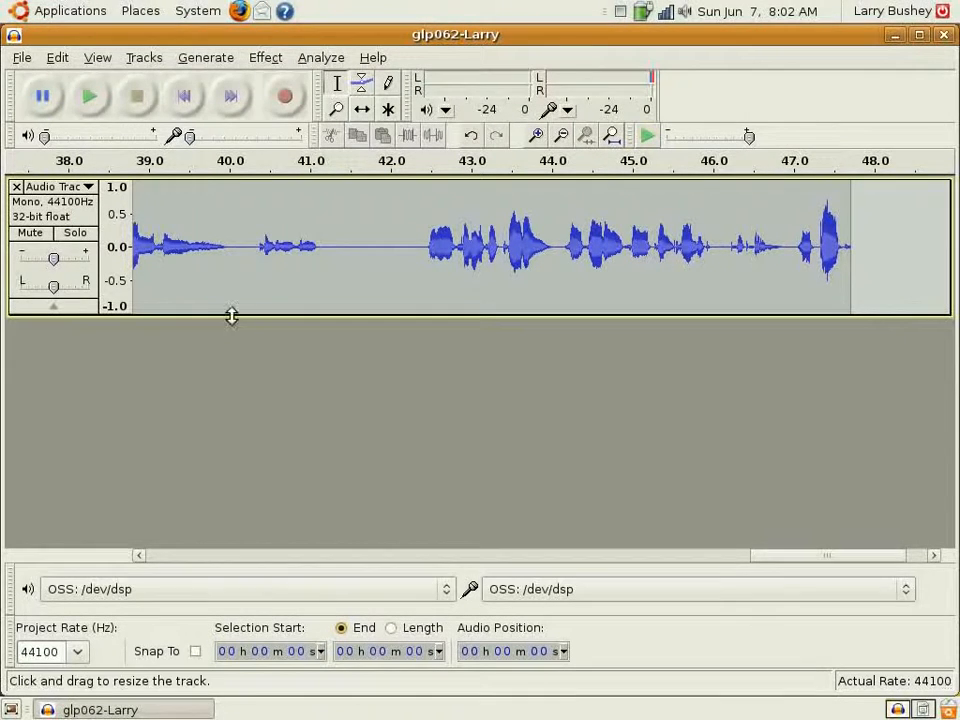
mouse_move(25, 64)
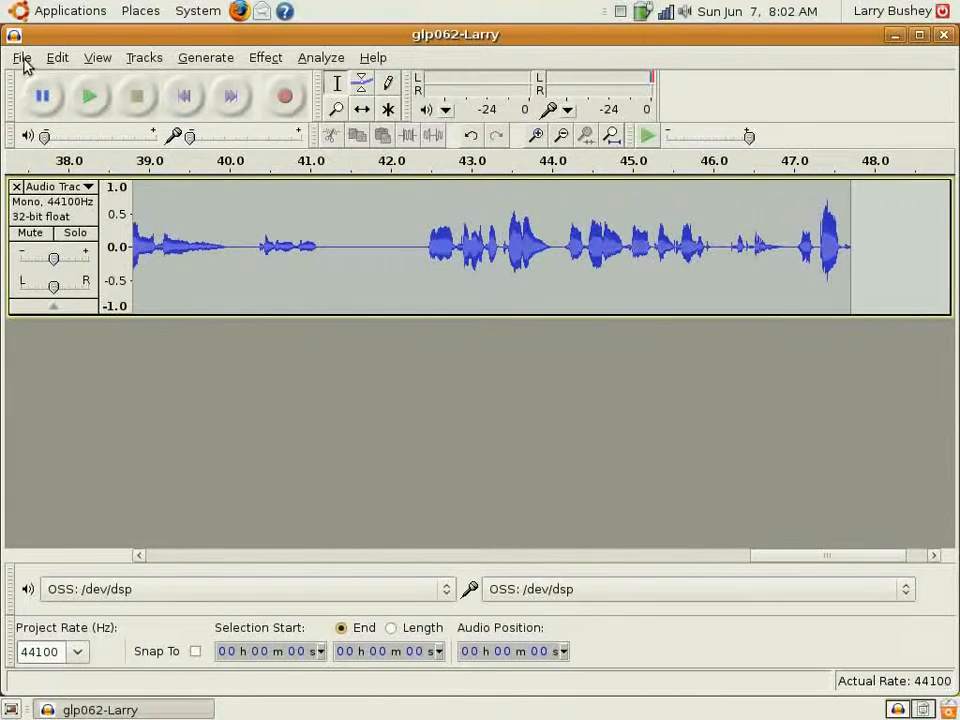
Open the File menu for the glp062-Larry project, where Save is unavailable.
left_click(21, 57)
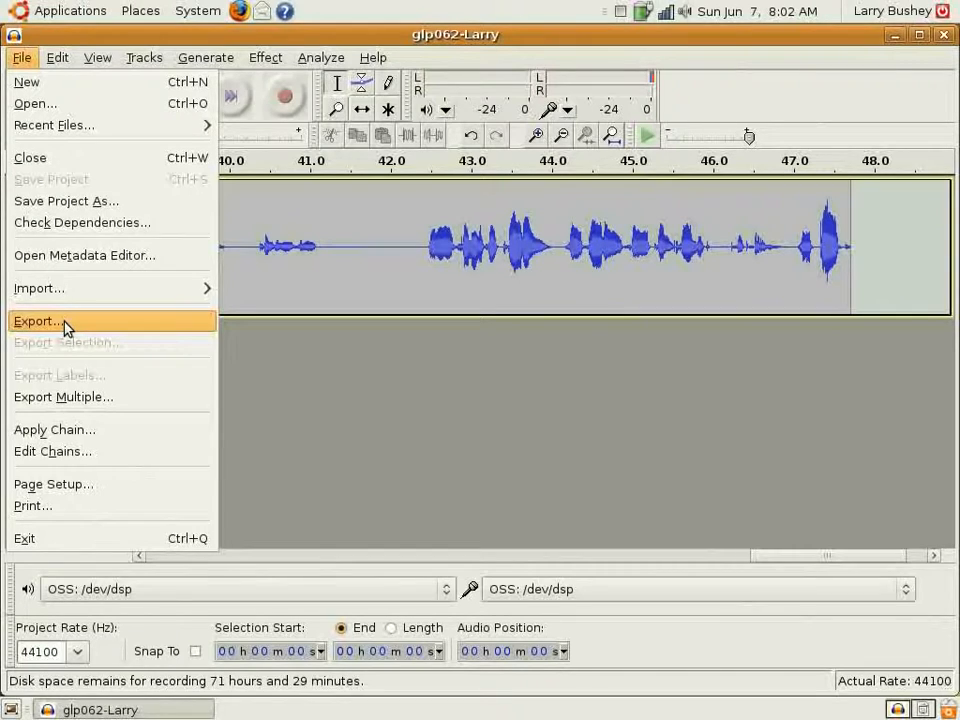
mouse_move(623, 473)
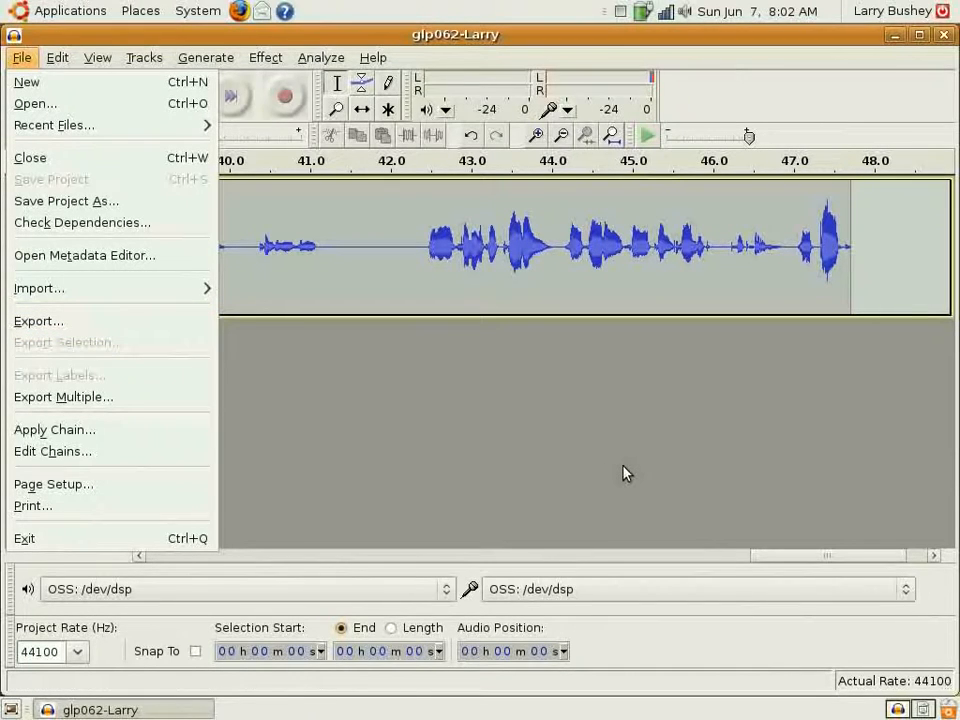